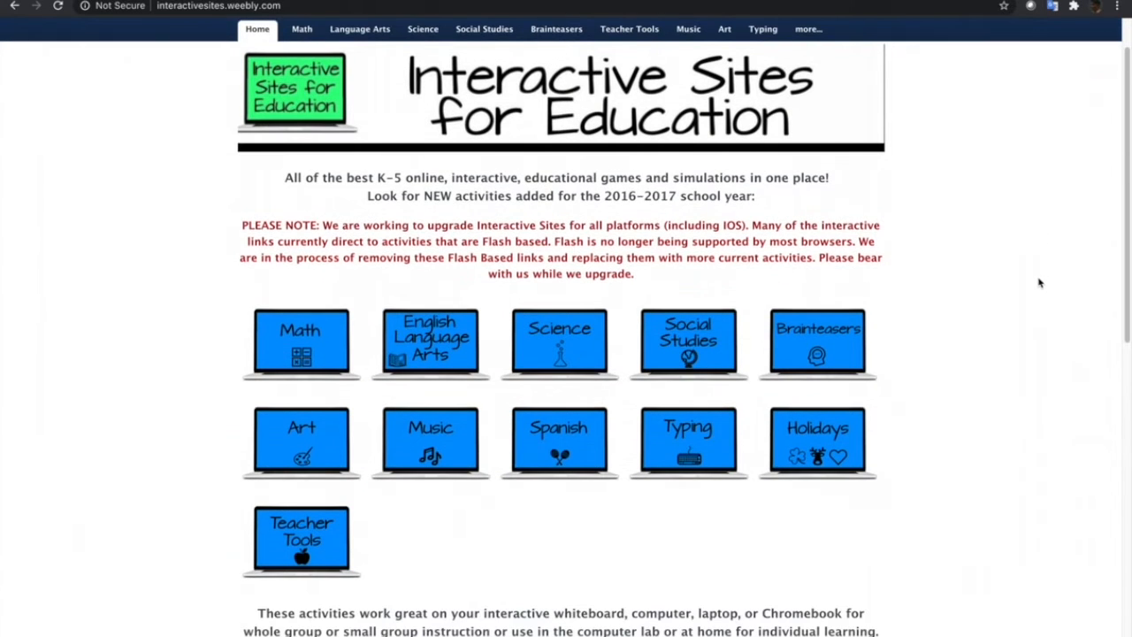
mouse_move(299, 291)
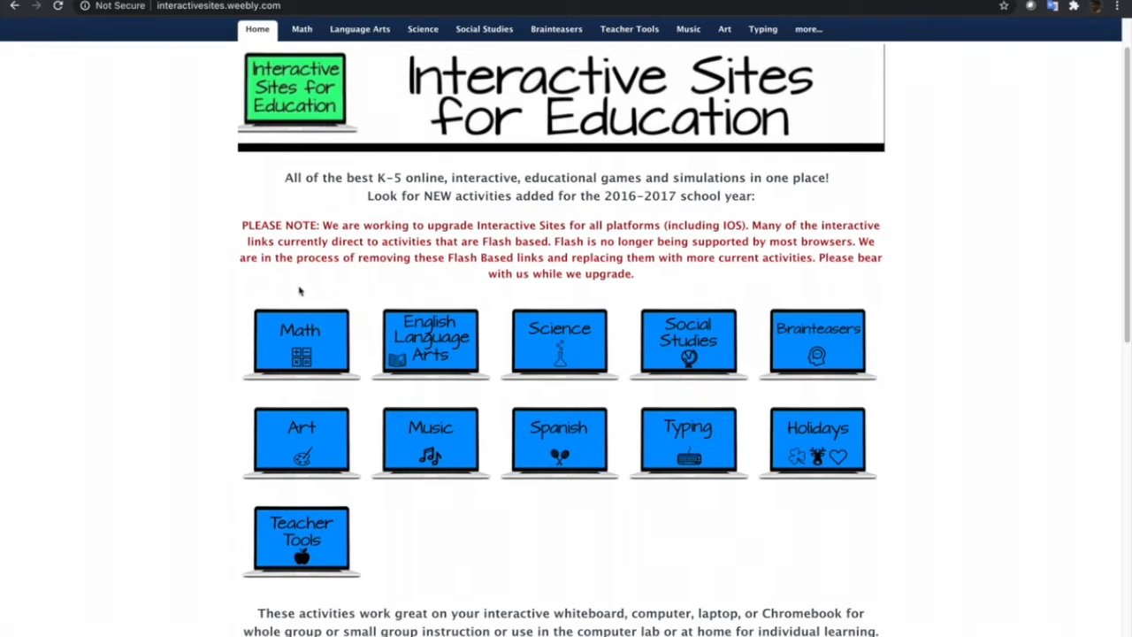
mouse_move(635, 605)
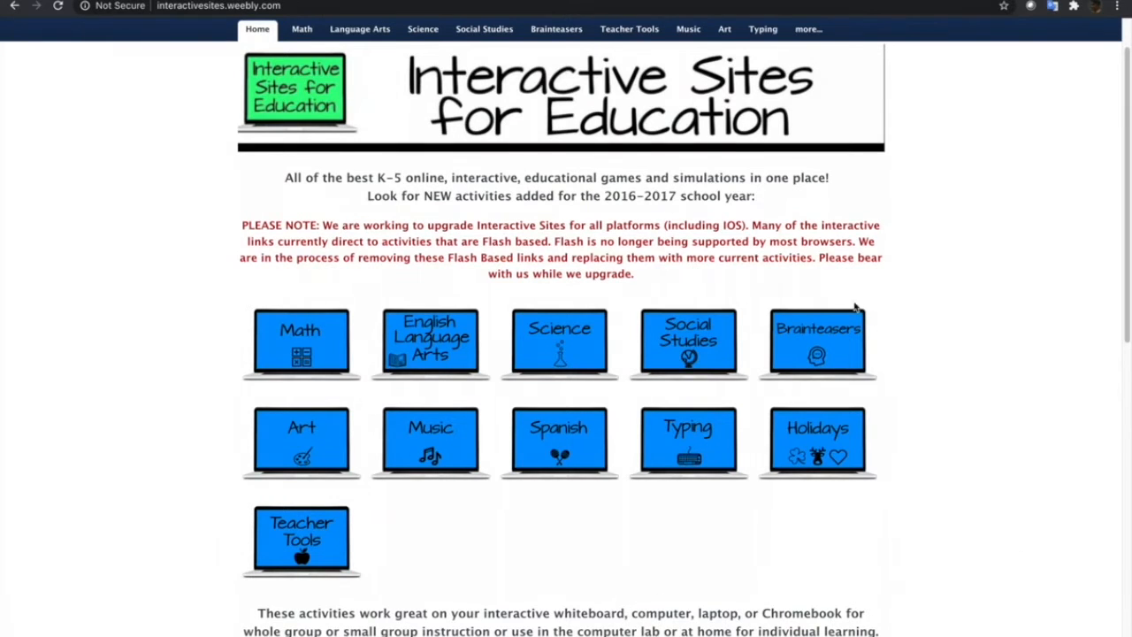
mouse_move(209, 479)
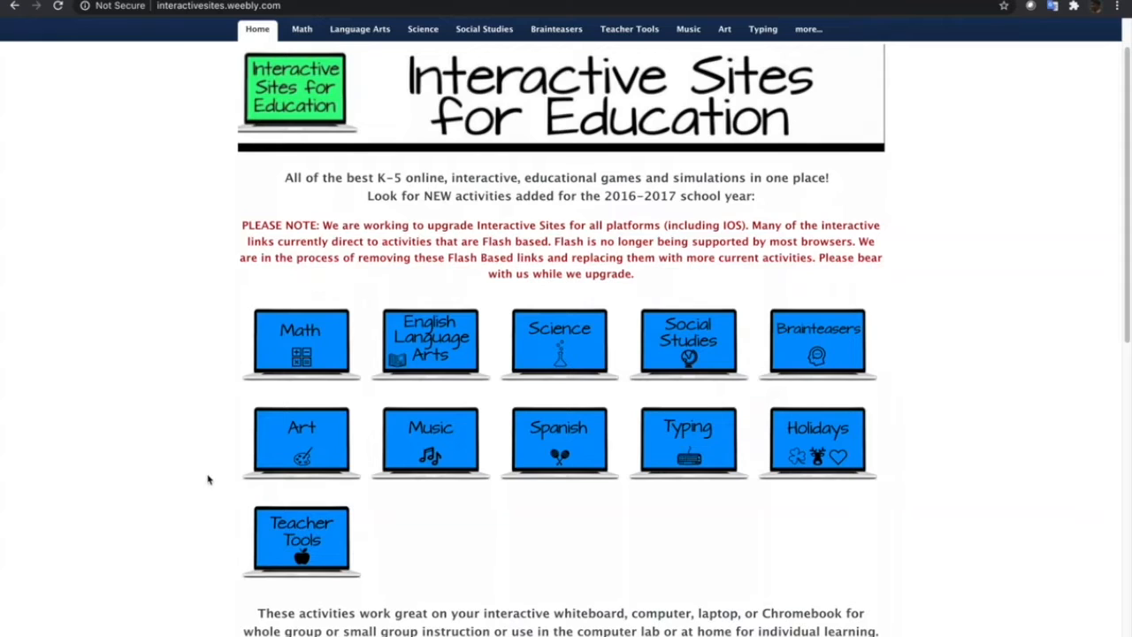
mouse_move(294, 352)
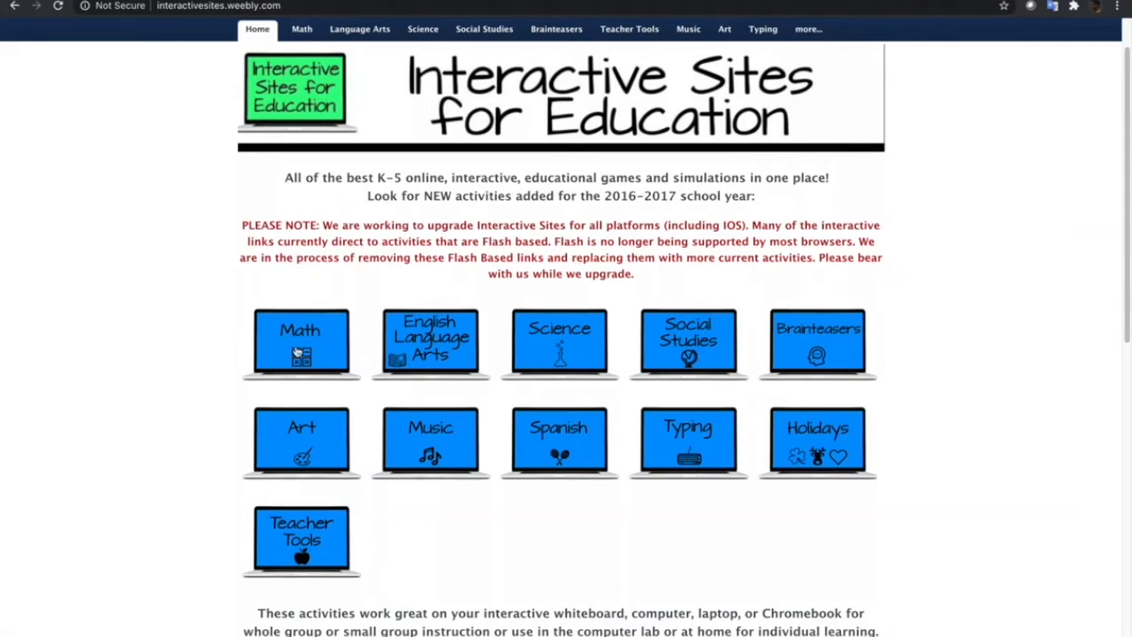
mouse_move(453, 361)
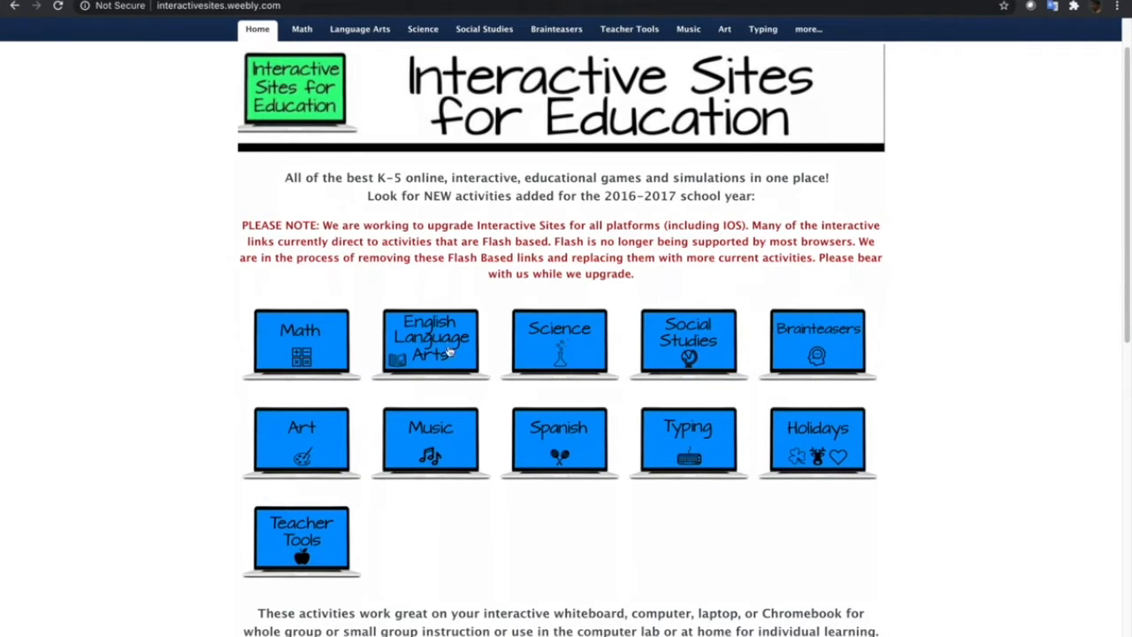
mouse_move(453, 398)
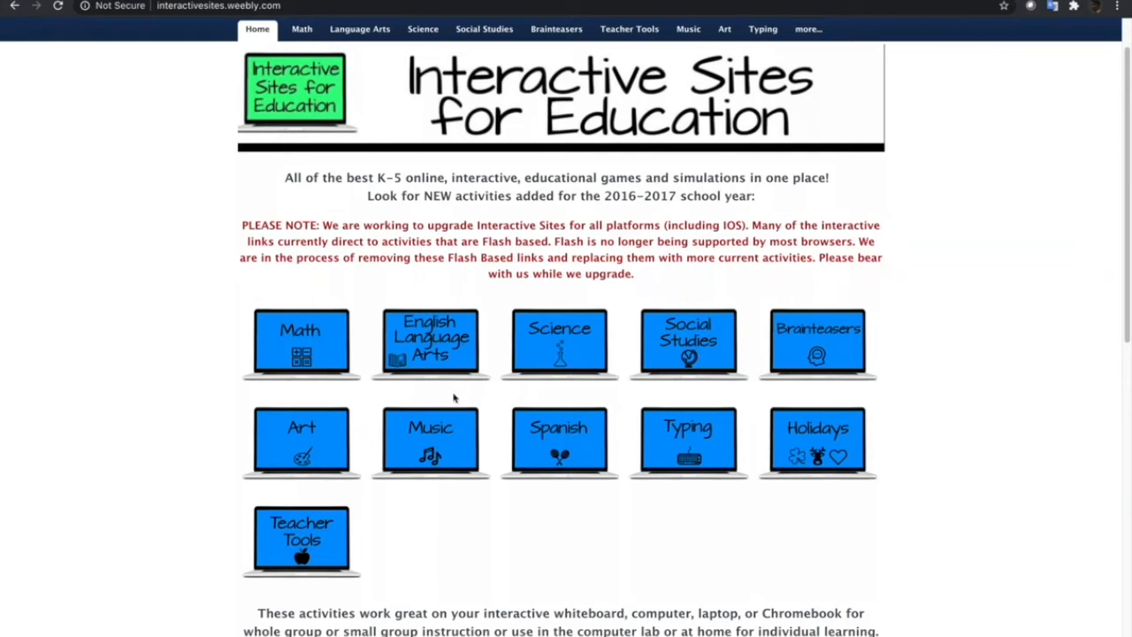
mouse_move(450, 453)
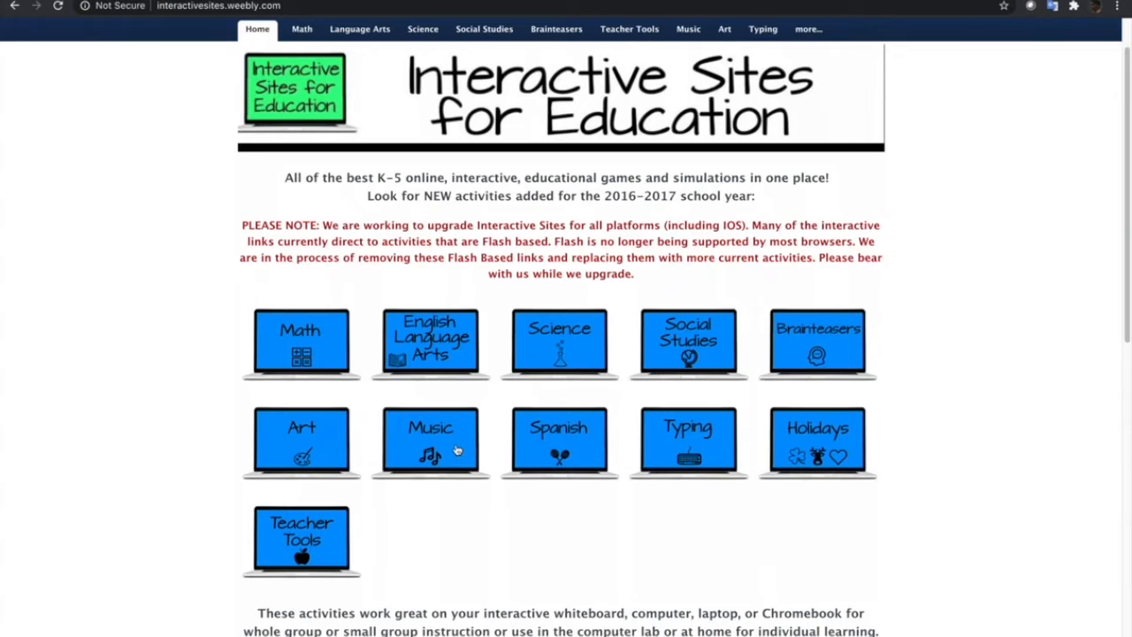
mouse_move(328, 373)
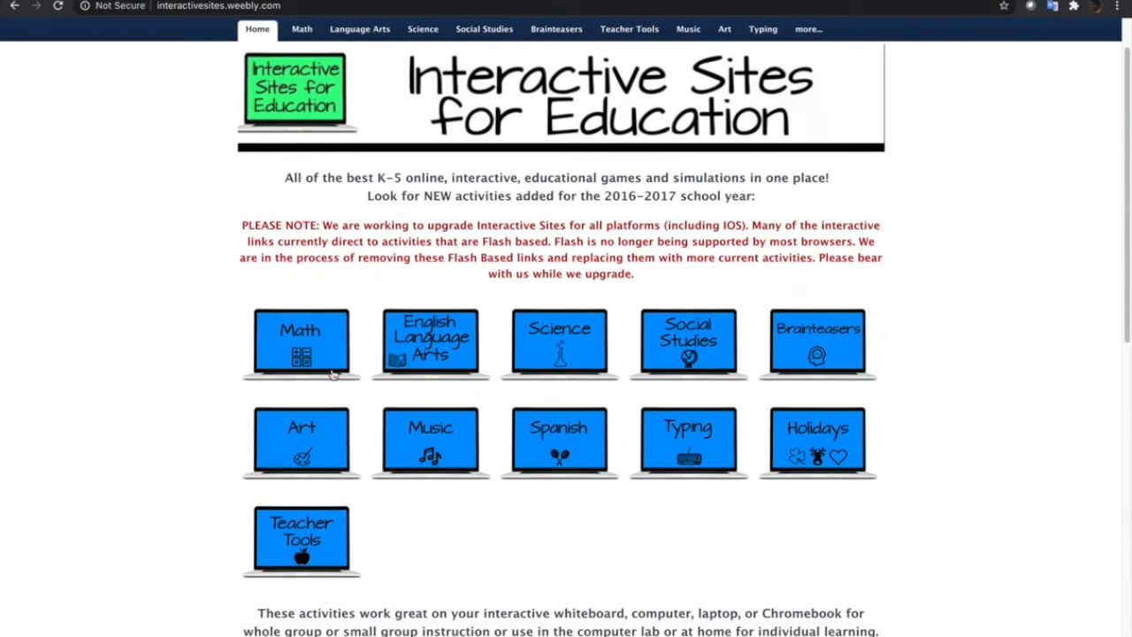
- Browse the Math Topics grid from Mixed down to Time
click(317, 339)
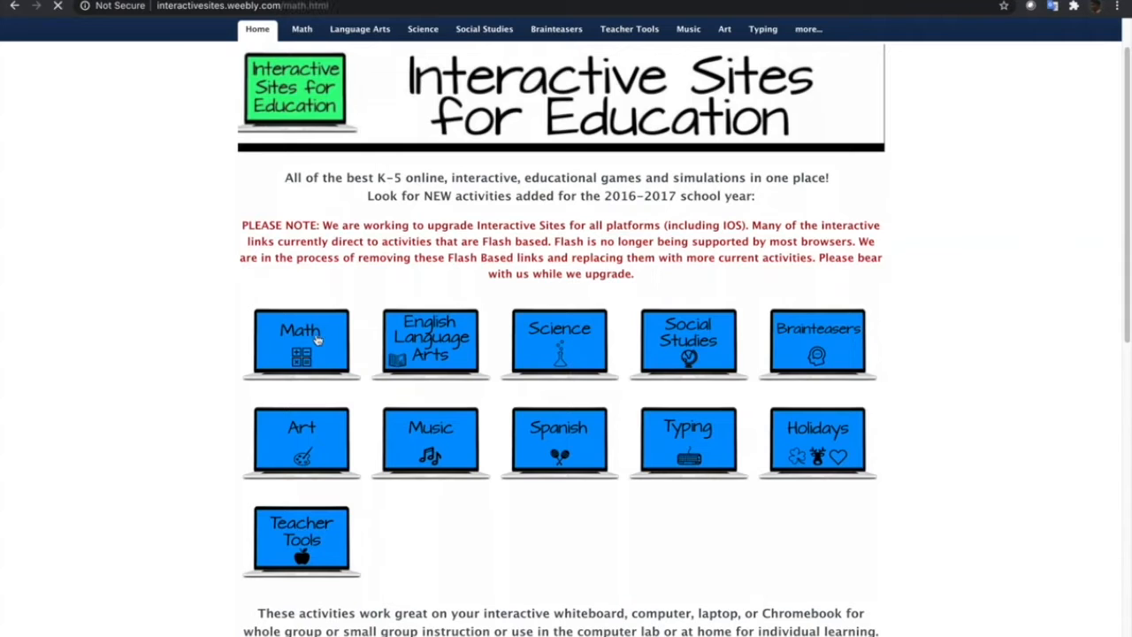
click(301, 343)
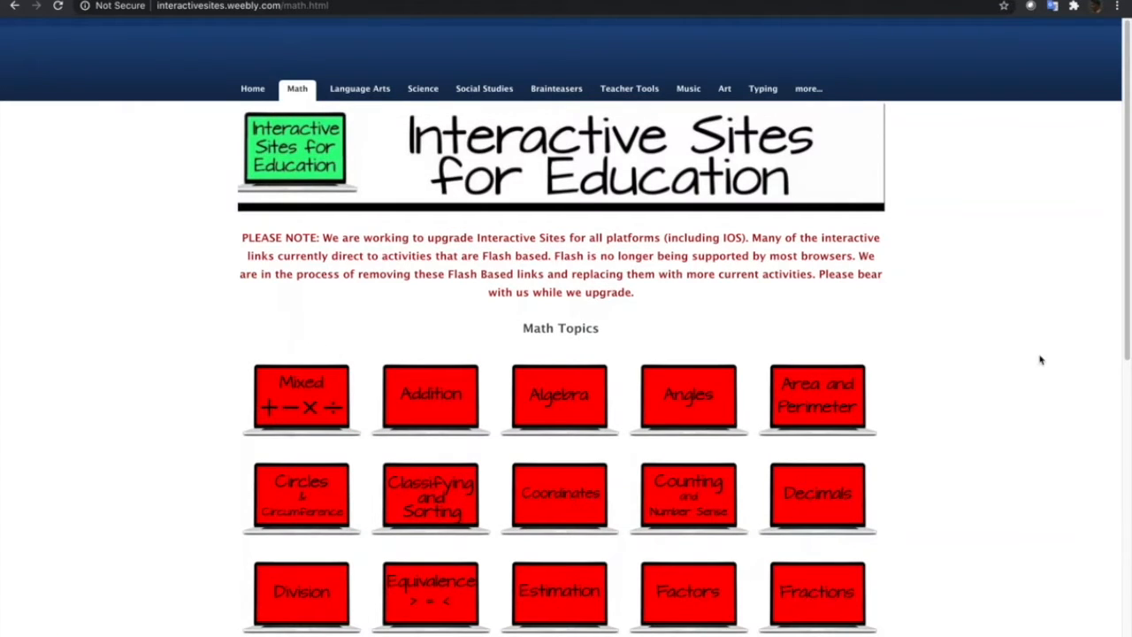
click(297, 89)
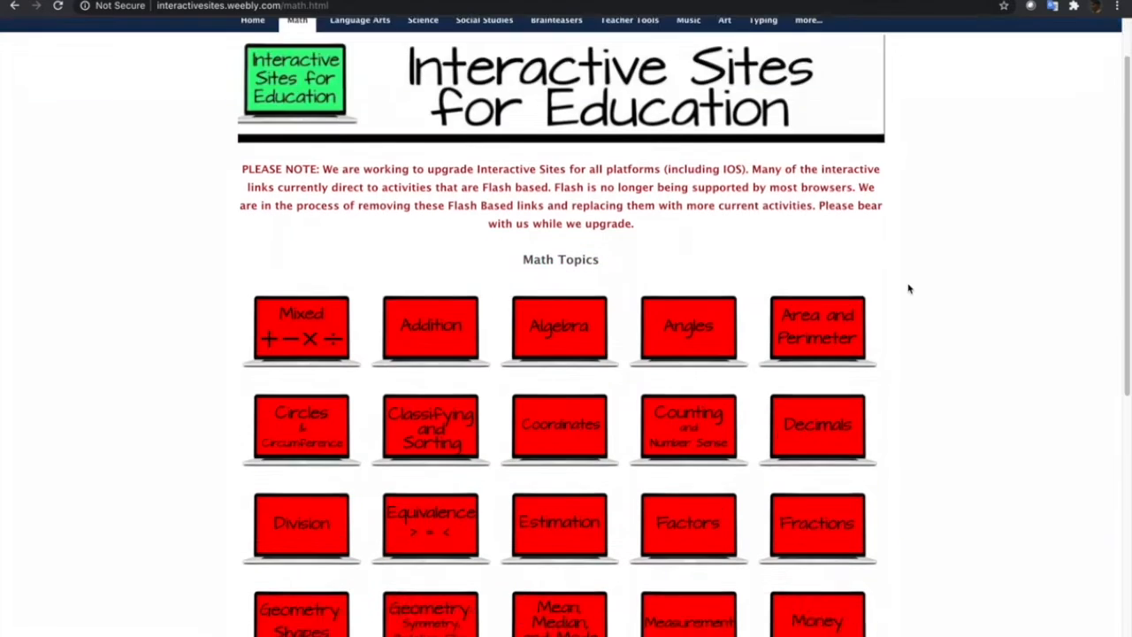
scroll(down, 3)
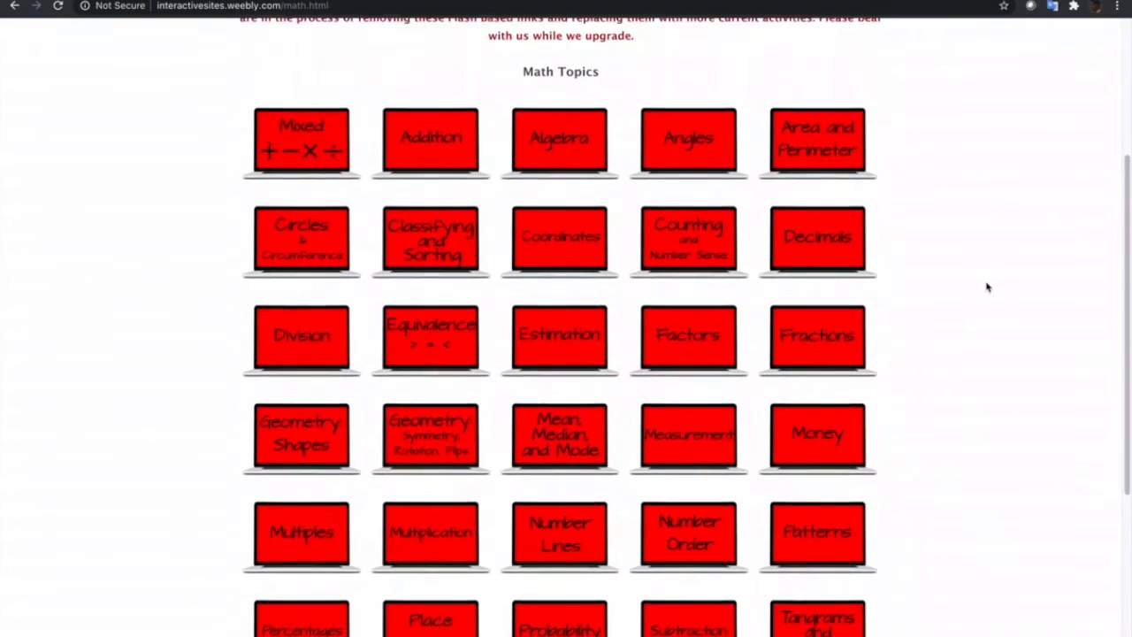
scroll(down, 3)
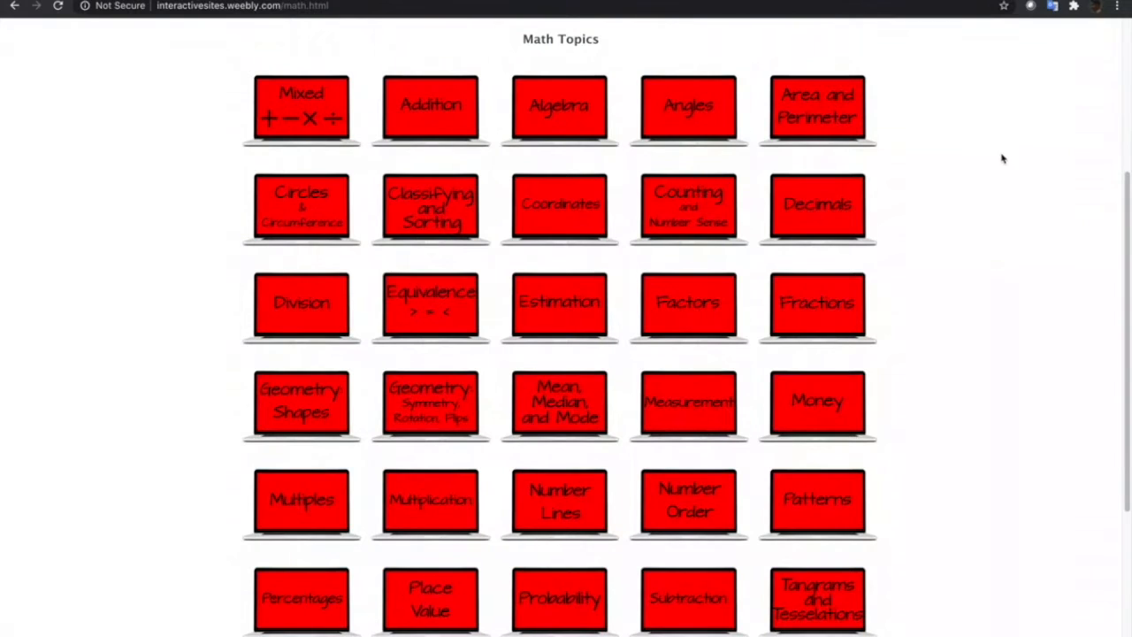
mouse_move(488, 522)
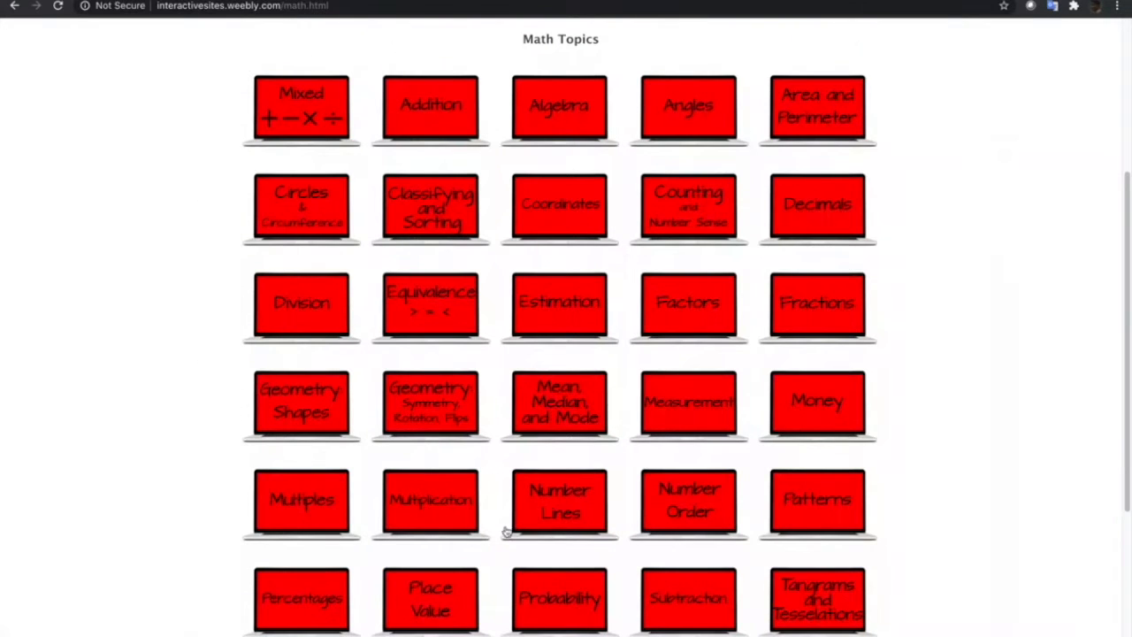
mouse_move(944, 307)
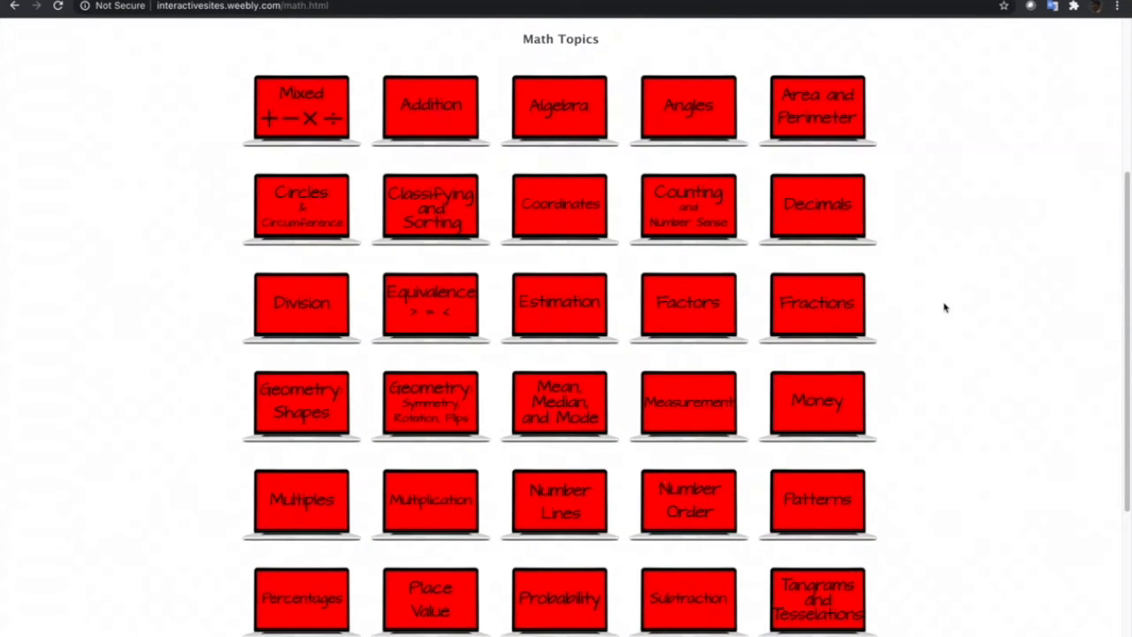
scroll(down, 3)
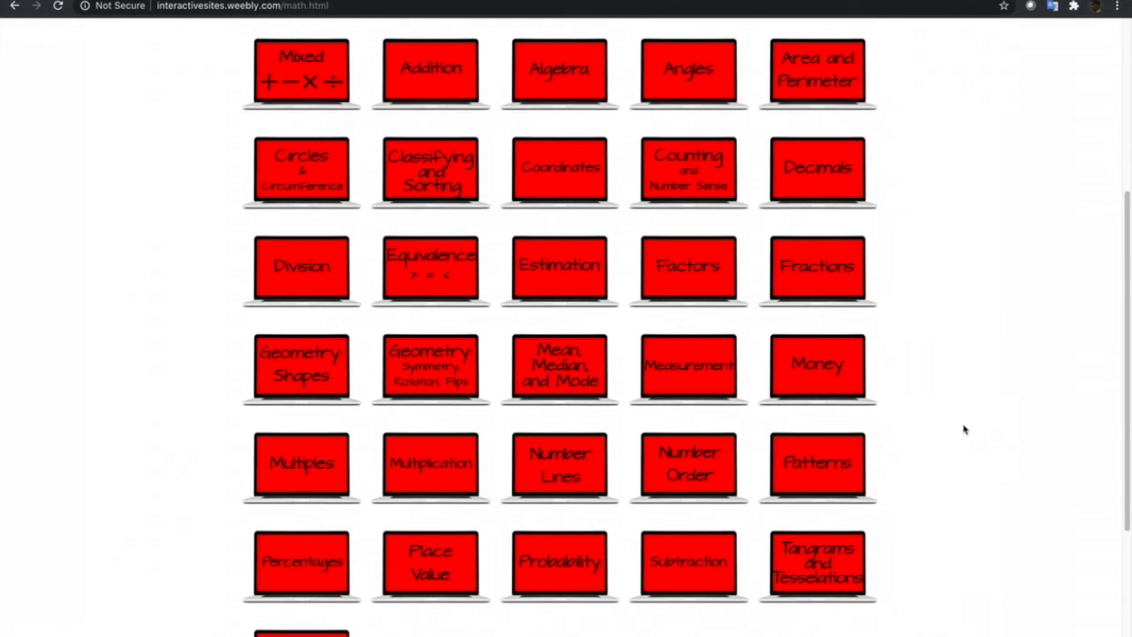
scroll(down, 3)
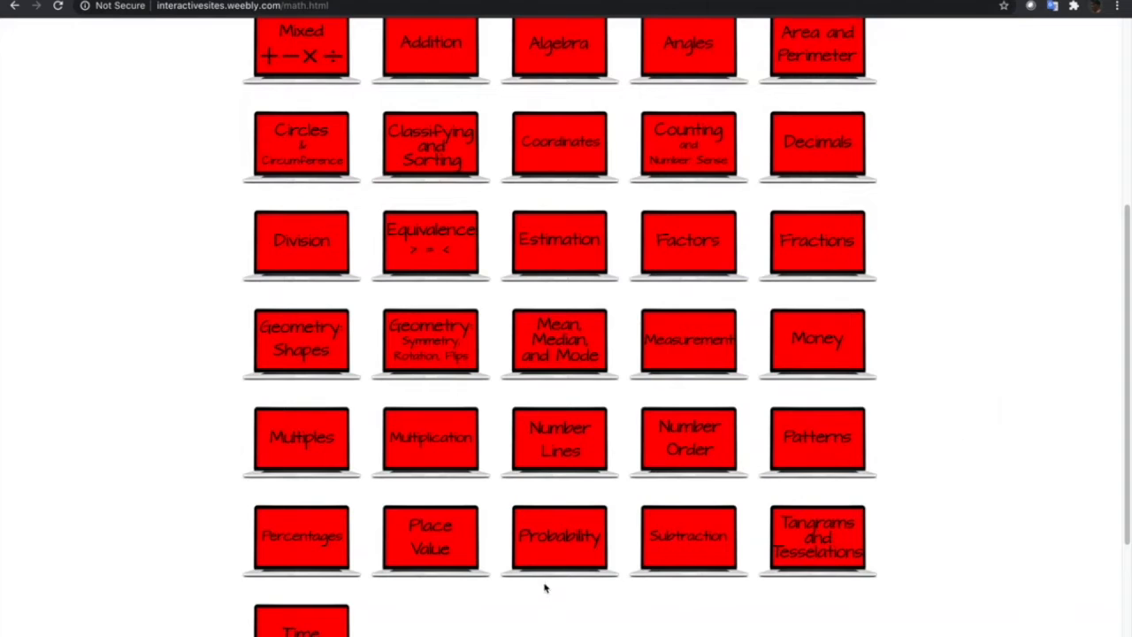
- Browse the Probability activity thumbnails down the page
click(559, 537)
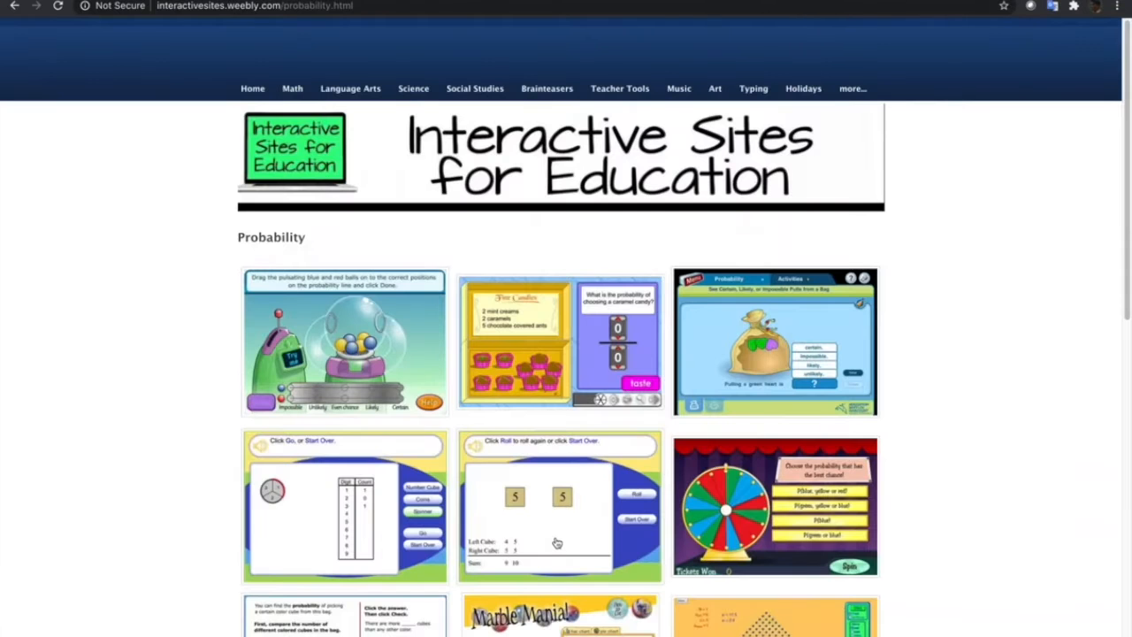
scroll(down, 3)
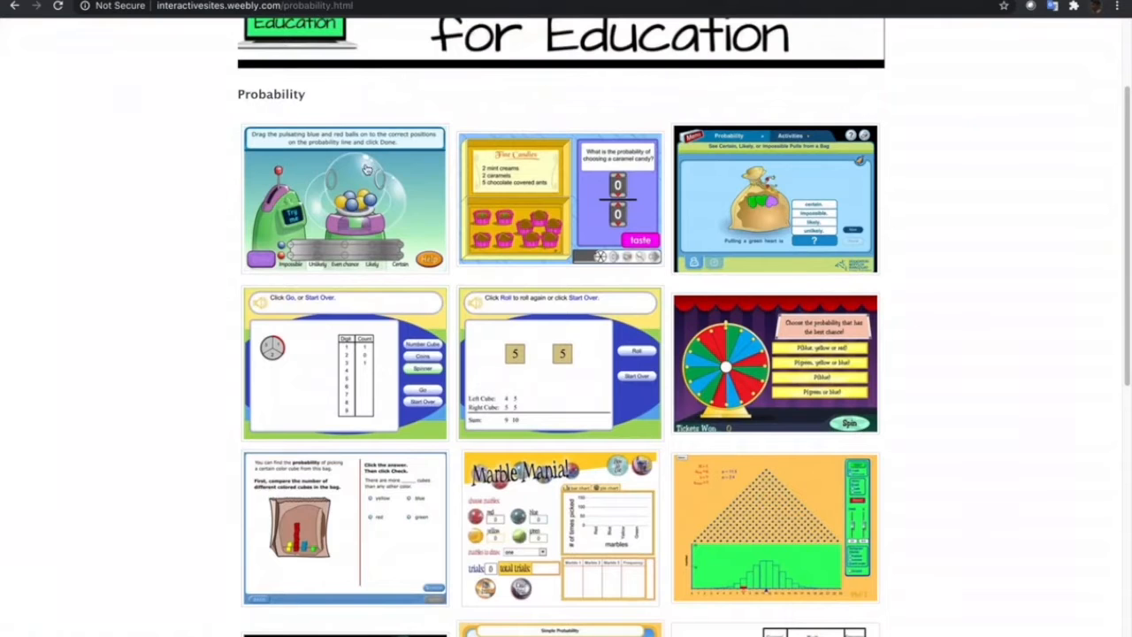
scroll(down, 3)
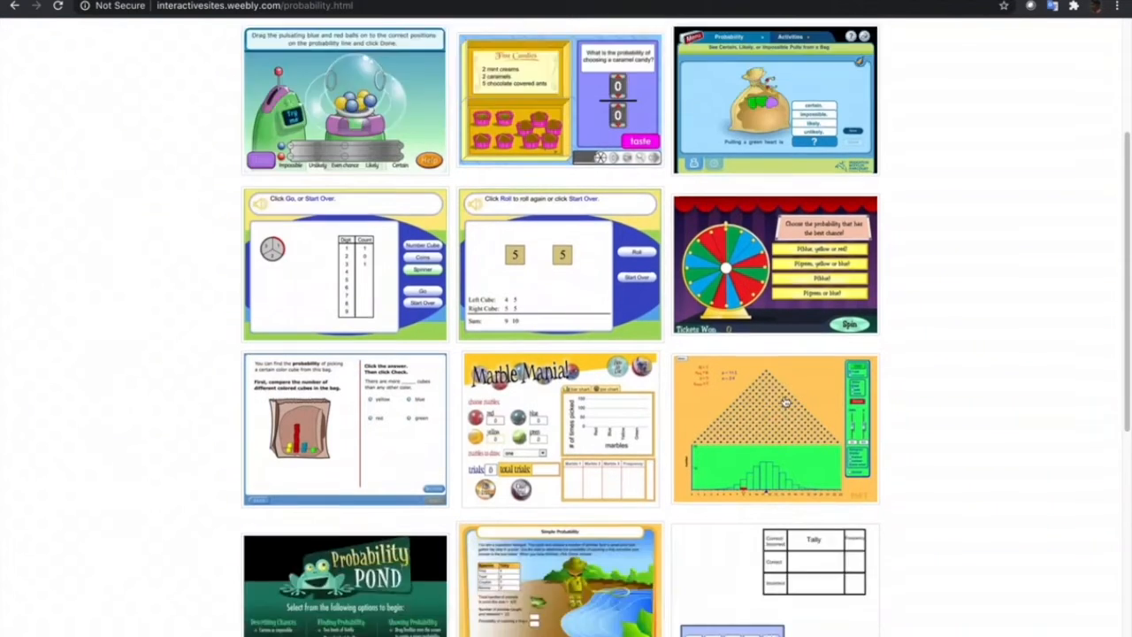
scroll(down, 3)
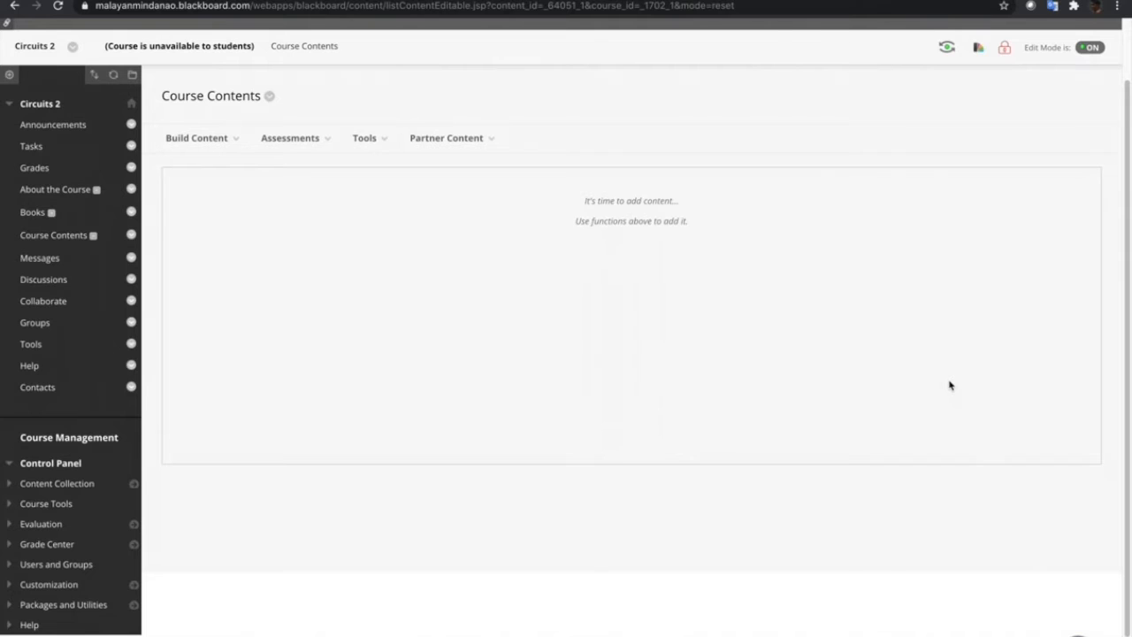
- Create a new Item via Build Content and name it Probability Game
click(198, 138)
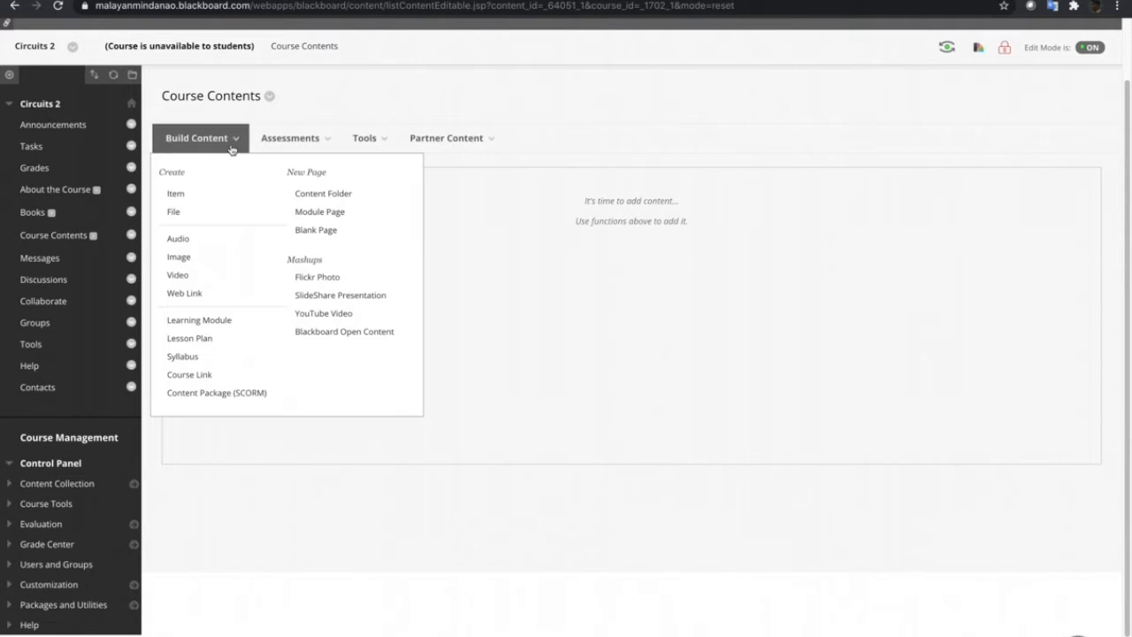
click(174, 192)
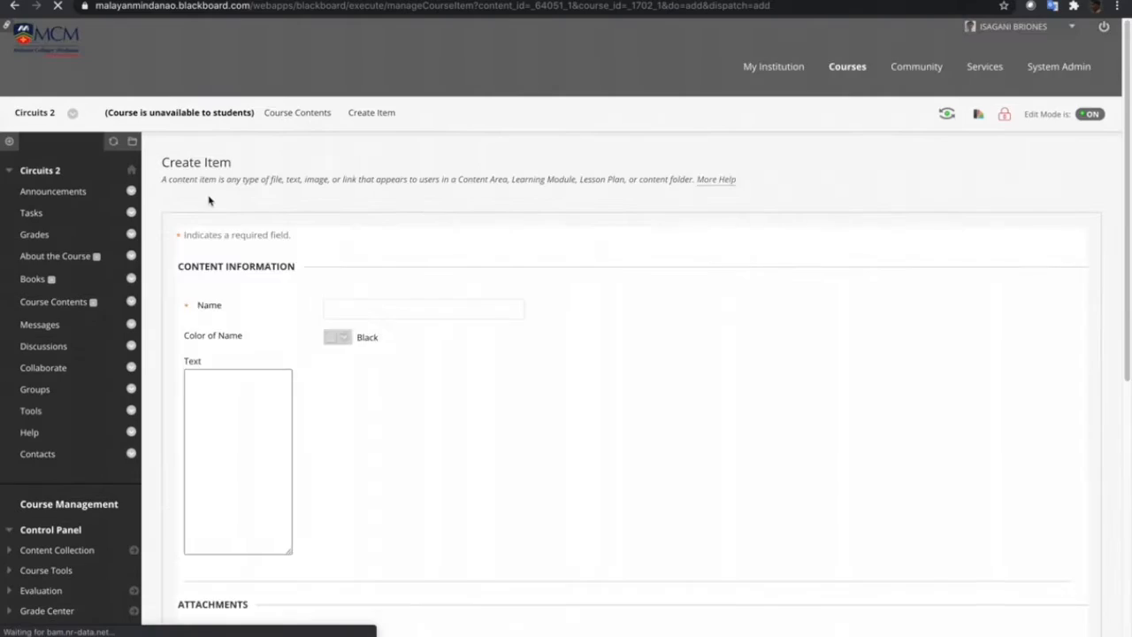
click(425, 308)
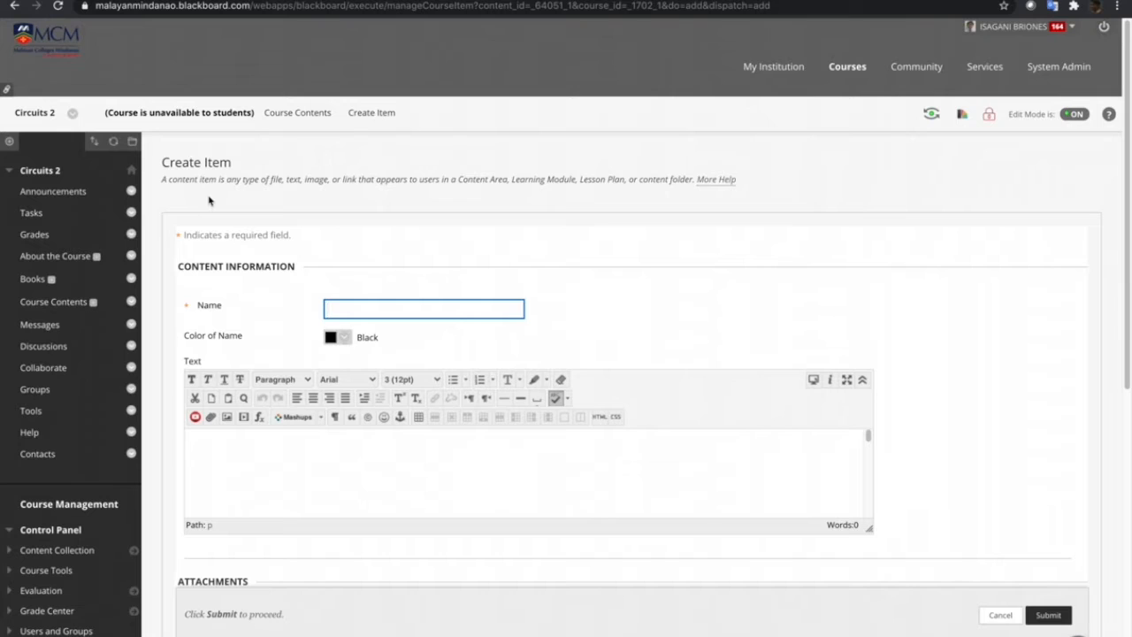
click(424, 308)
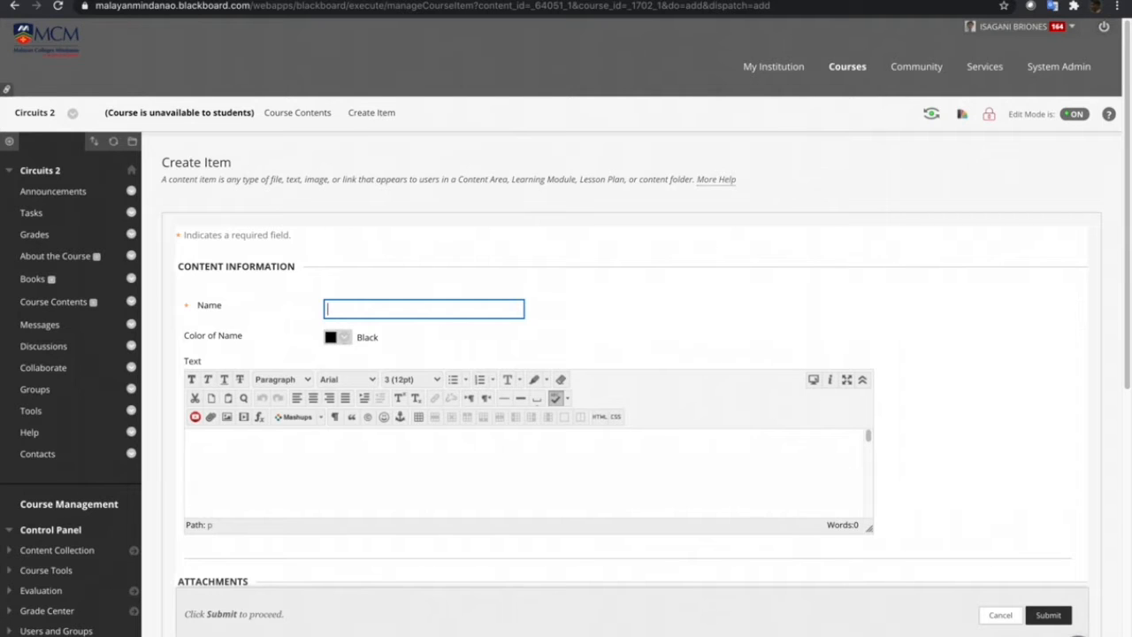
text(Probability Game)
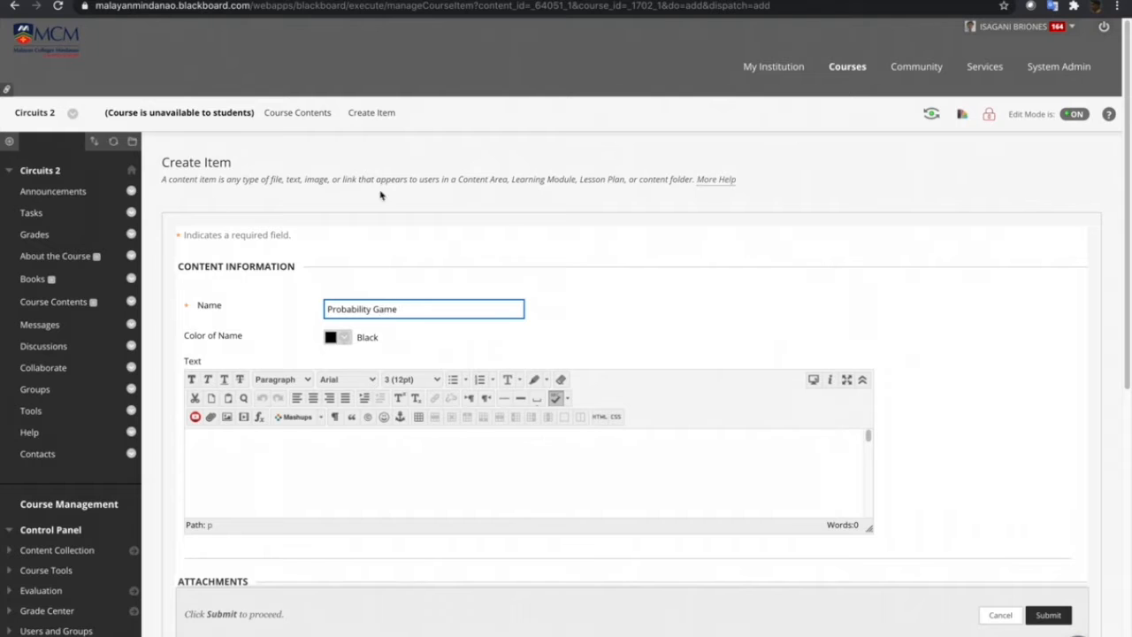
scroll(down, 3)
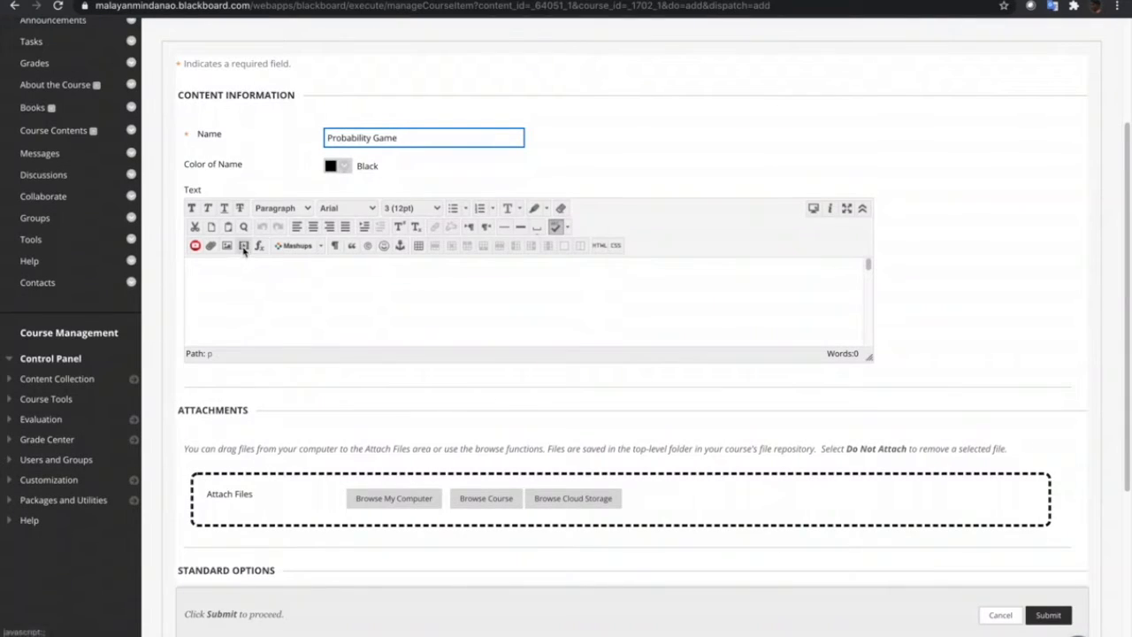
mouse_move(245, 246)
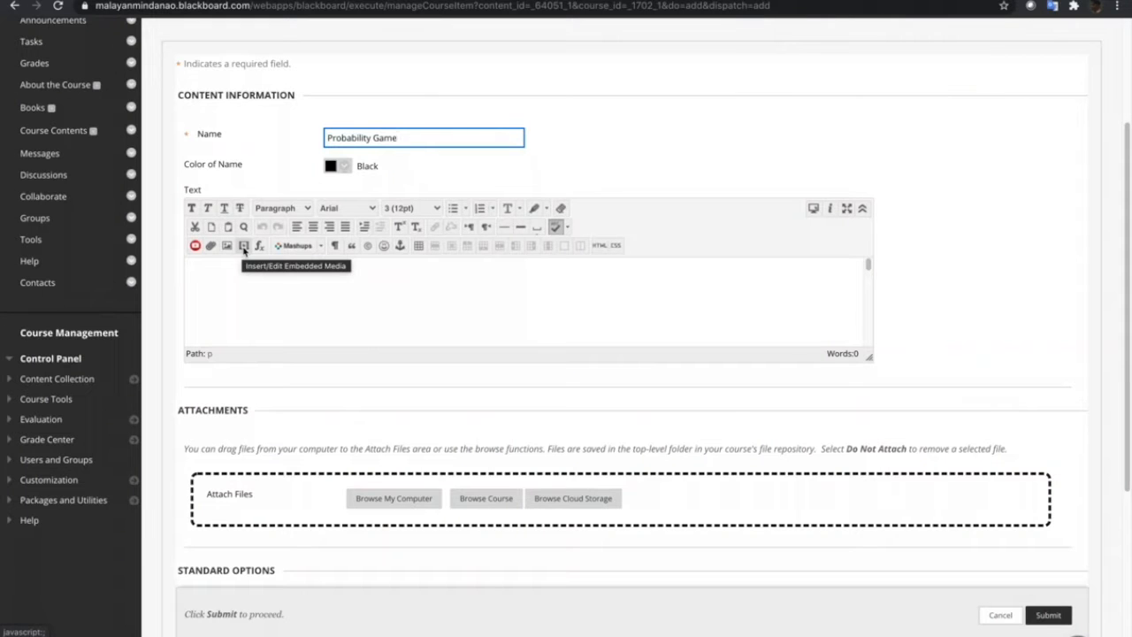
- Upload simple_probability.swf from the computer as embedded media in the item text
click(244, 244)
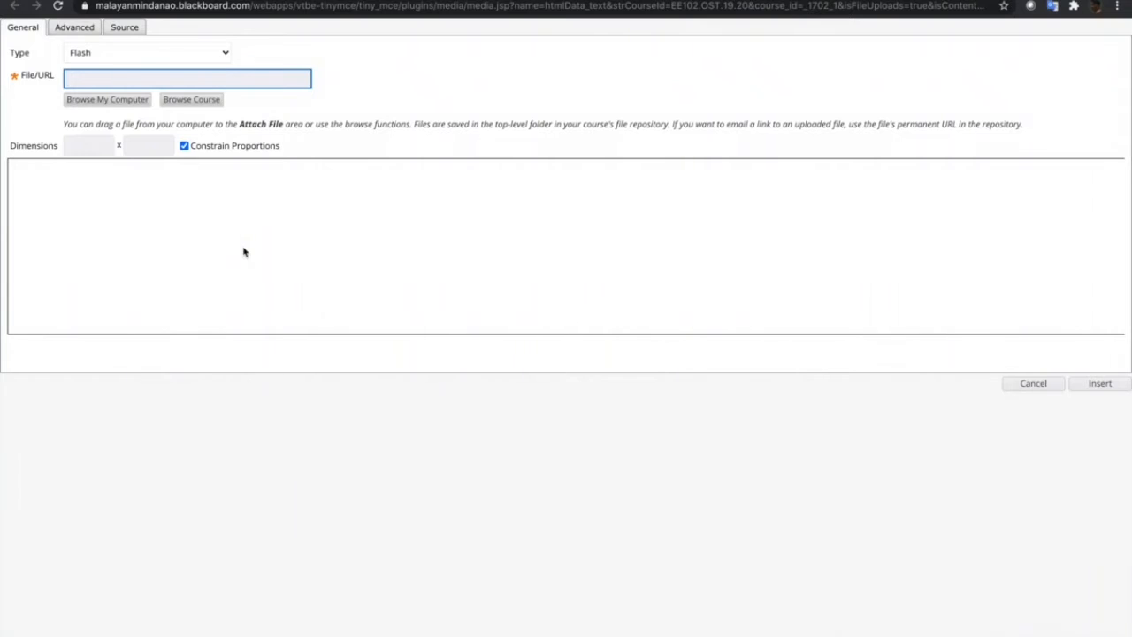
mouse_move(110, 99)
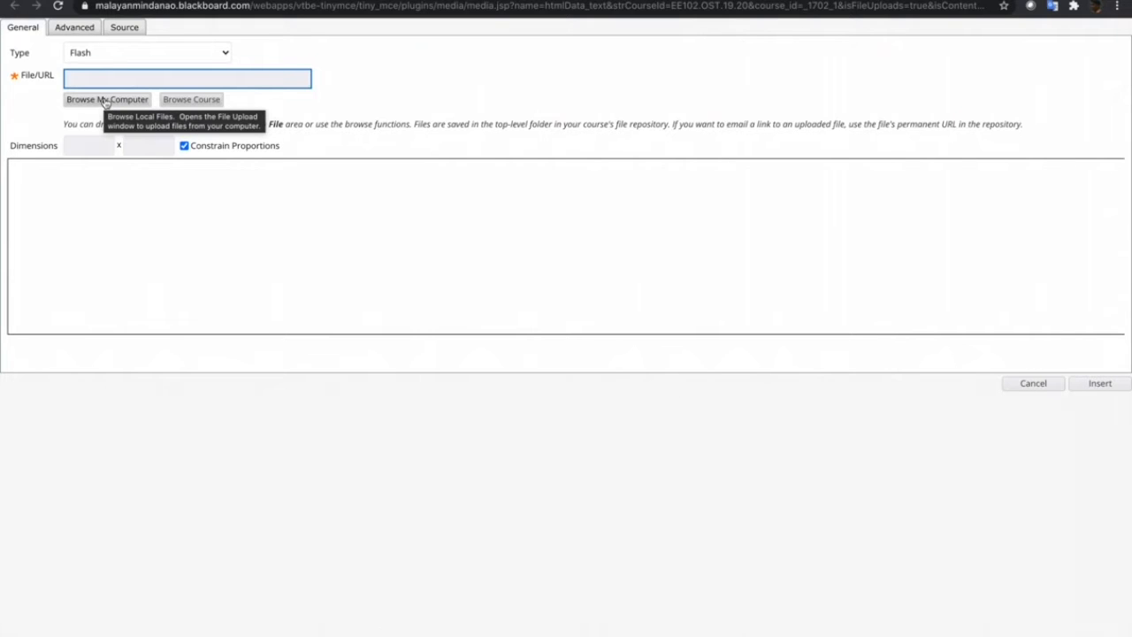
click(106, 99)
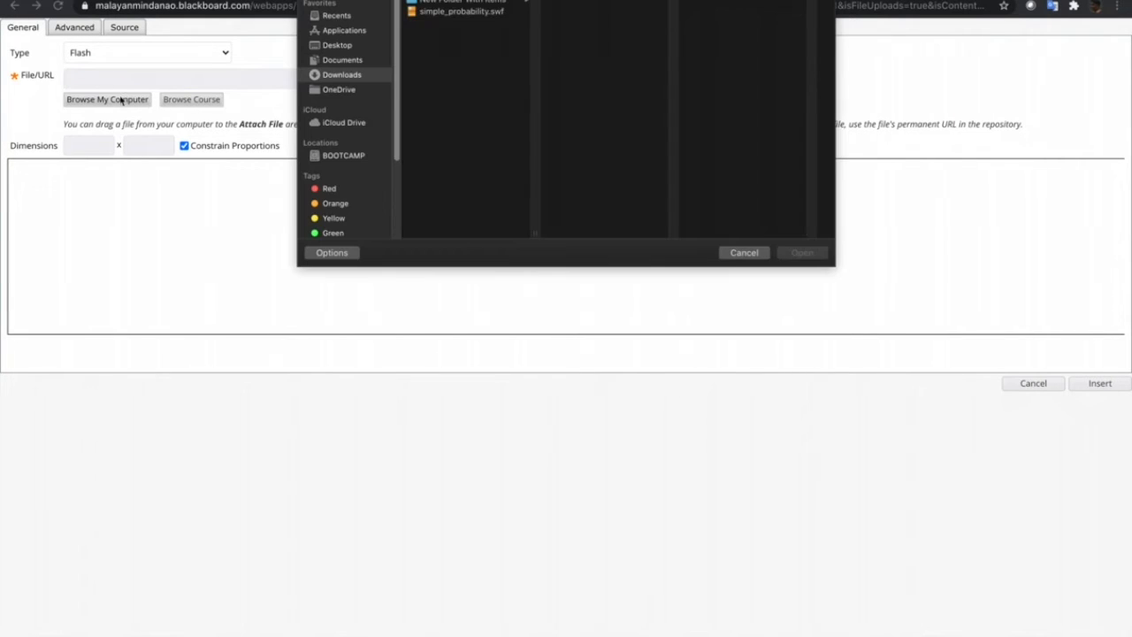
click(460, 11)
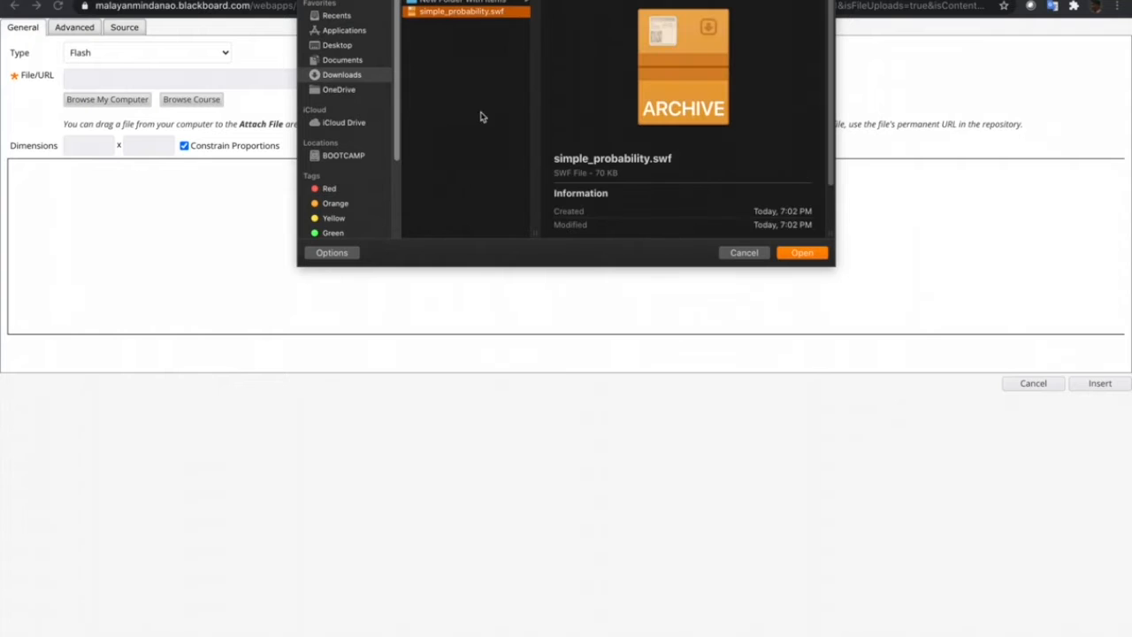
click(802, 251)
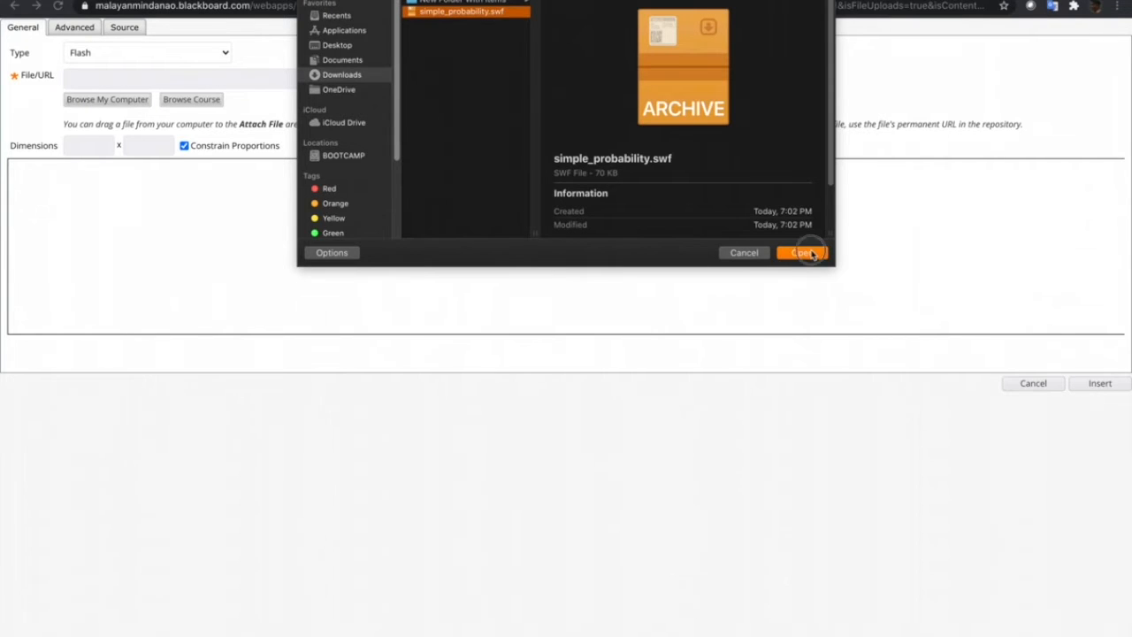
click(801, 251)
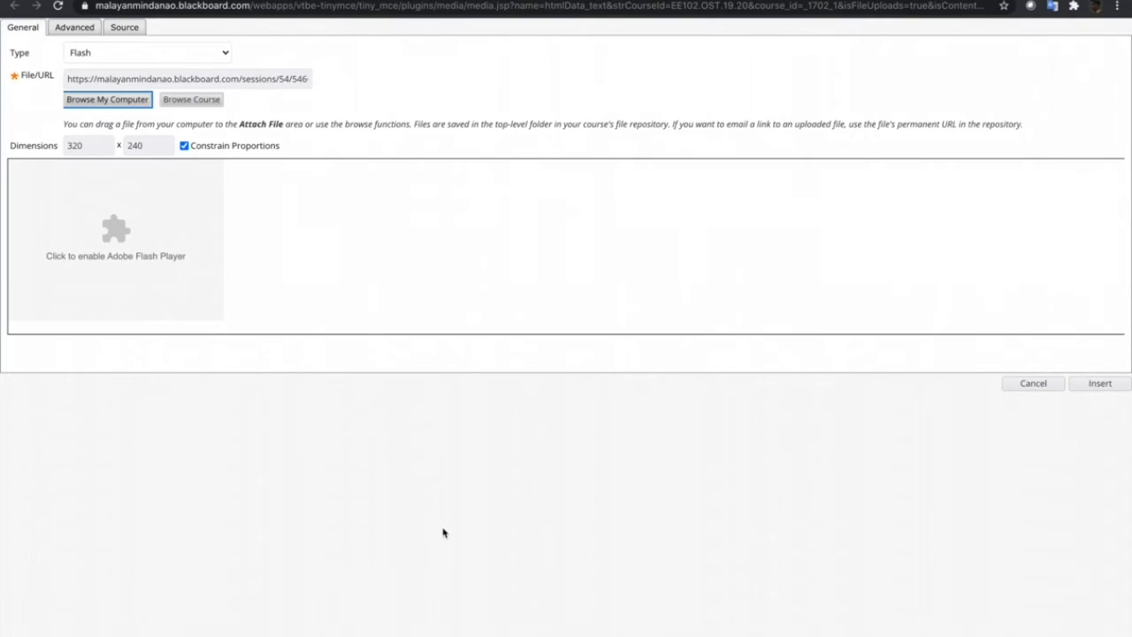
click(106, 99)
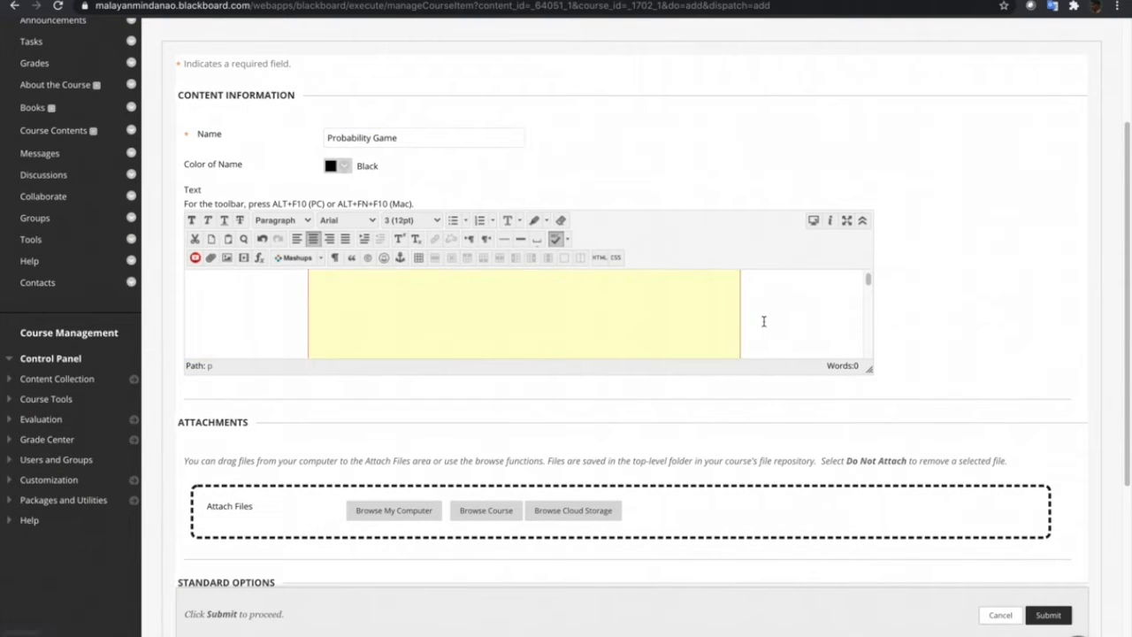
- Submit the Probability Game item and return to the educational games site
click(1051, 615)
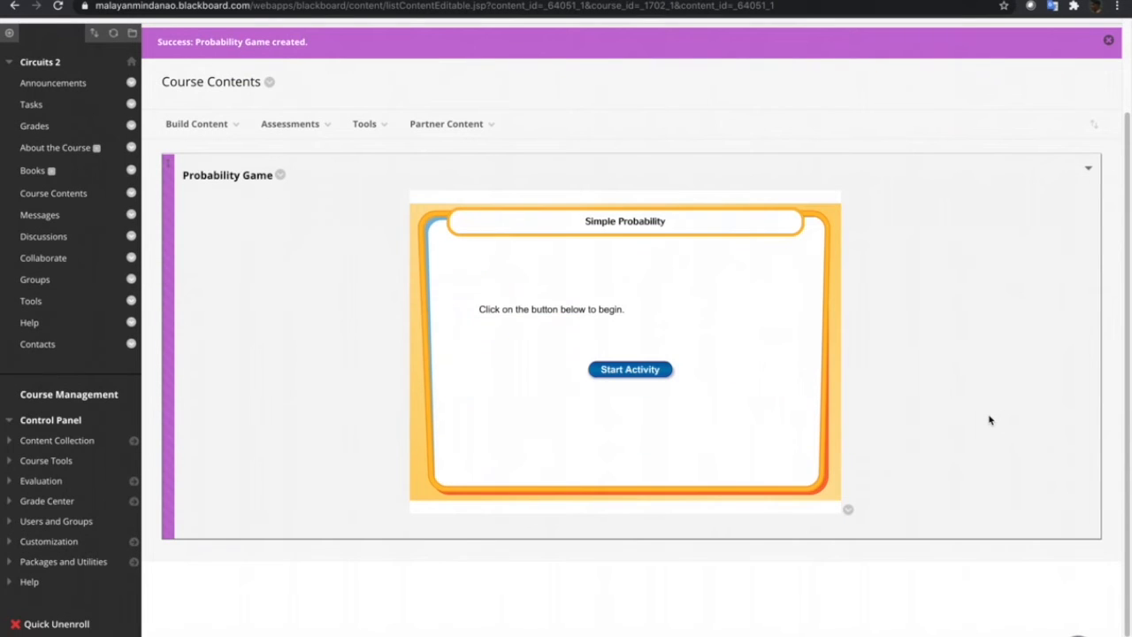
mouse_move(998, 437)
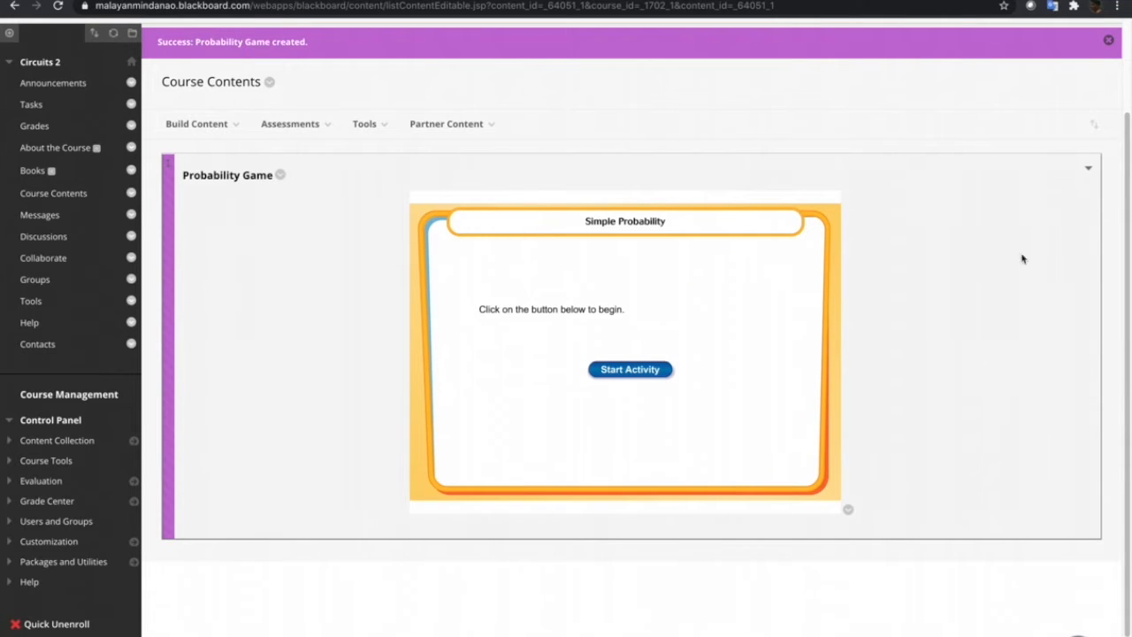
mouse_move(899, 373)
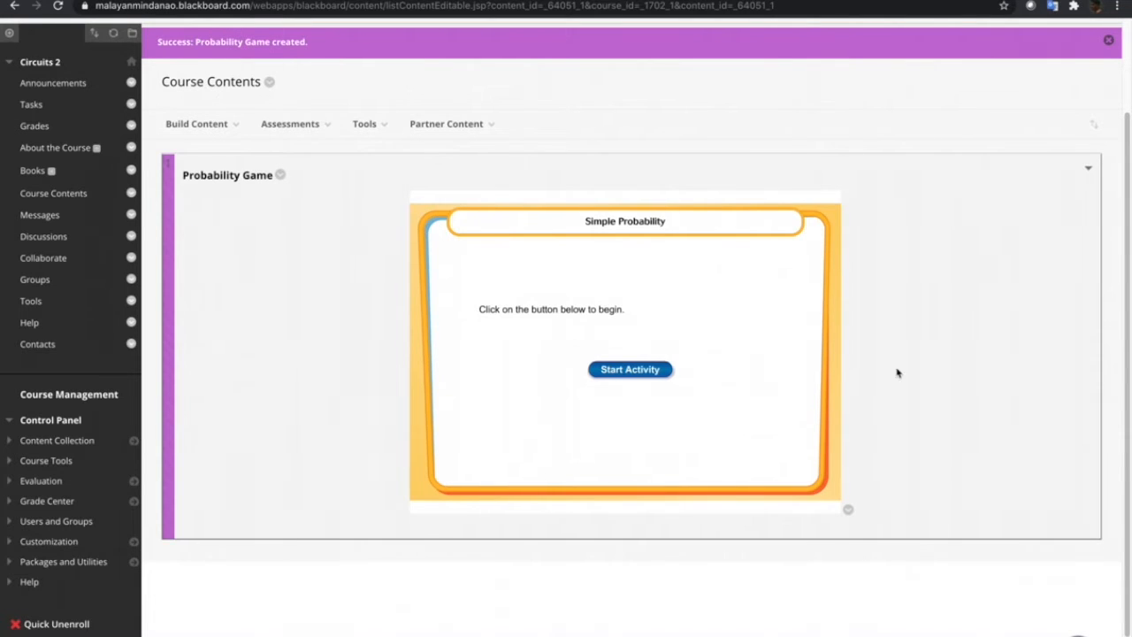
click(630, 370)
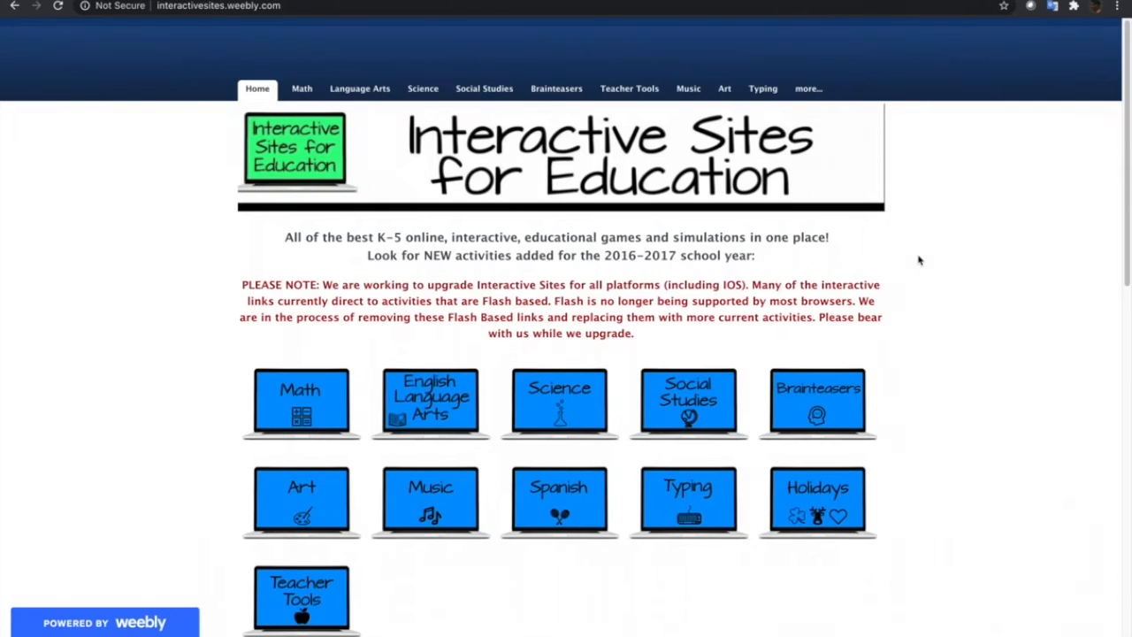
- Browse the Science Topics grid and choose the Light topic
scroll(down, 3)
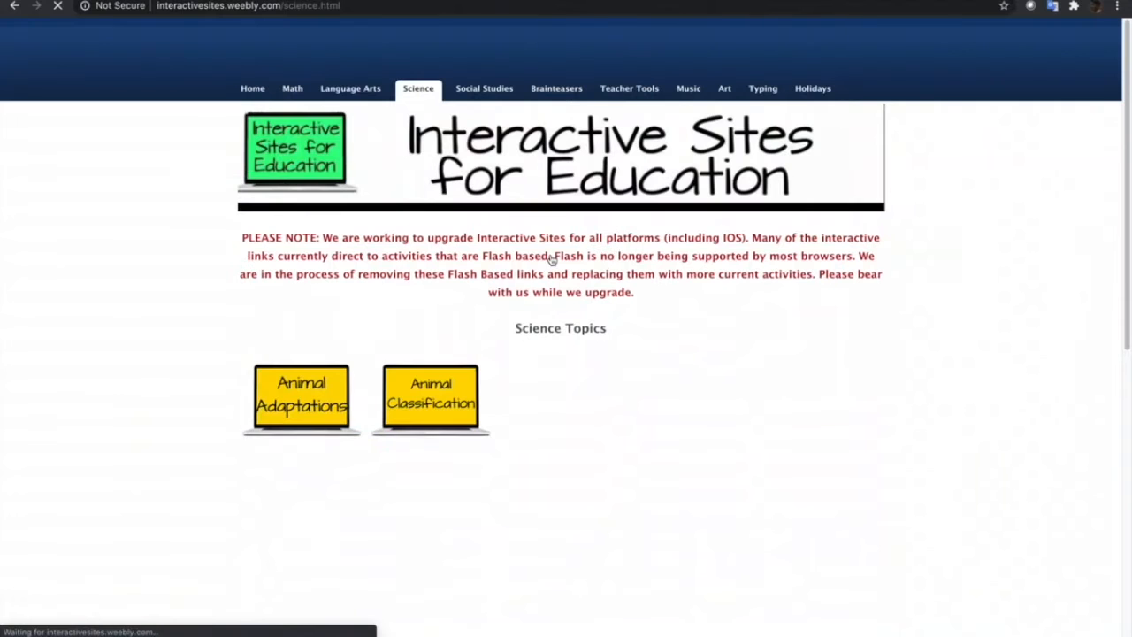
scroll(down, 3)
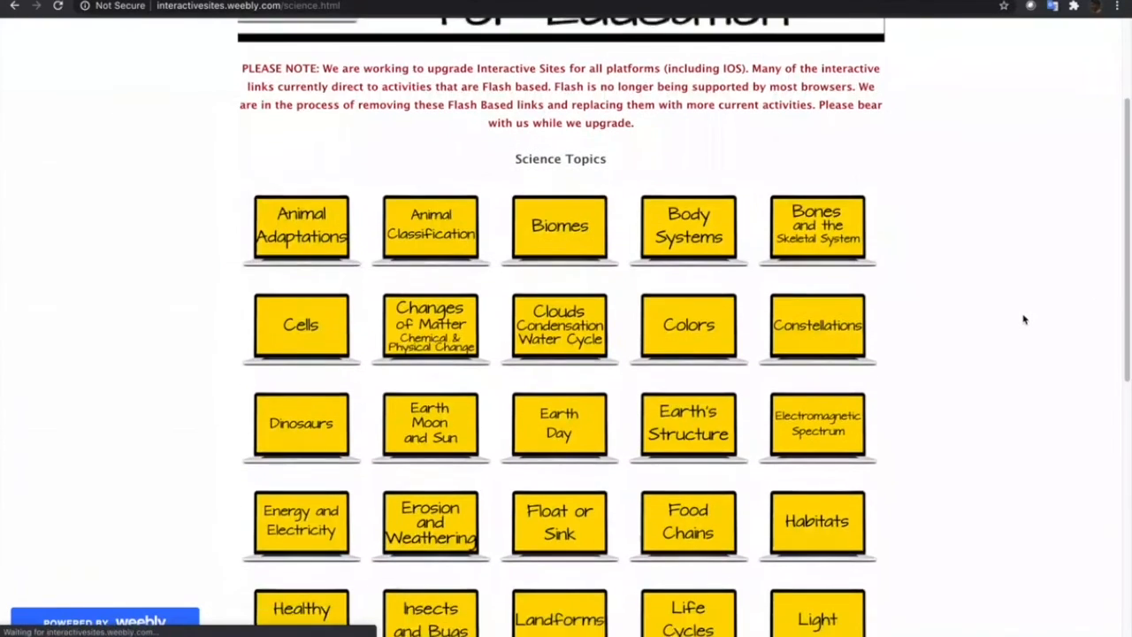
scroll(down, 3)
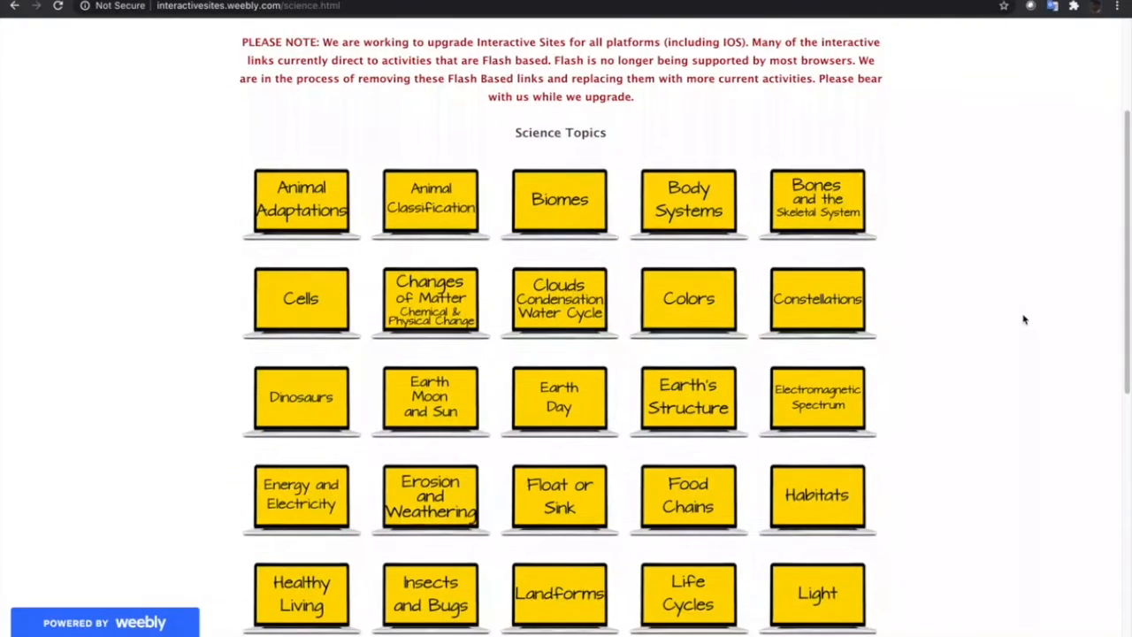
scroll(down, 3)
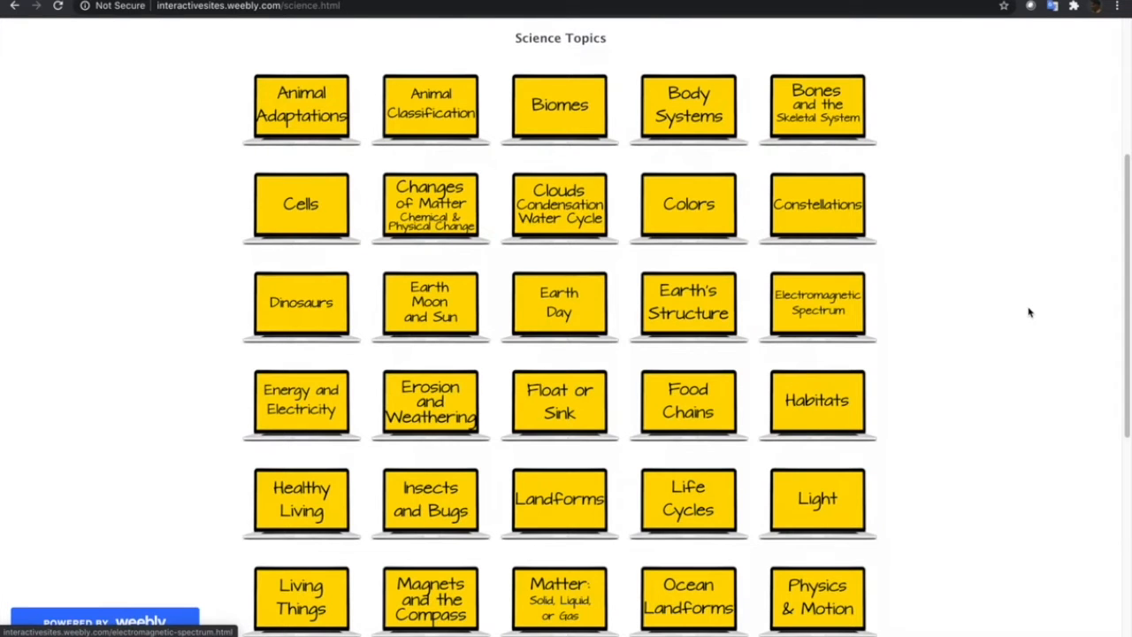
scroll(down, 3)
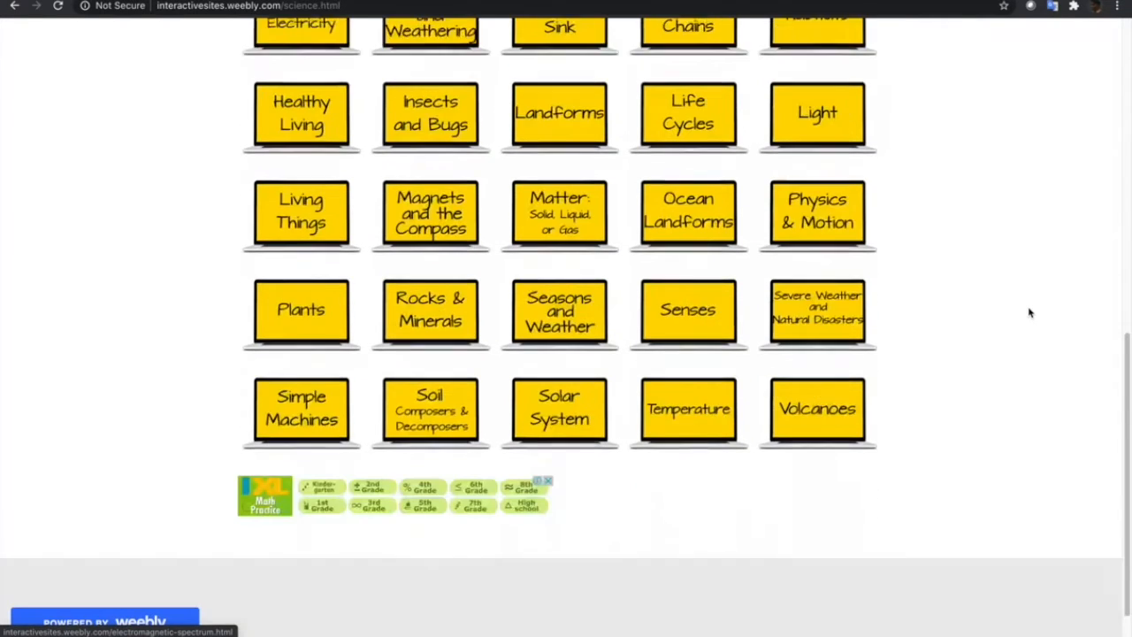
scroll(up, 3)
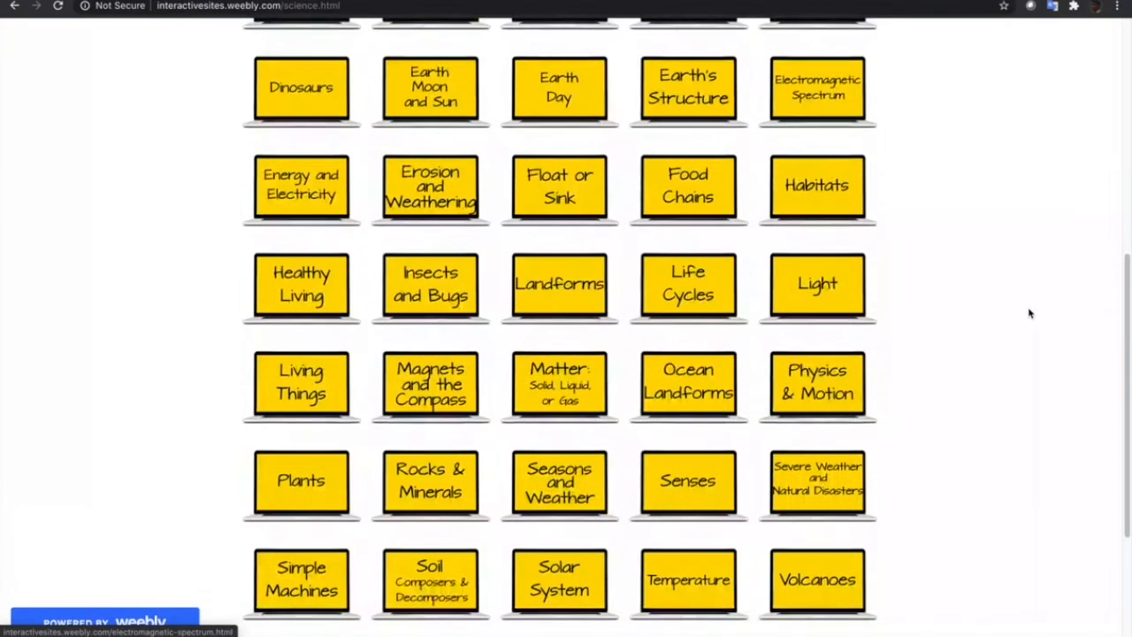
click(817, 283)
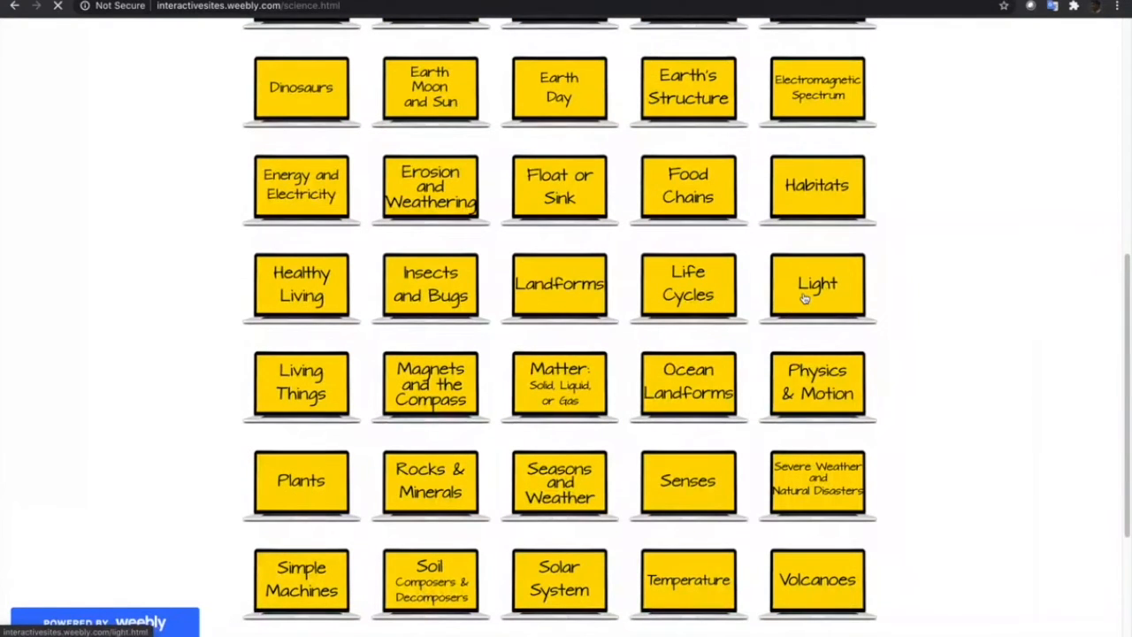
- Browse the Light activity thumbnails and choose the scientist's light experiment
click(817, 283)
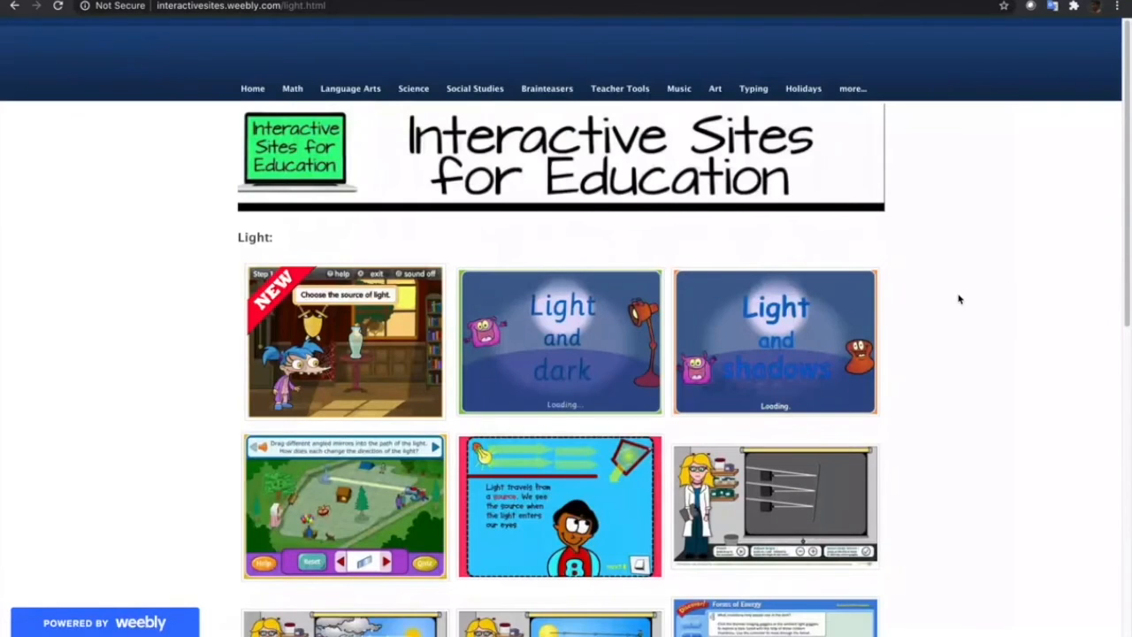
scroll(down, 3)
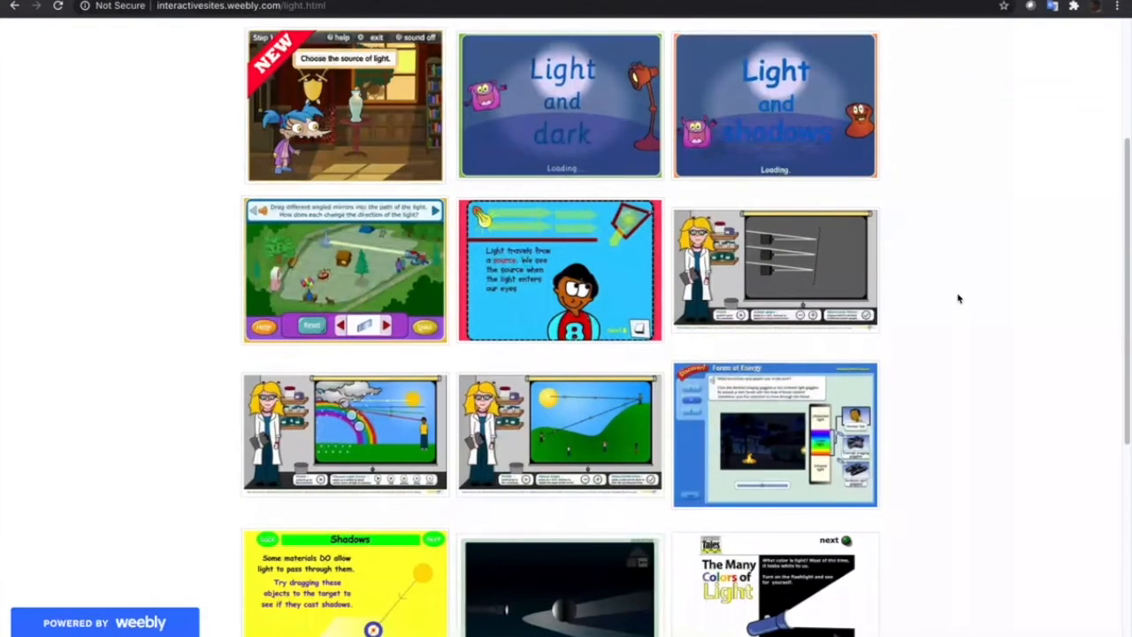
scroll(down, 3)
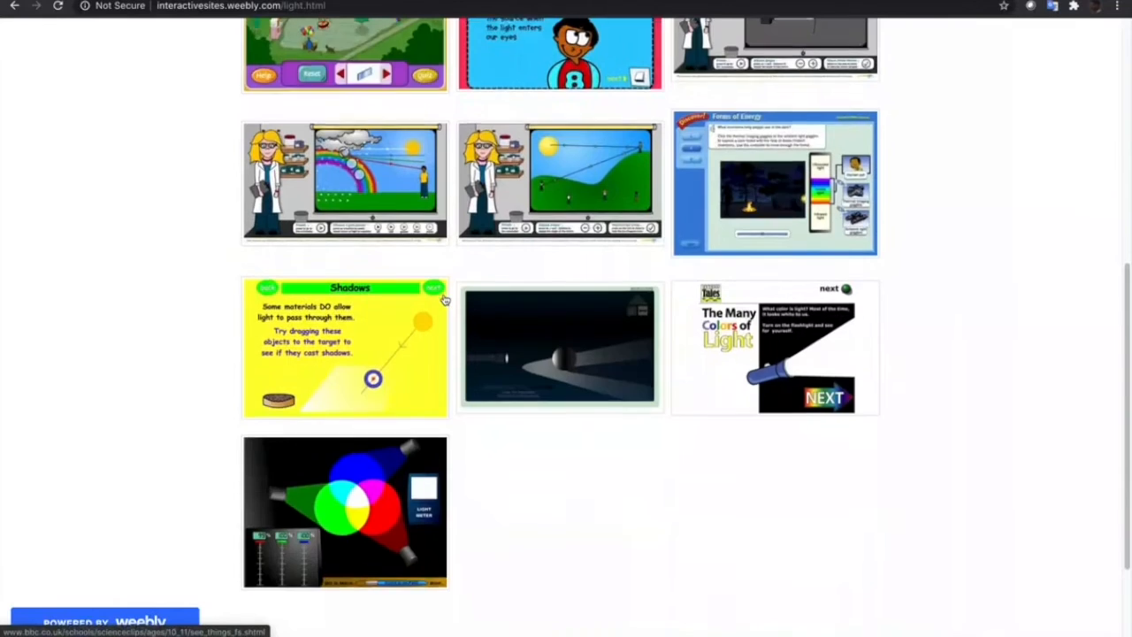
scroll(up, 3)
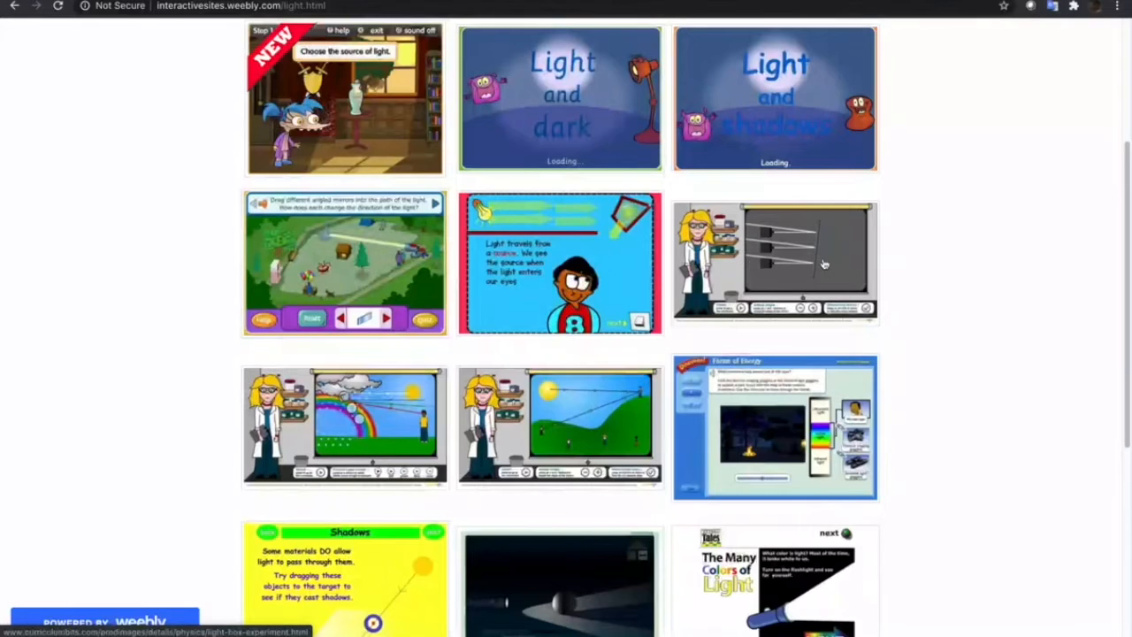
click(778, 261)
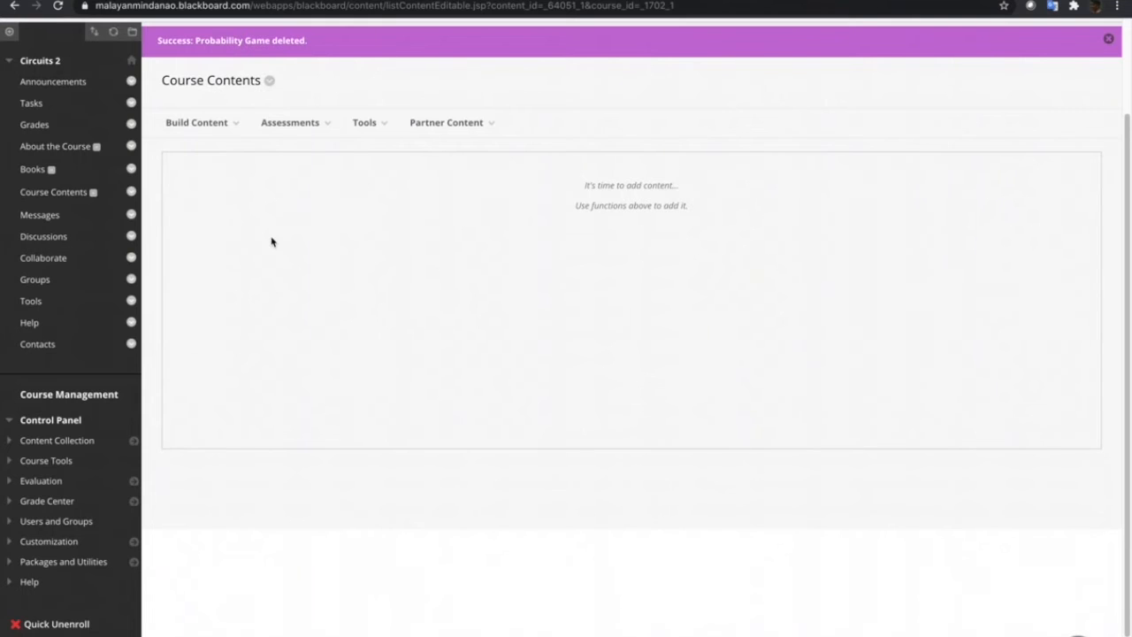
- Create a new Item via Build Content and name it Reflection Game
click(194, 122)
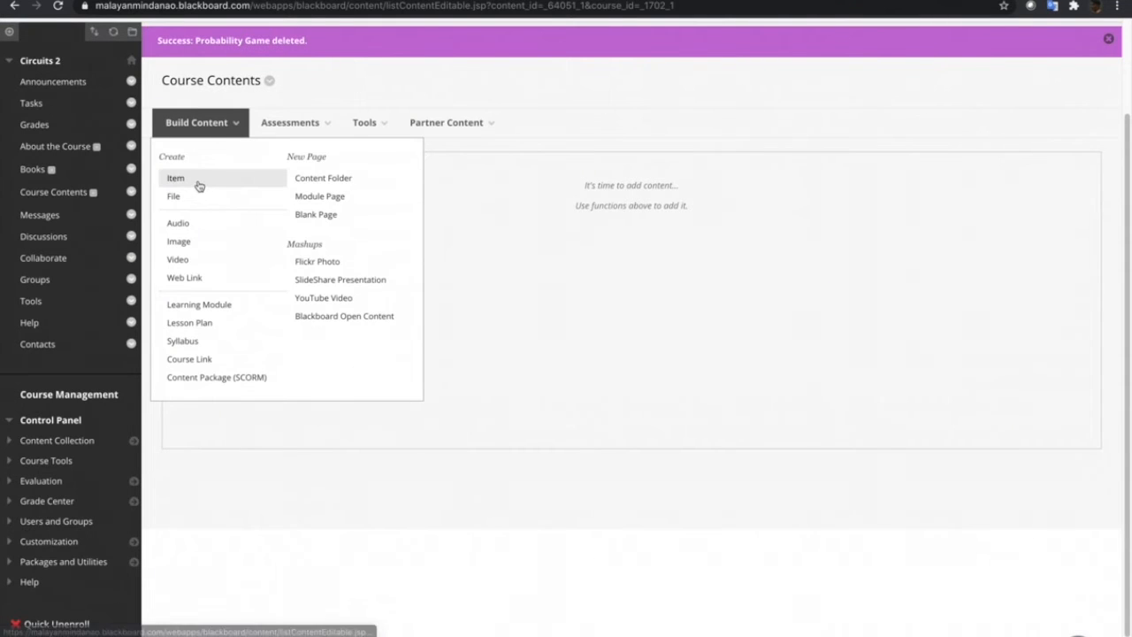
click(175, 177)
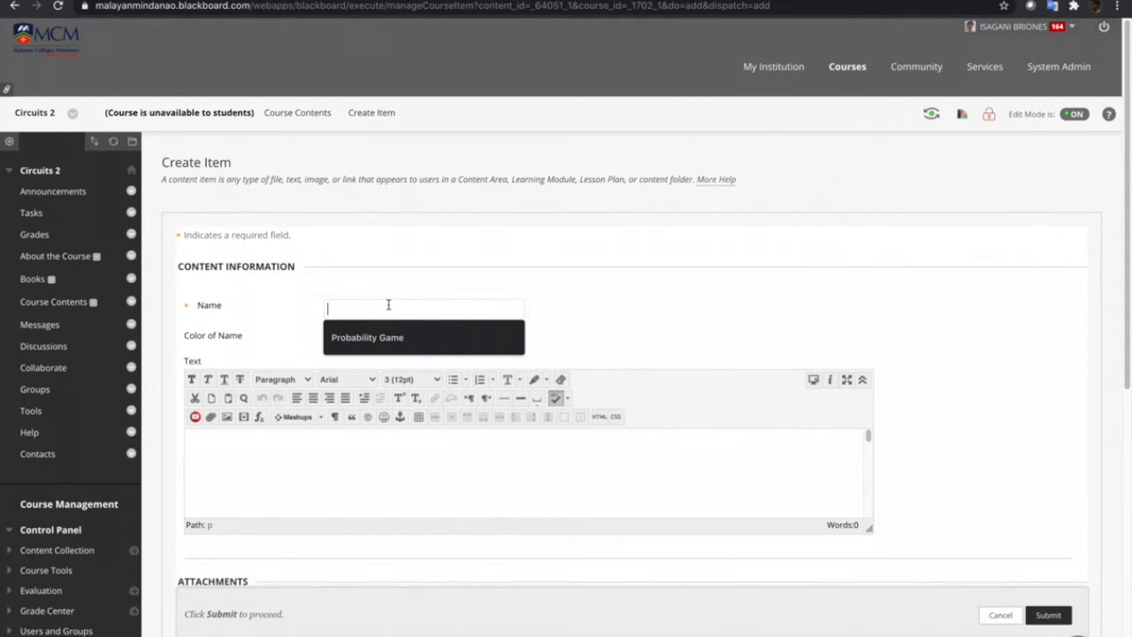
text(Reflection Game)
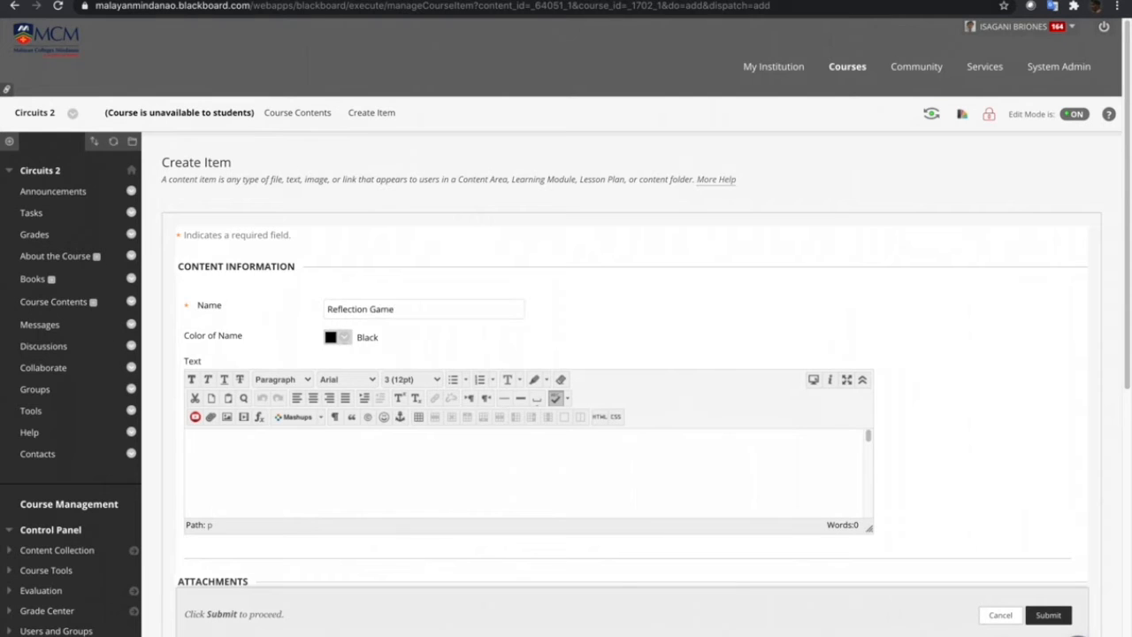
click(422, 308)
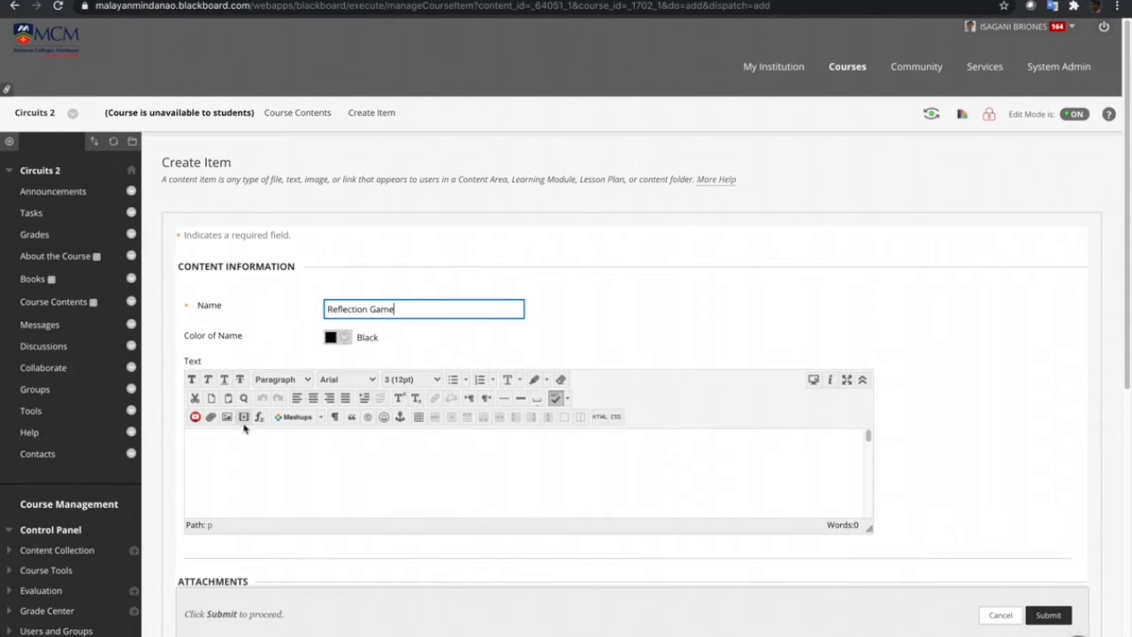
mouse_move(244, 418)
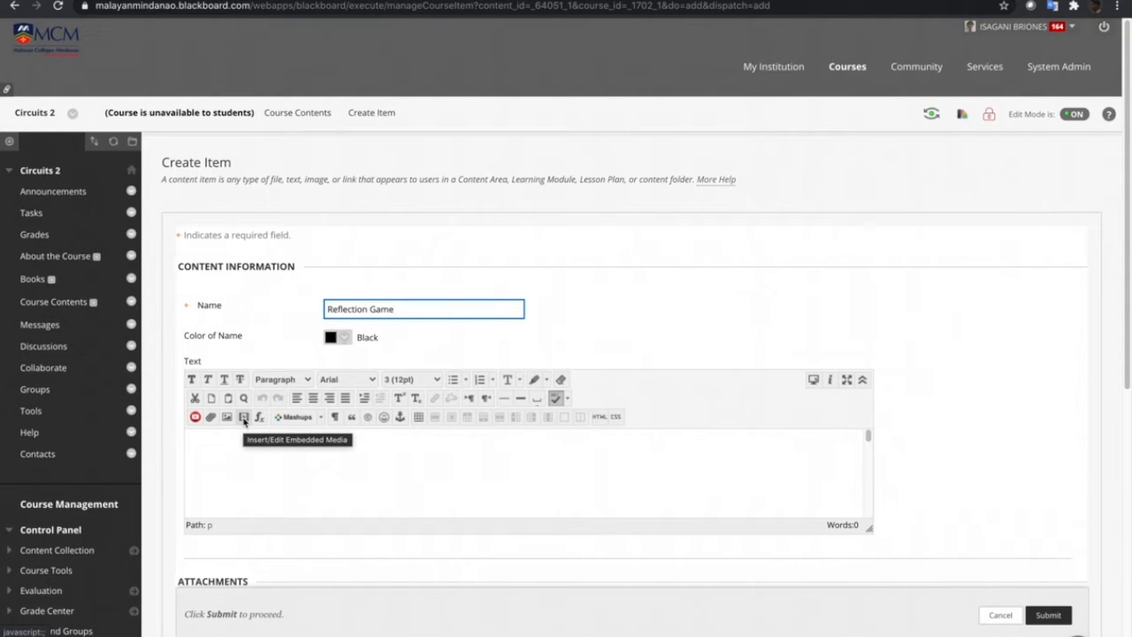
- Embed the light-box-experiment.html URL as an iframe sized 1000 by 750
click(244, 417)
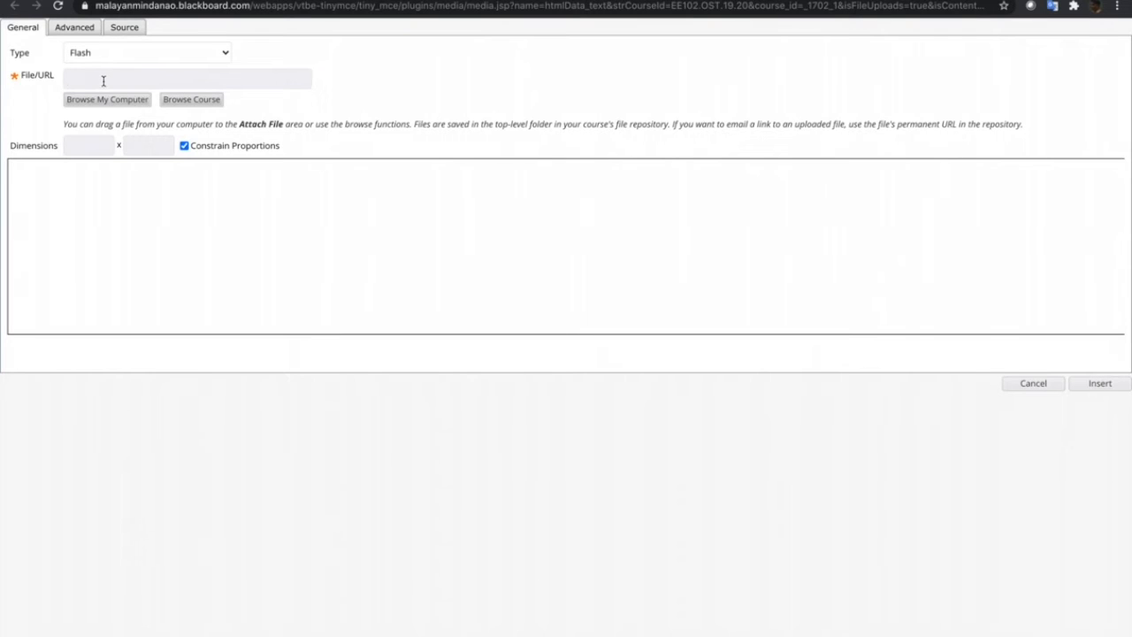
text(com/prodimages/details/physics/light-box-experiment.html)
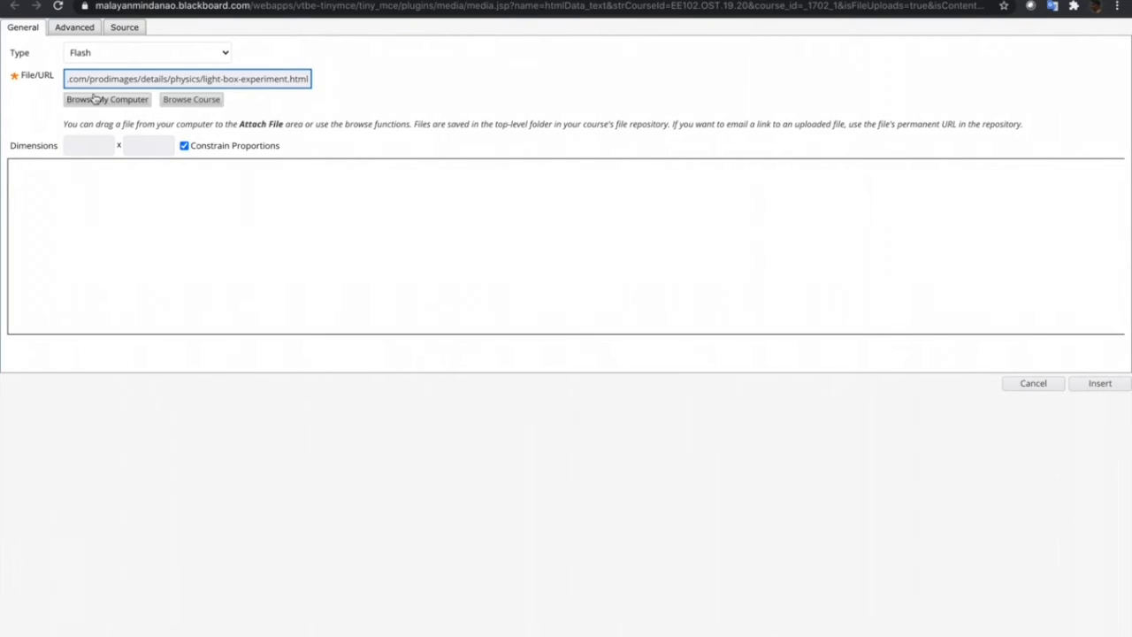
click(142, 51)
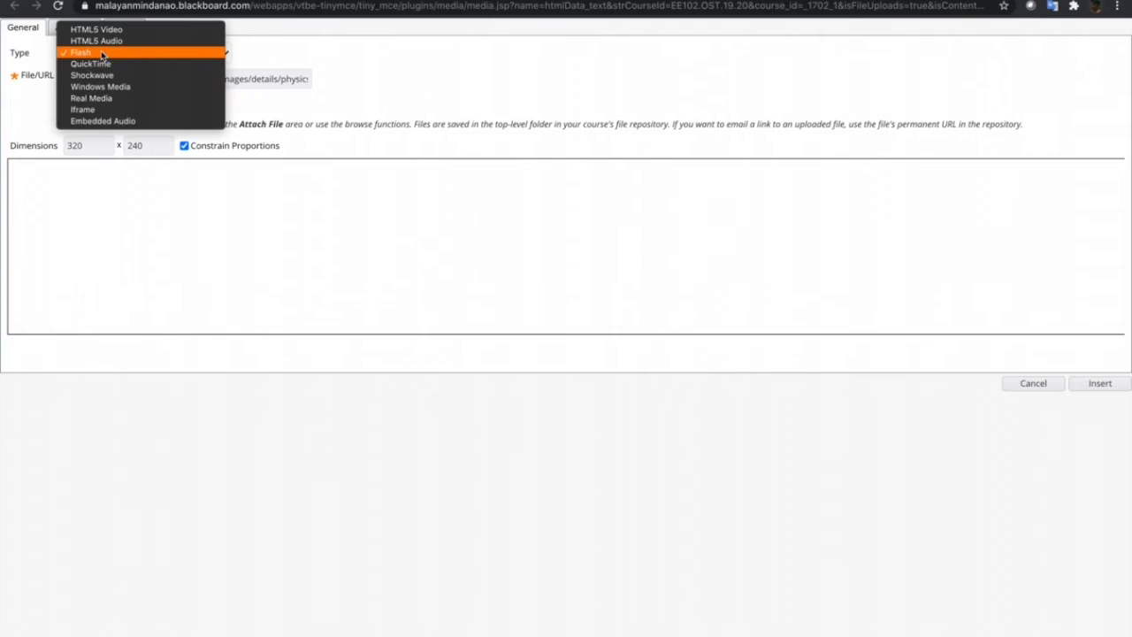
click(78, 109)
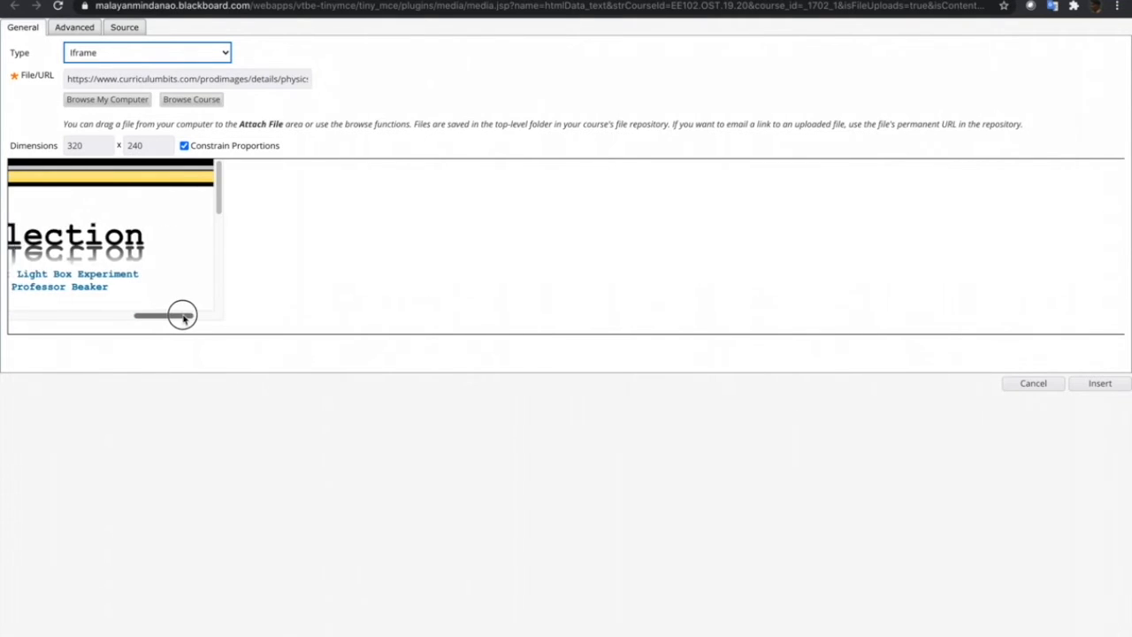
drag(180, 315, 39, 314)
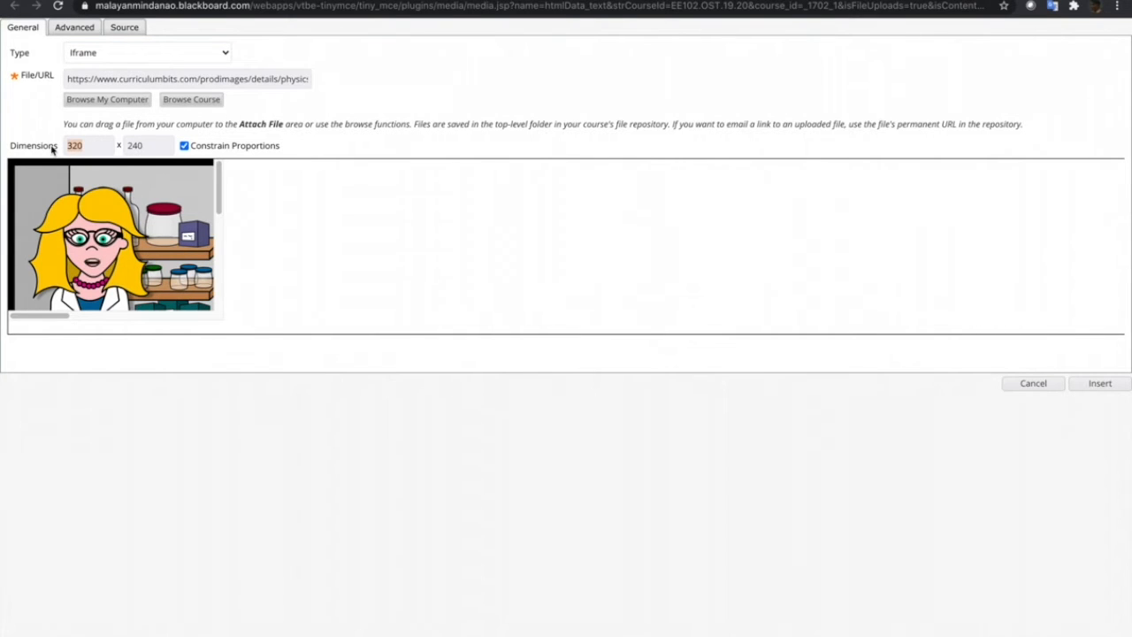
text(1000)
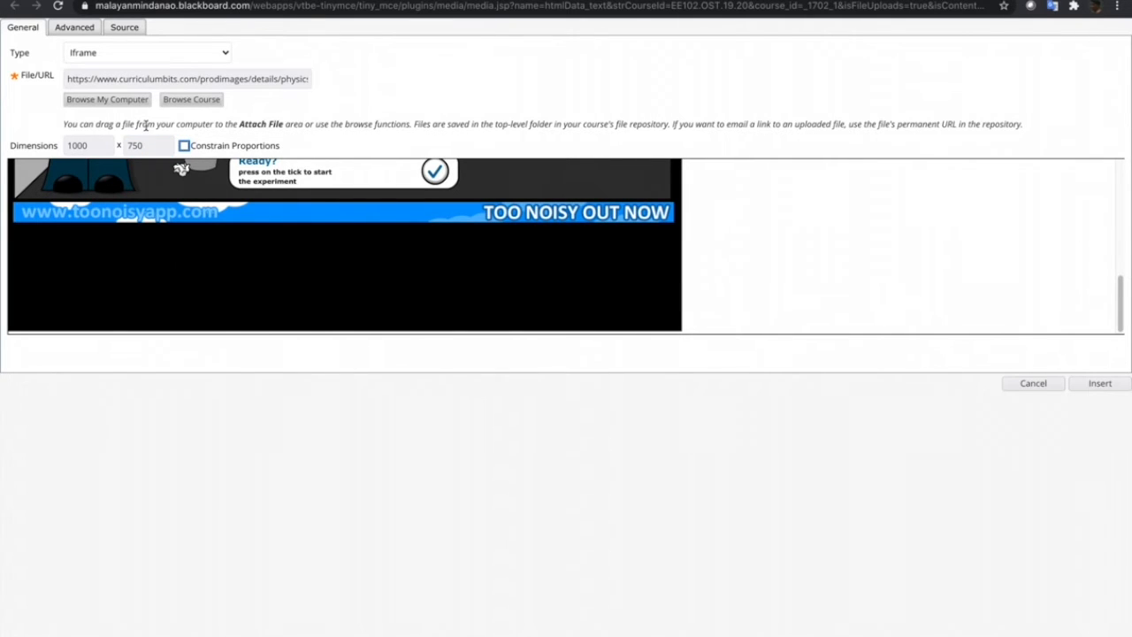
click(1096, 382)
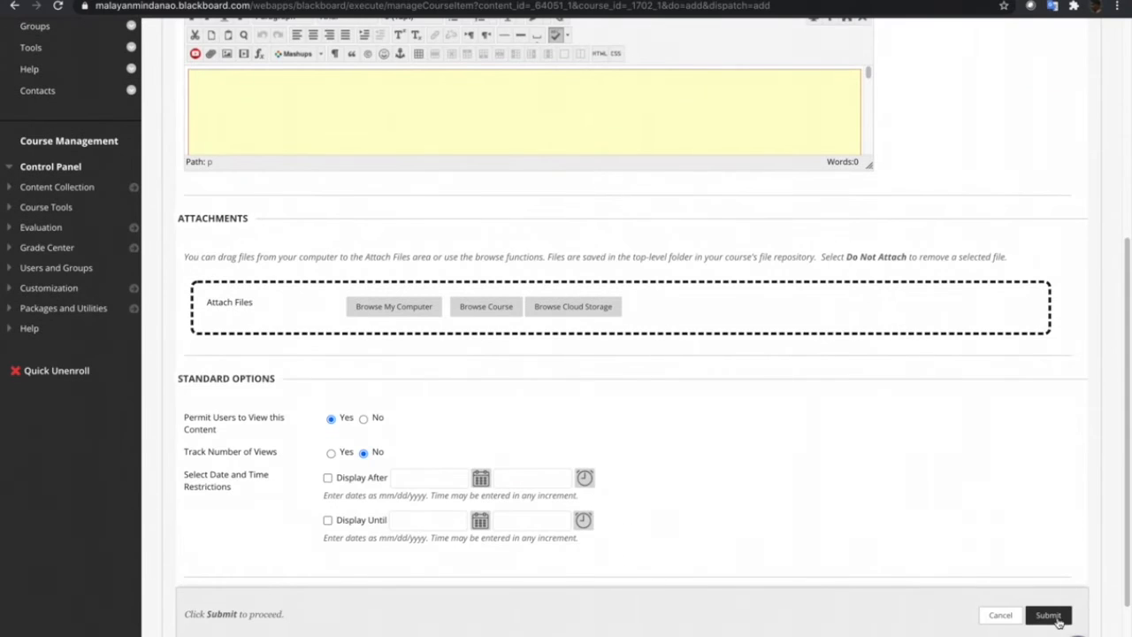
- Submit the Reflection Game item so the Light Box Experiment shows in Course Contents
click(1055, 614)
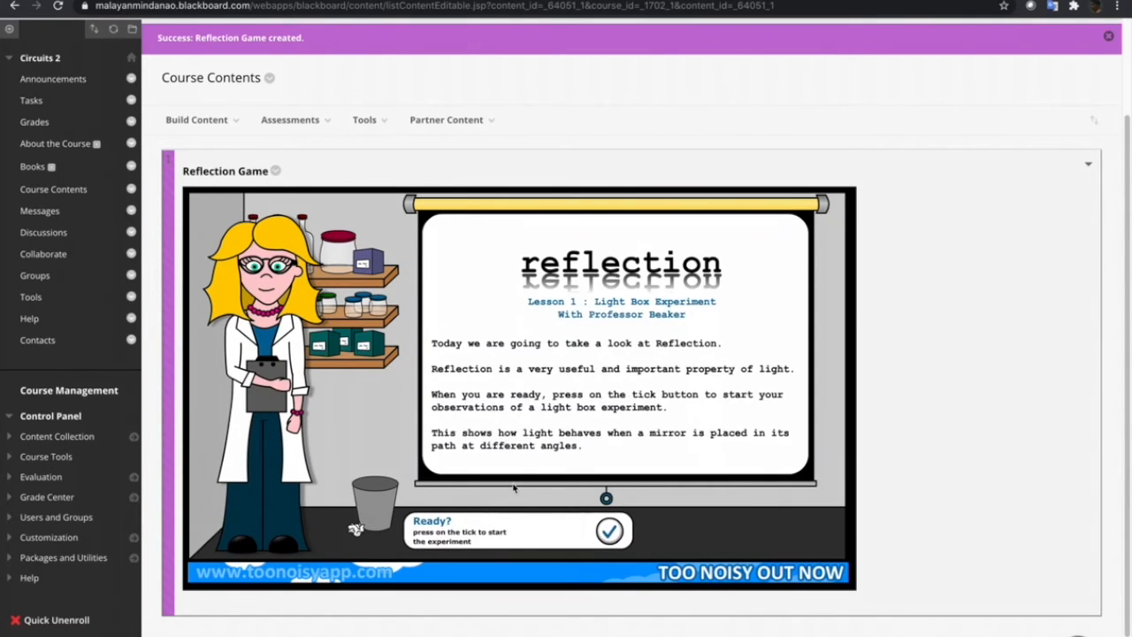
click(609, 531)
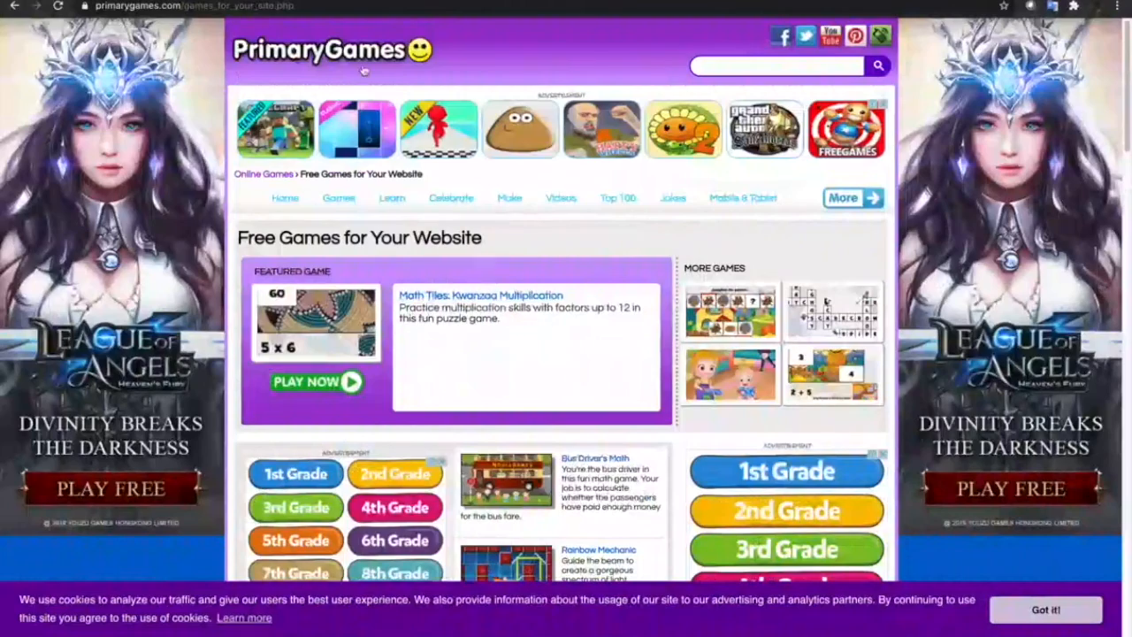
scroll(down, 3)
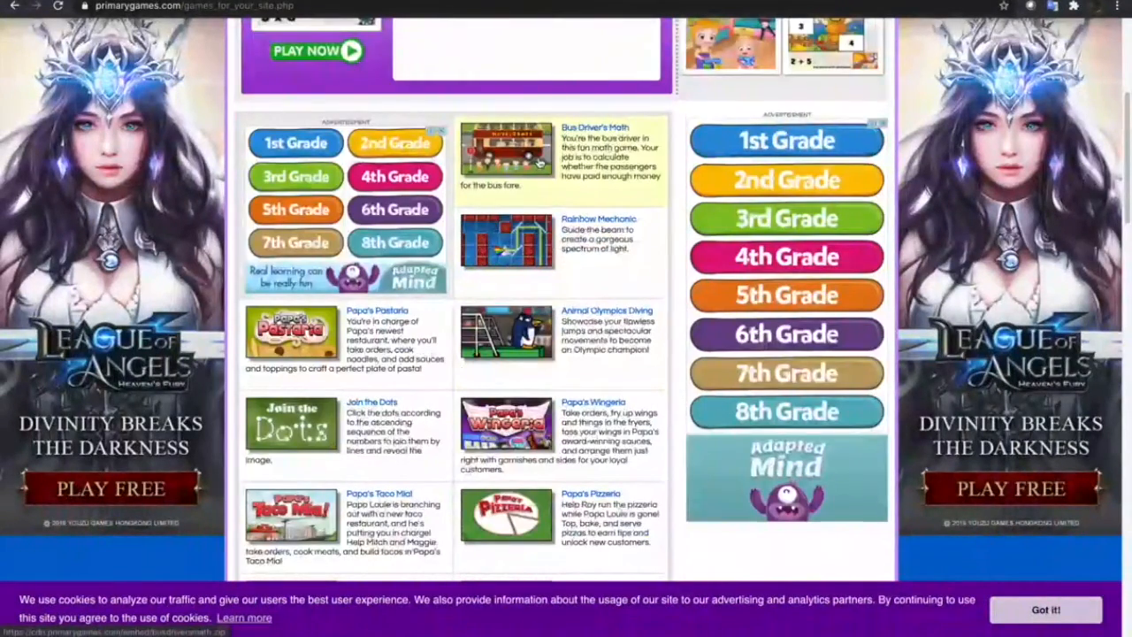
scroll(down, 3)
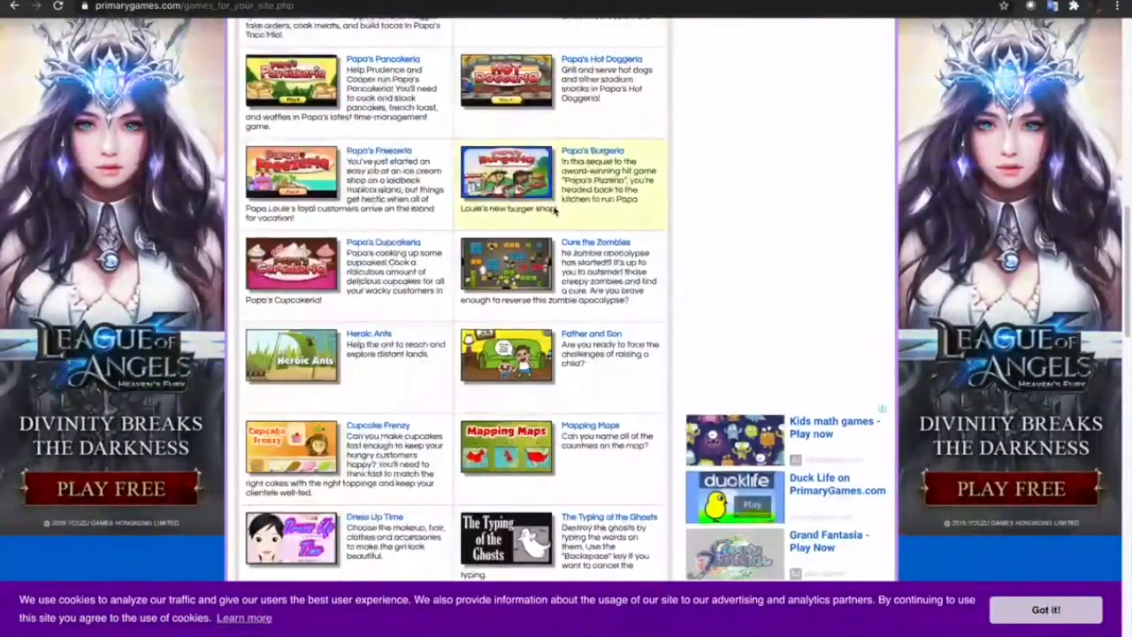
scroll(down, 3)
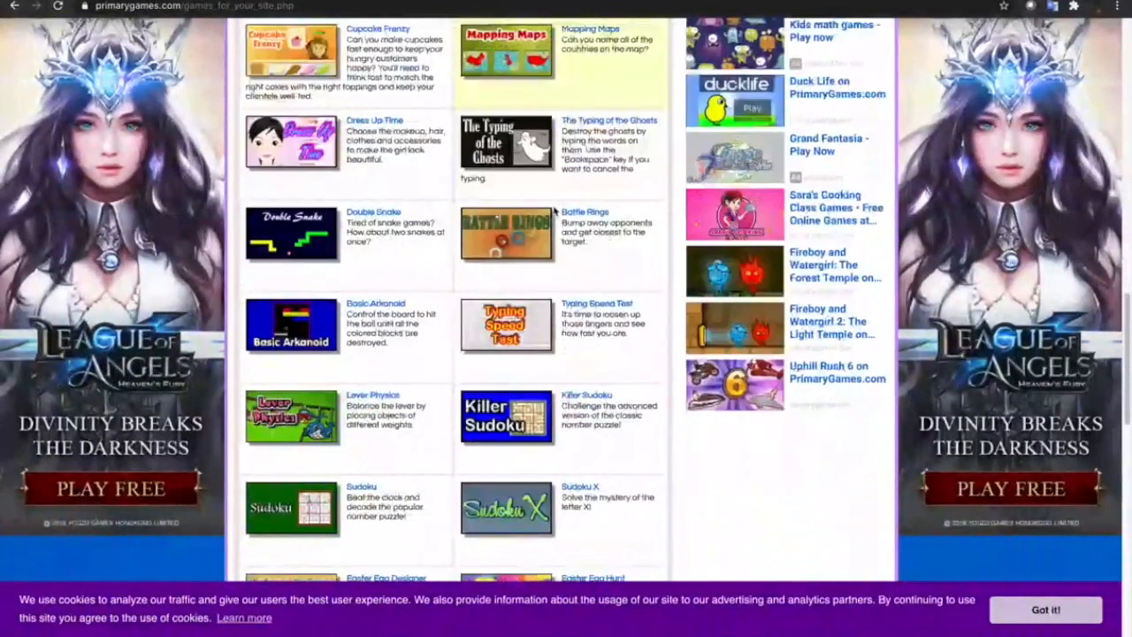
scroll(down, 3)
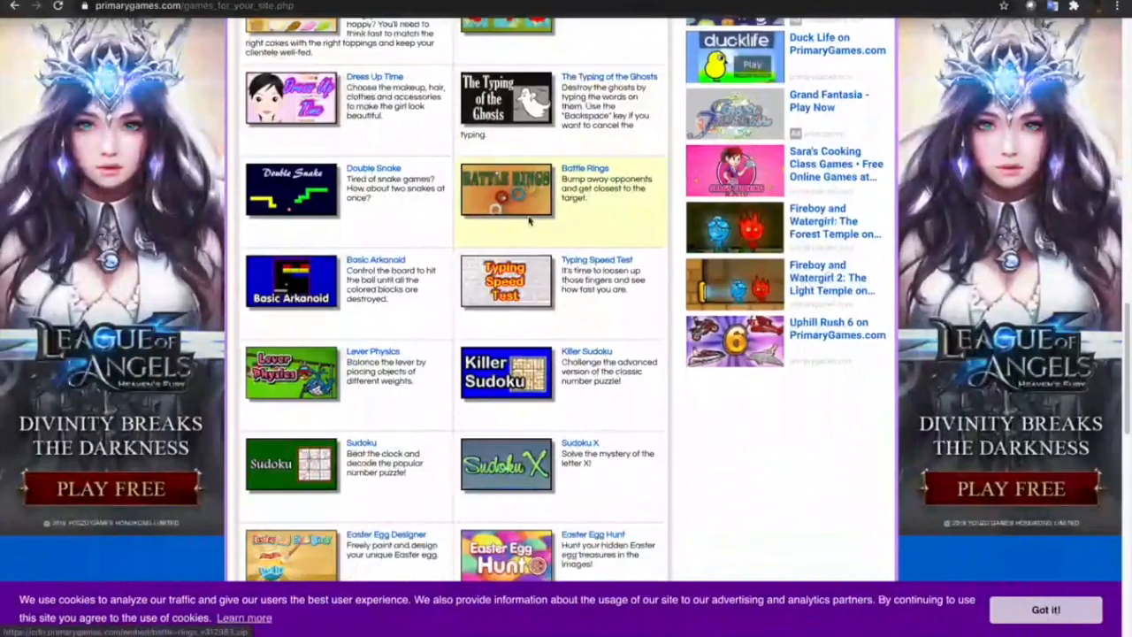
scroll(down, 3)
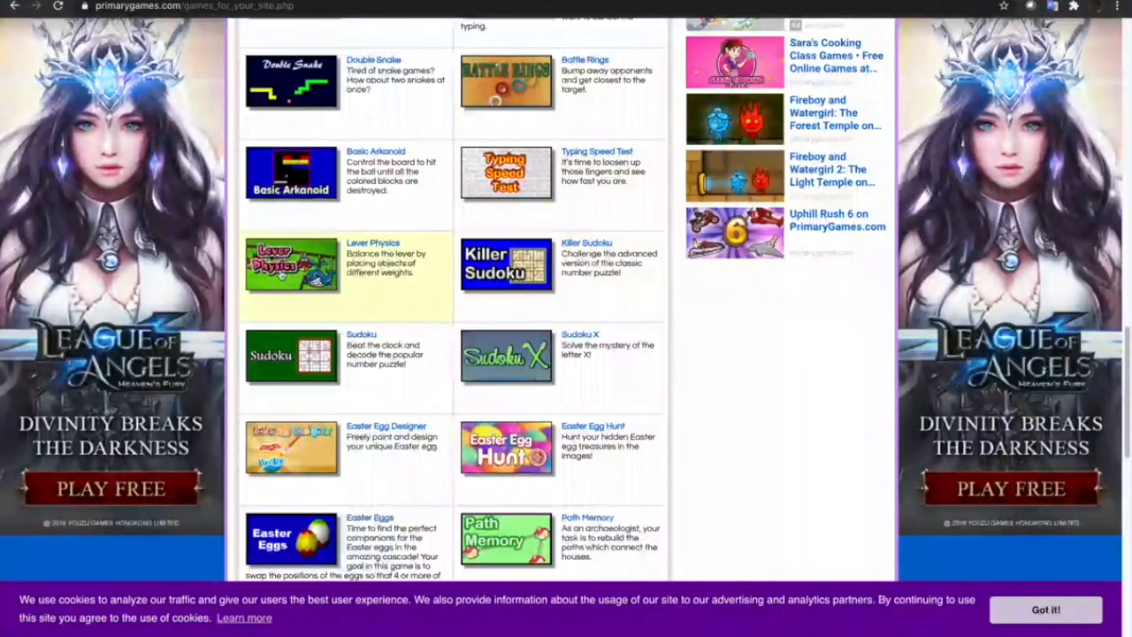
scroll(down, 3)
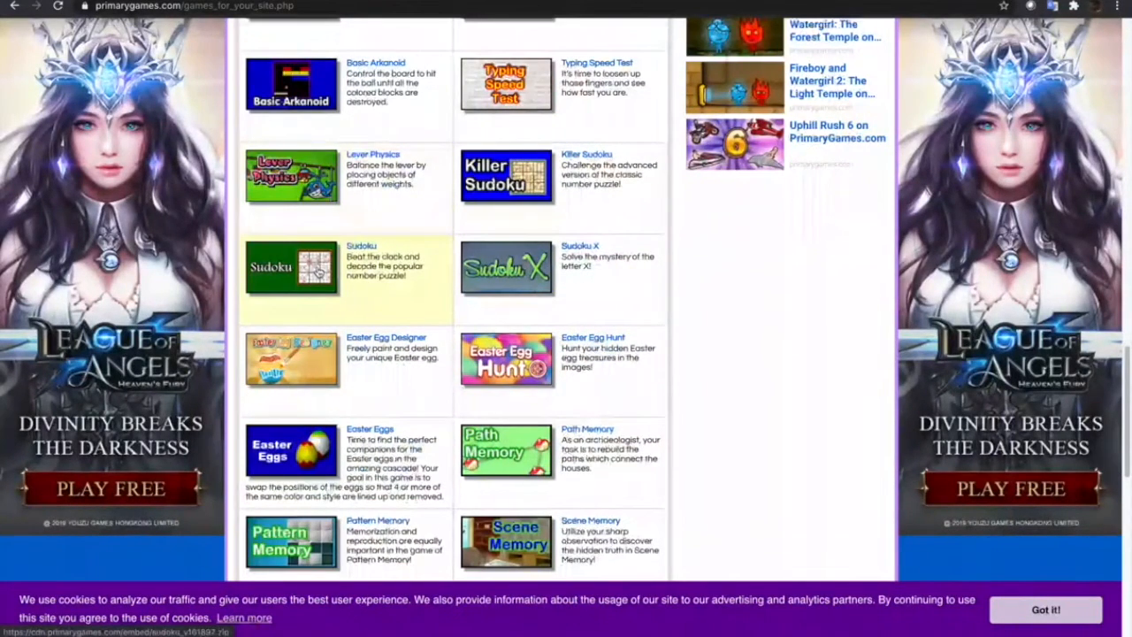
scroll(down, 3)
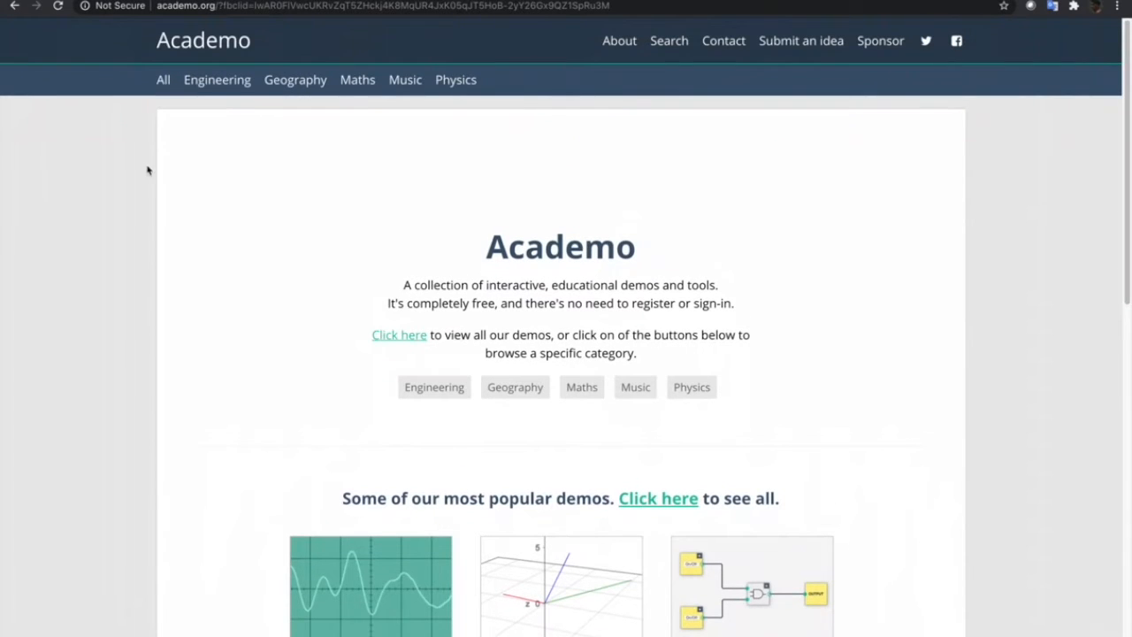
mouse_move(212, 136)
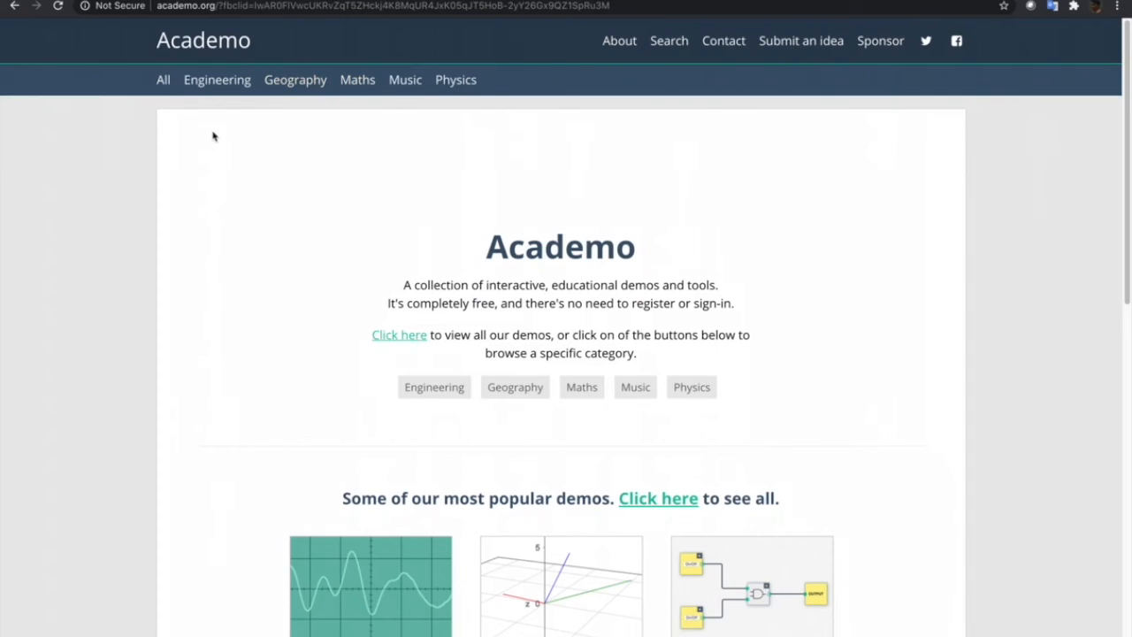
- Scroll the Academo home page to see its category buttons and popular demos
scroll(down, 3)
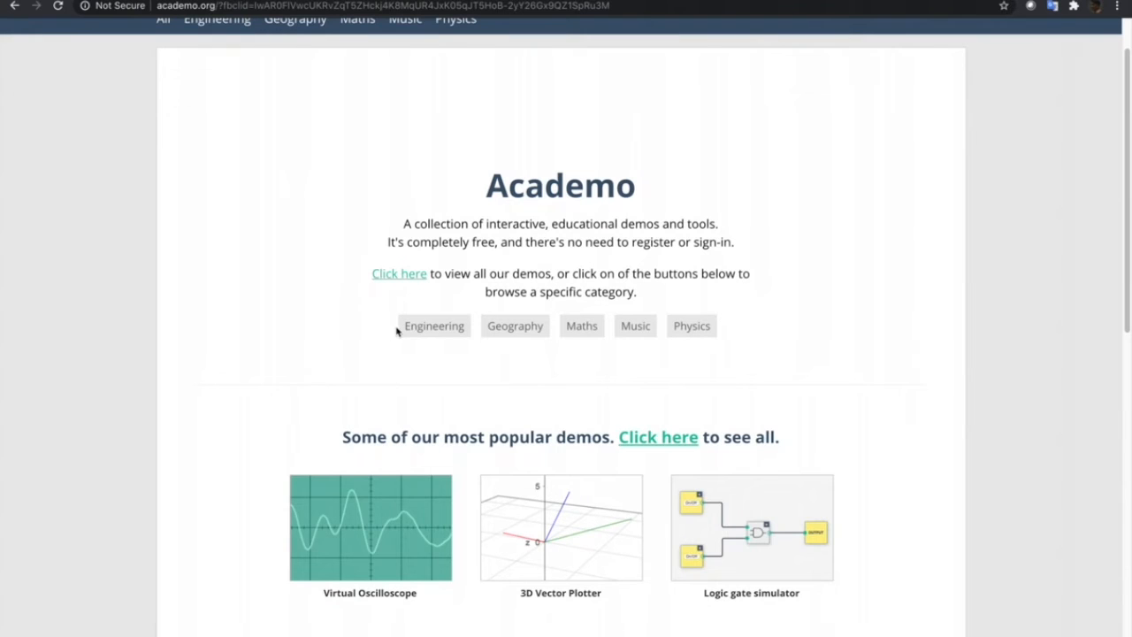
mouse_move(688, 343)
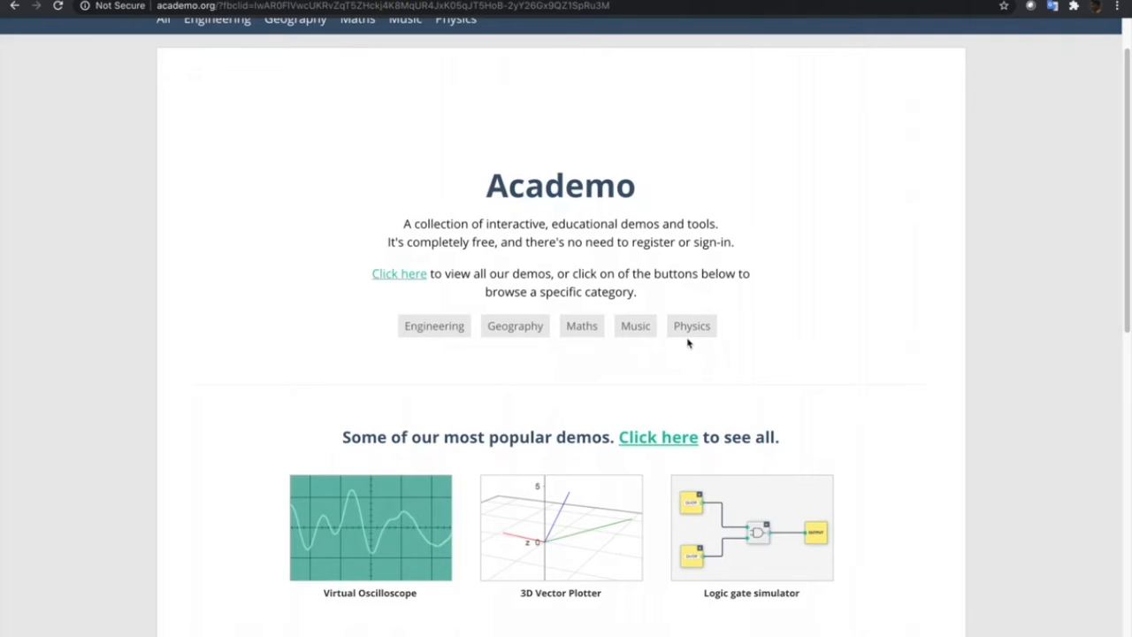
scroll(down, 3)
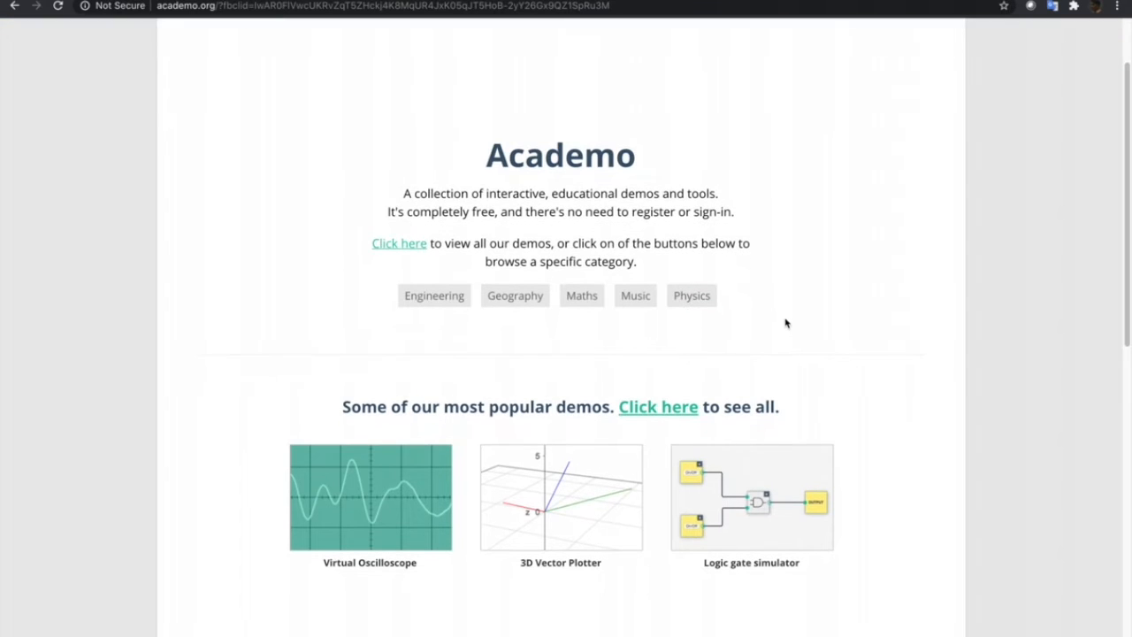
mouse_move(781, 322)
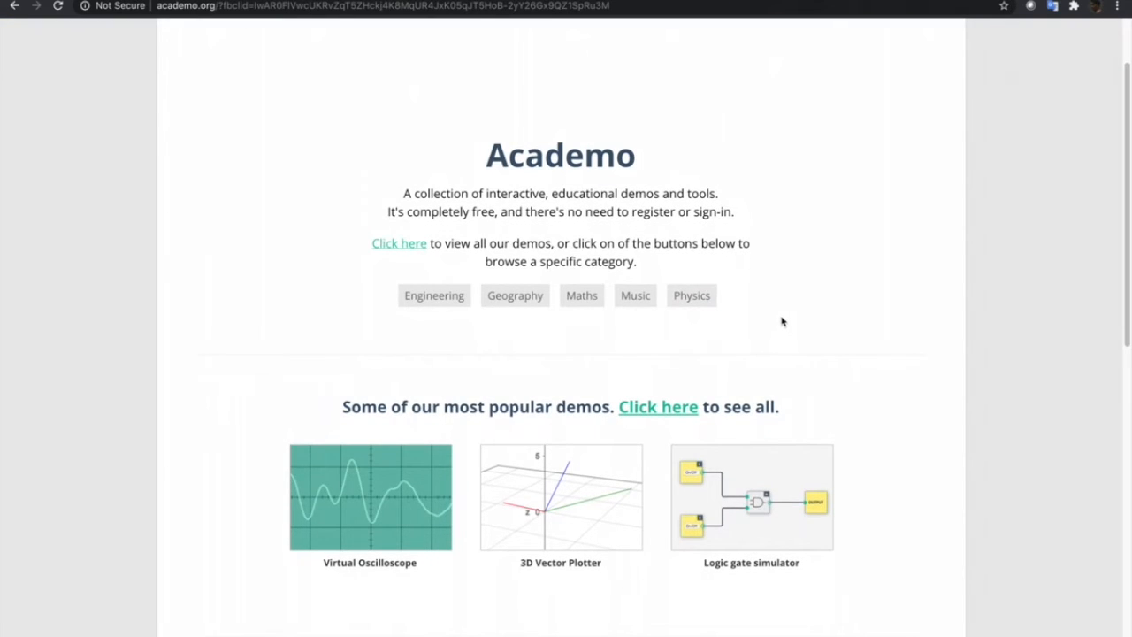
mouse_move(715, 297)
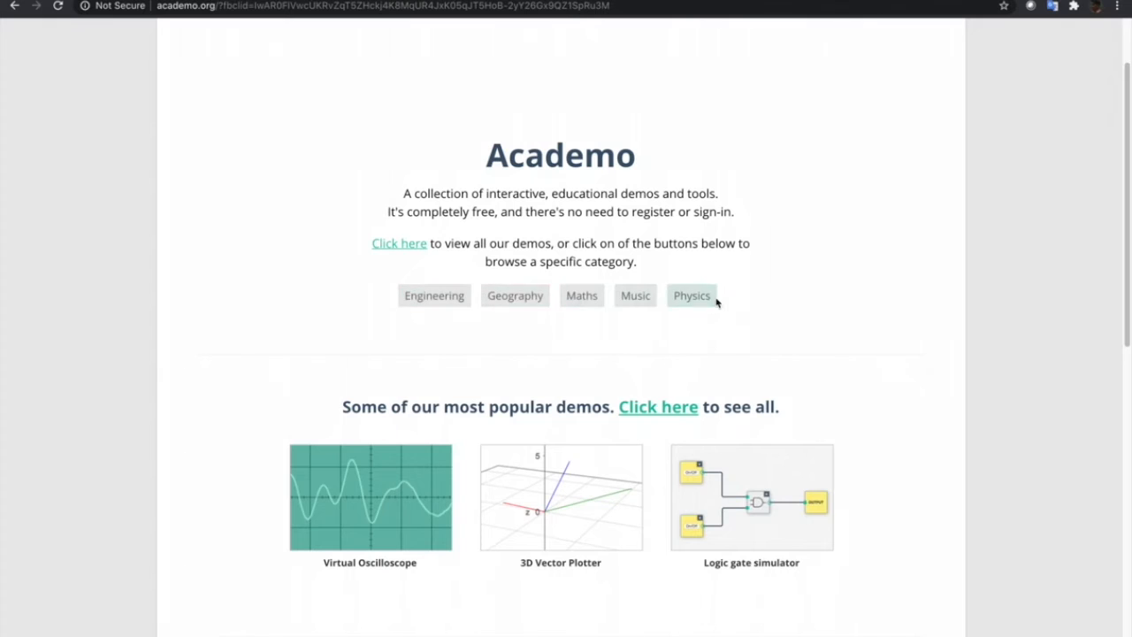
mouse_move(467, 286)
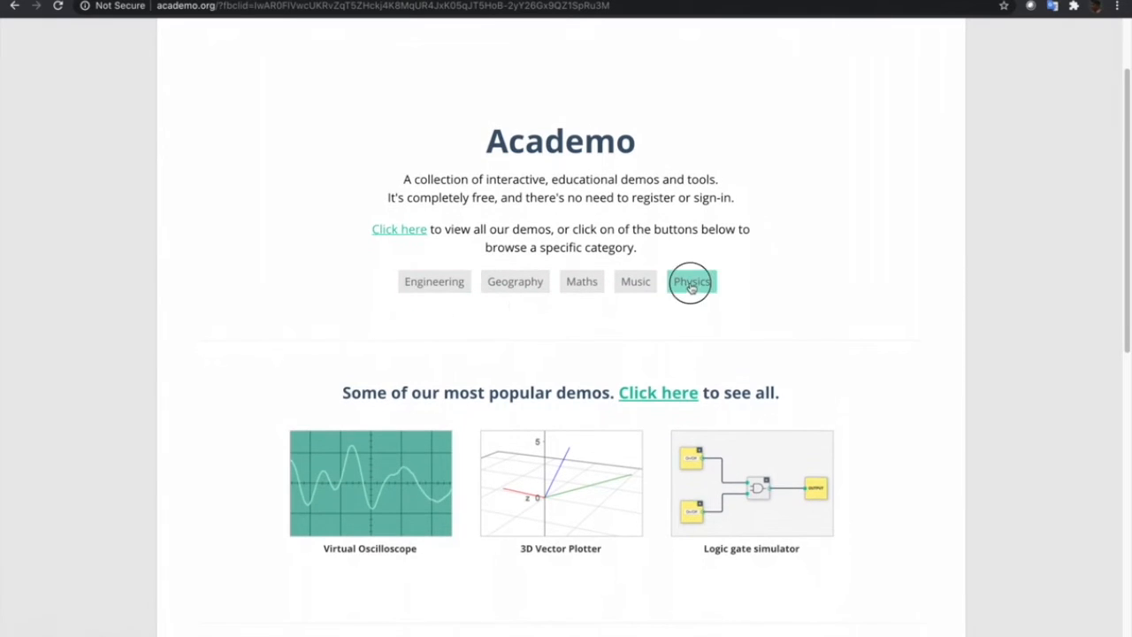
- Open Academo's Physics category and browse down through its demo thumbnails
click(693, 281)
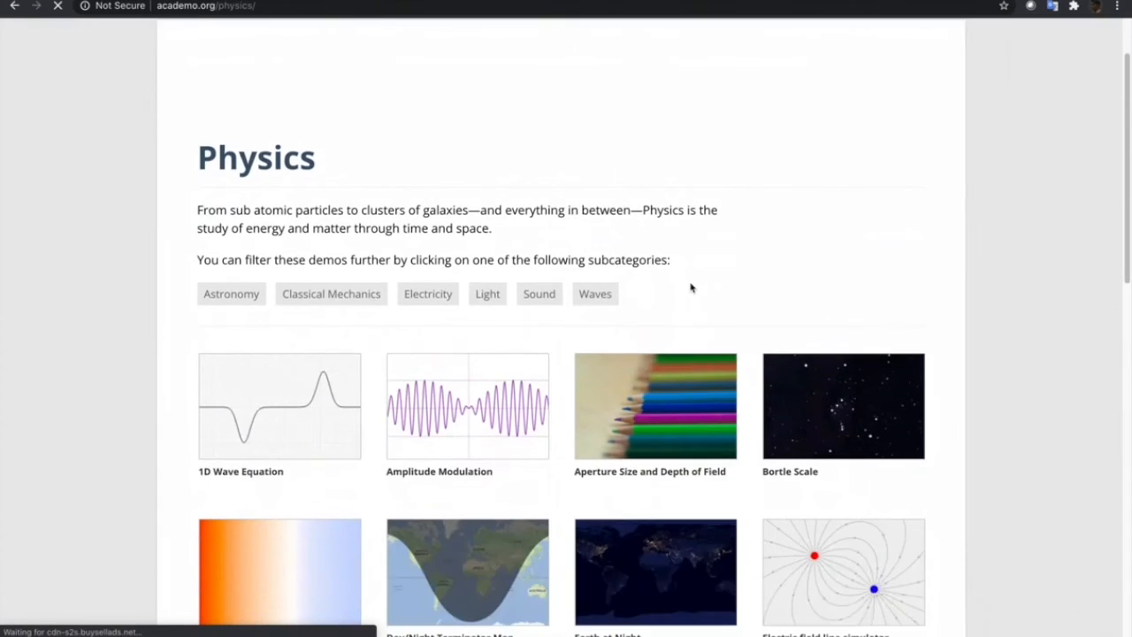
scroll(down, 3)
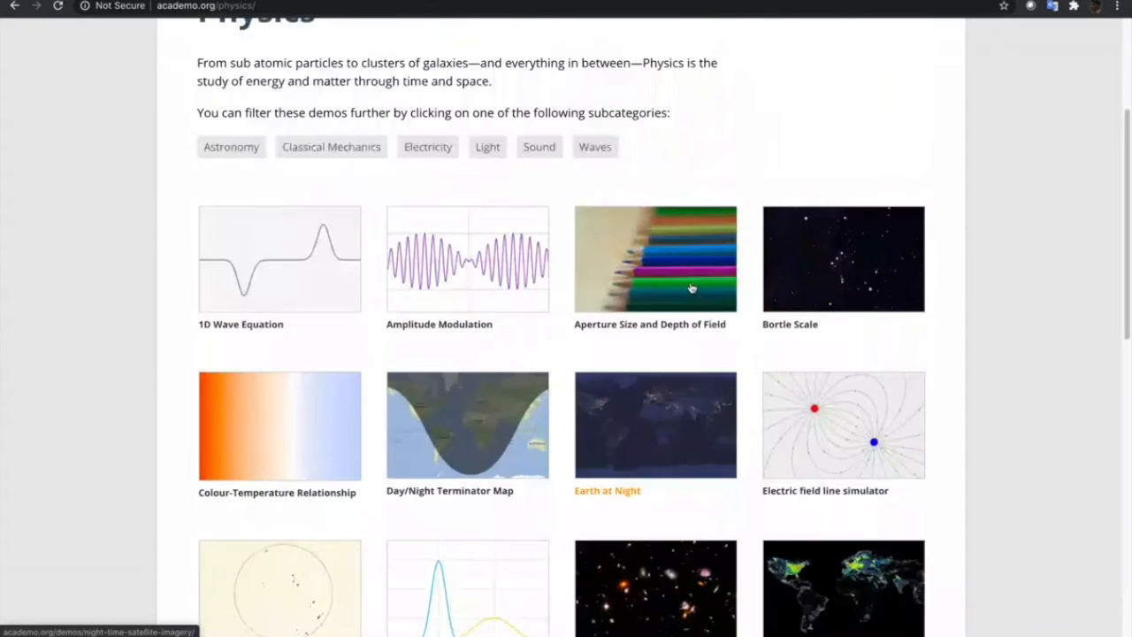
scroll(down, 3)
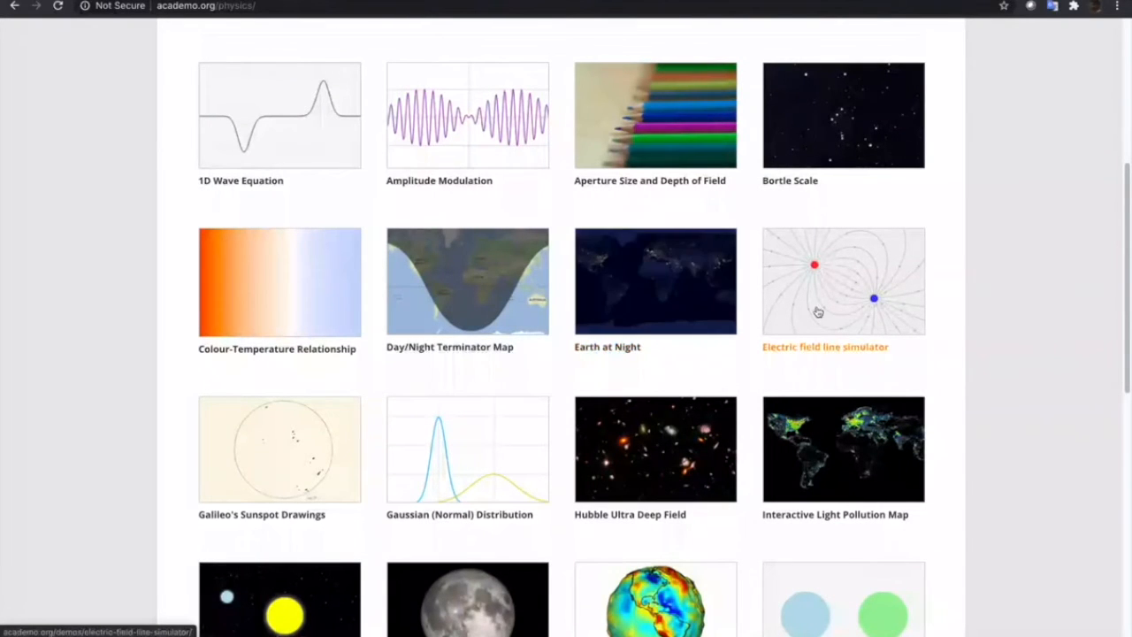
mouse_move(438, 151)
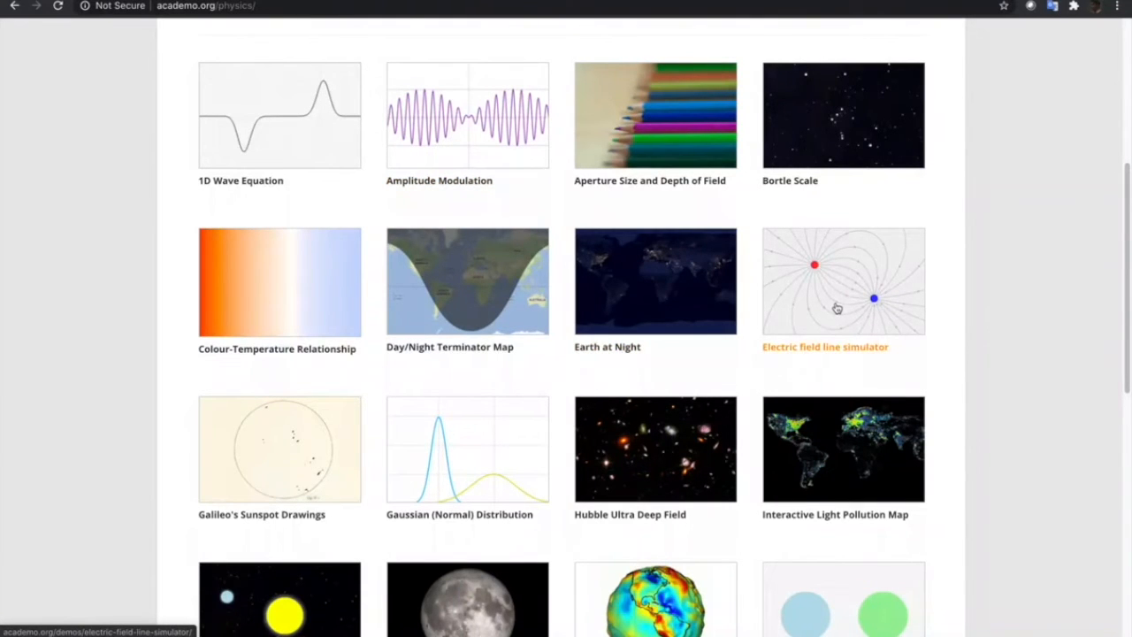
scroll(down, 3)
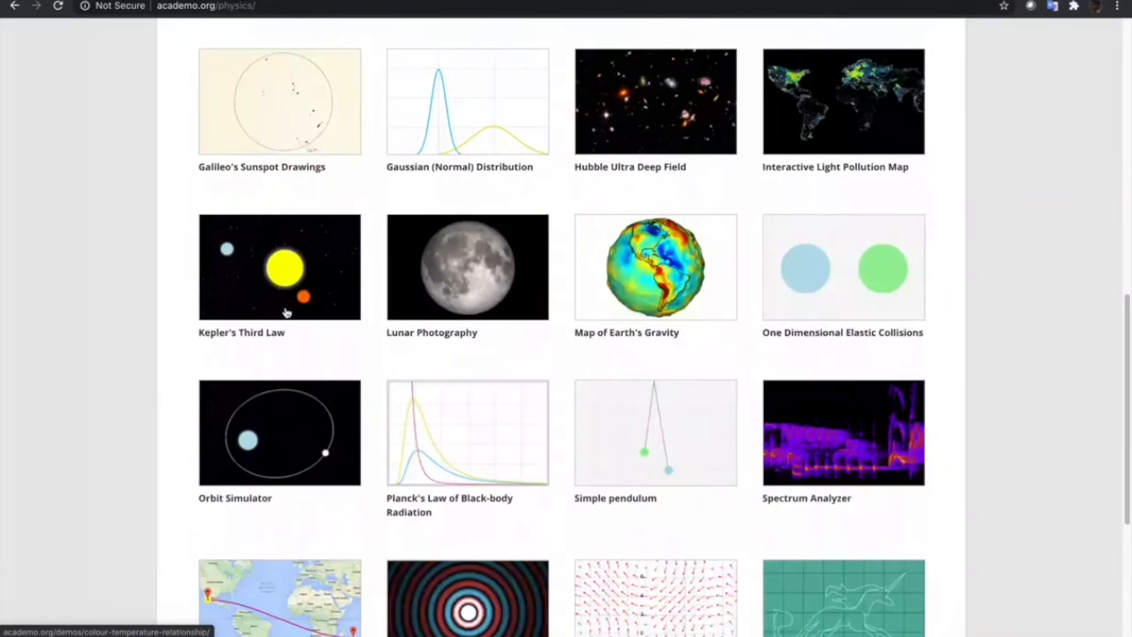
scroll(down, 3)
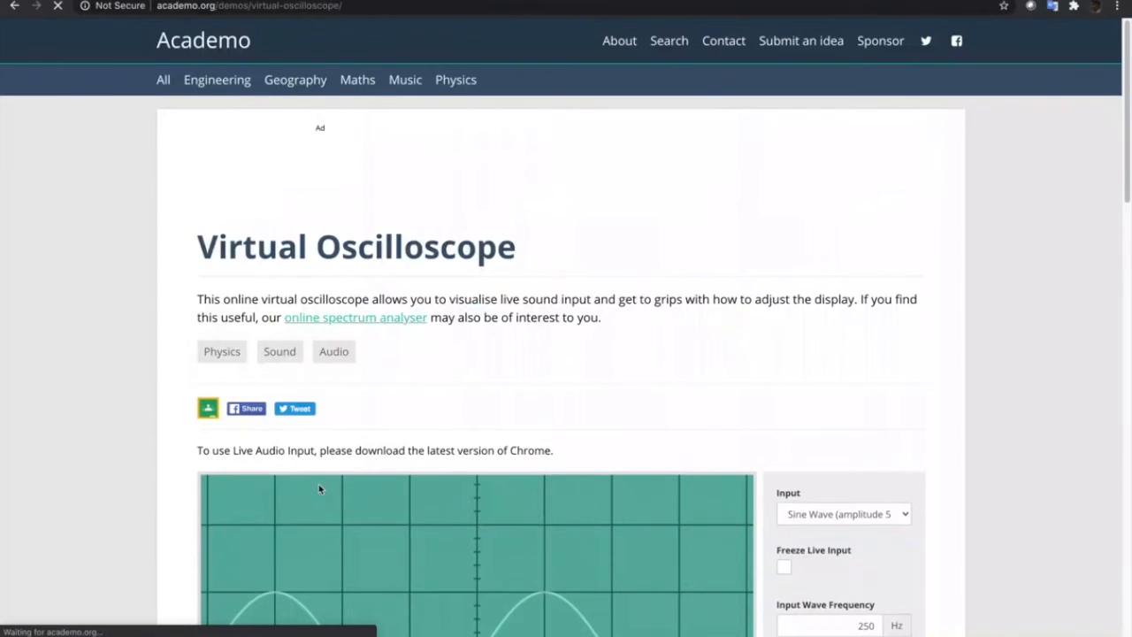
- Scroll the Virtual Oscilloscope demo page to its sine-wave screen and controls
scroll(down, 3)
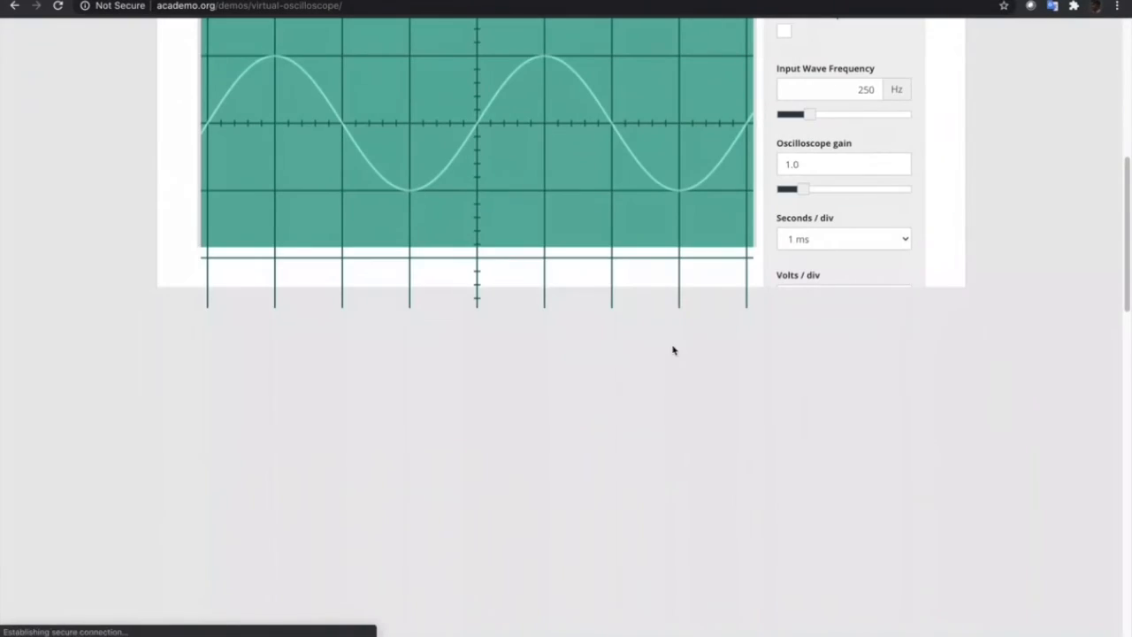
scroll(down, 3)
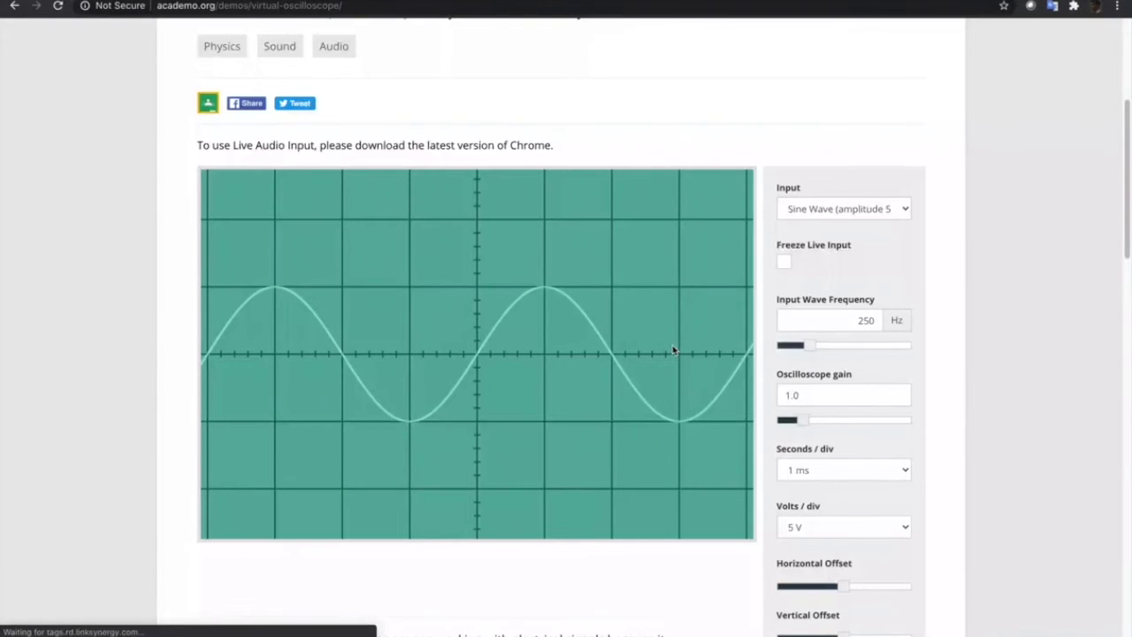
scroll(down, 3)
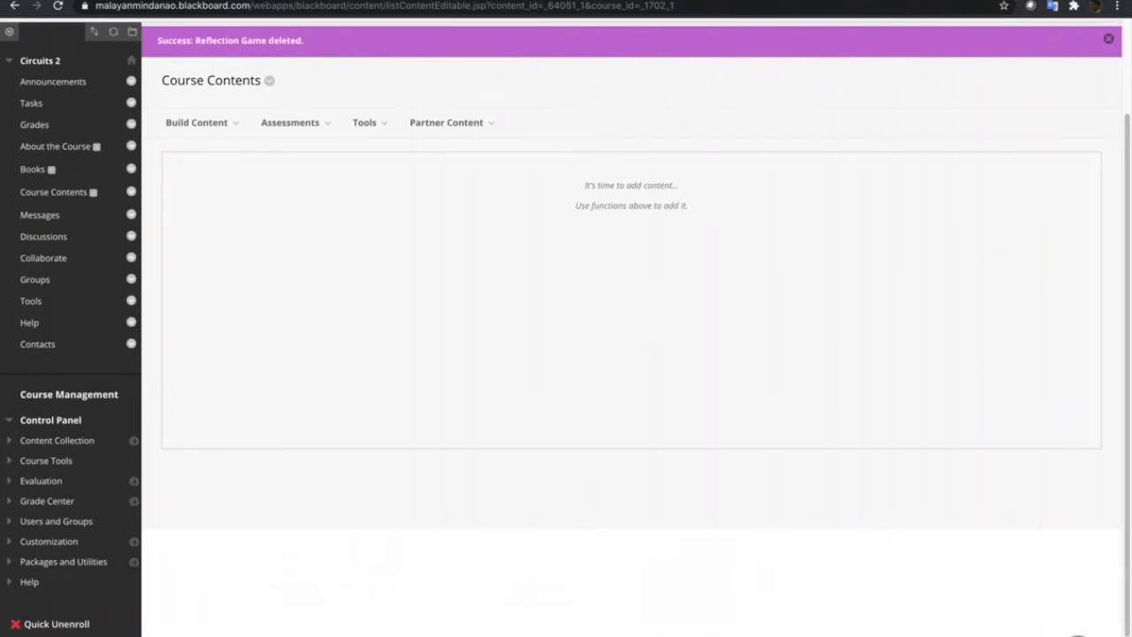
- Create a new content item via Build Content > Item named 'Virtual Oscilloscope'
click(196, 122)
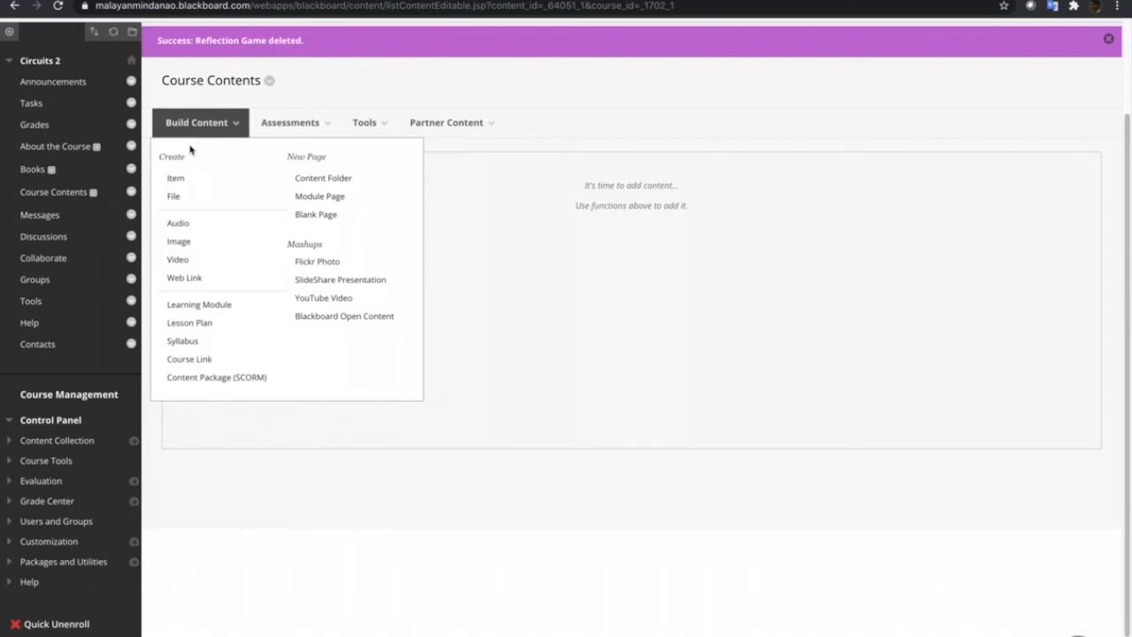
click(175, 177)
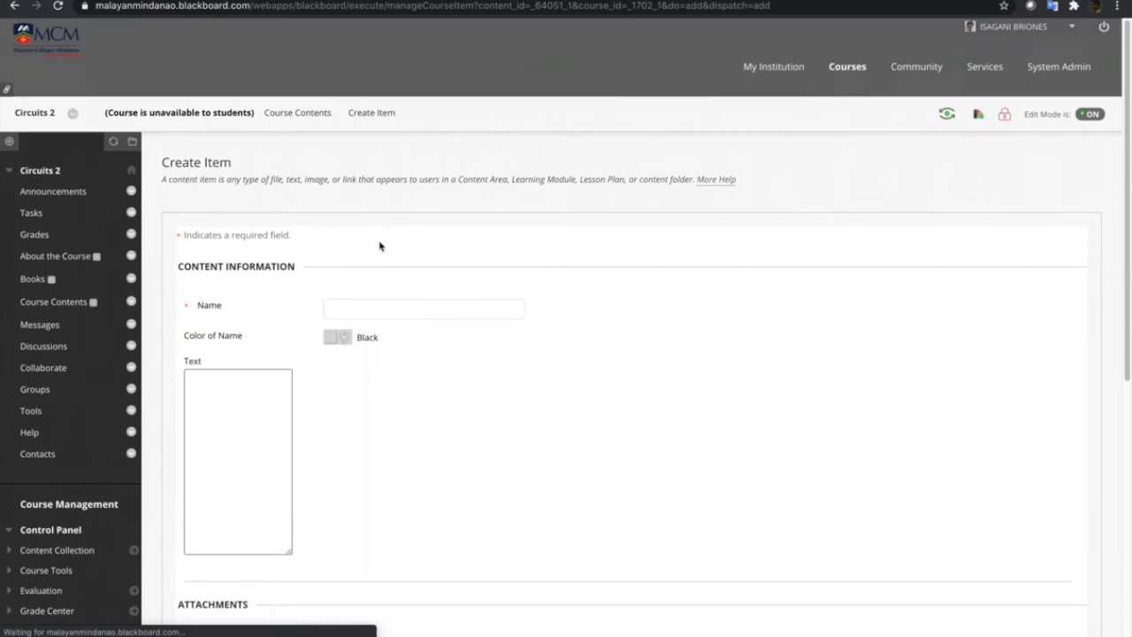
text(Virtual)
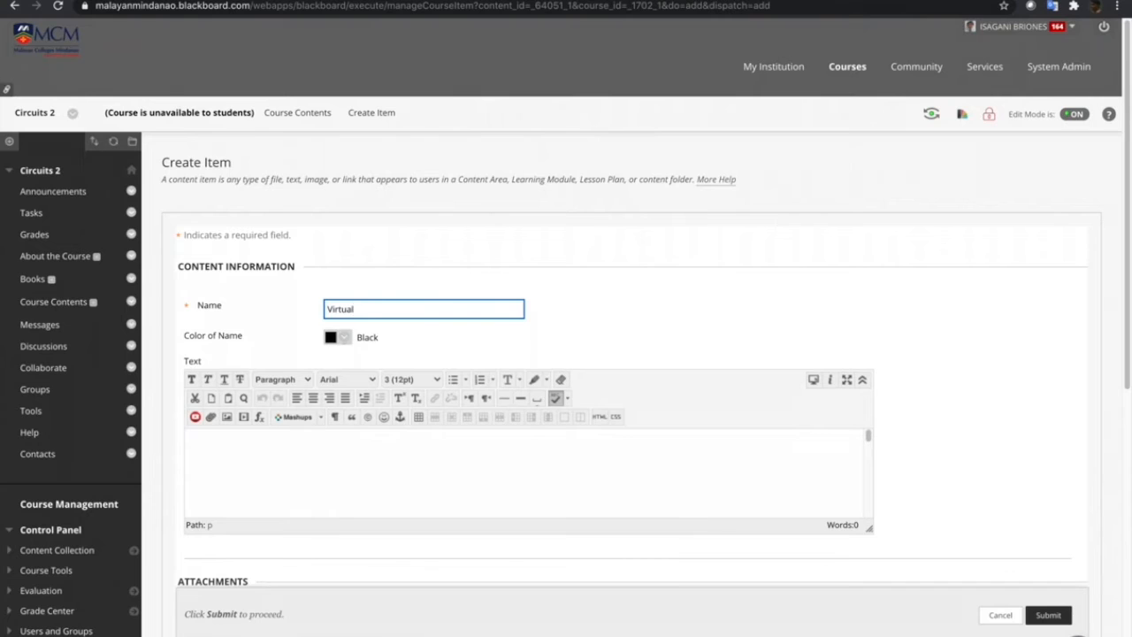
text(Oscilloscope)
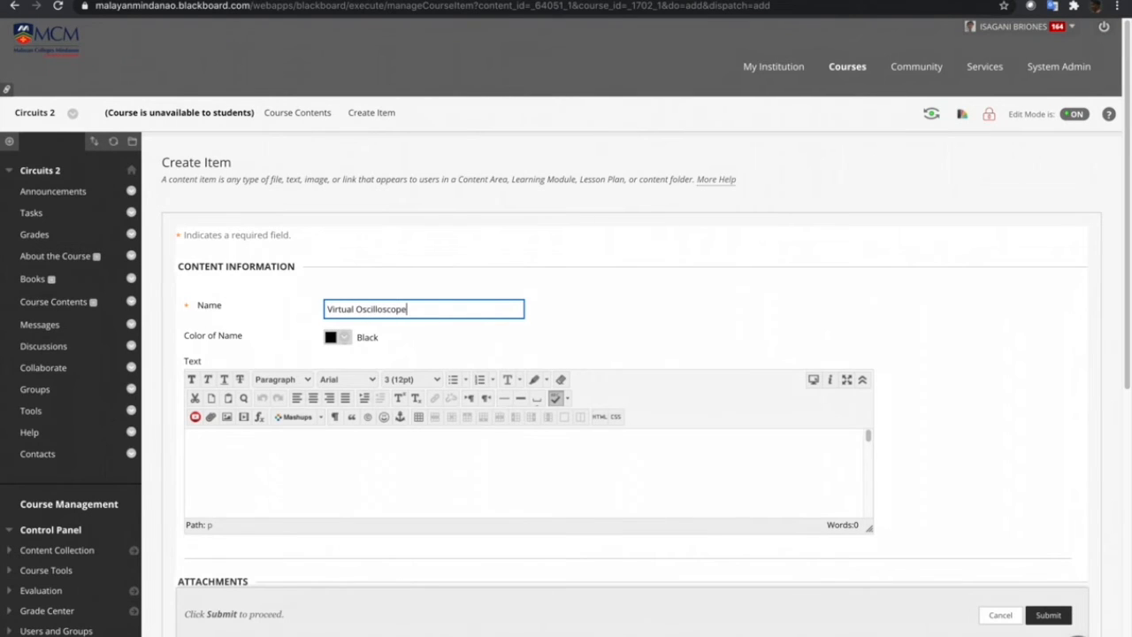
scroll(down, 3)
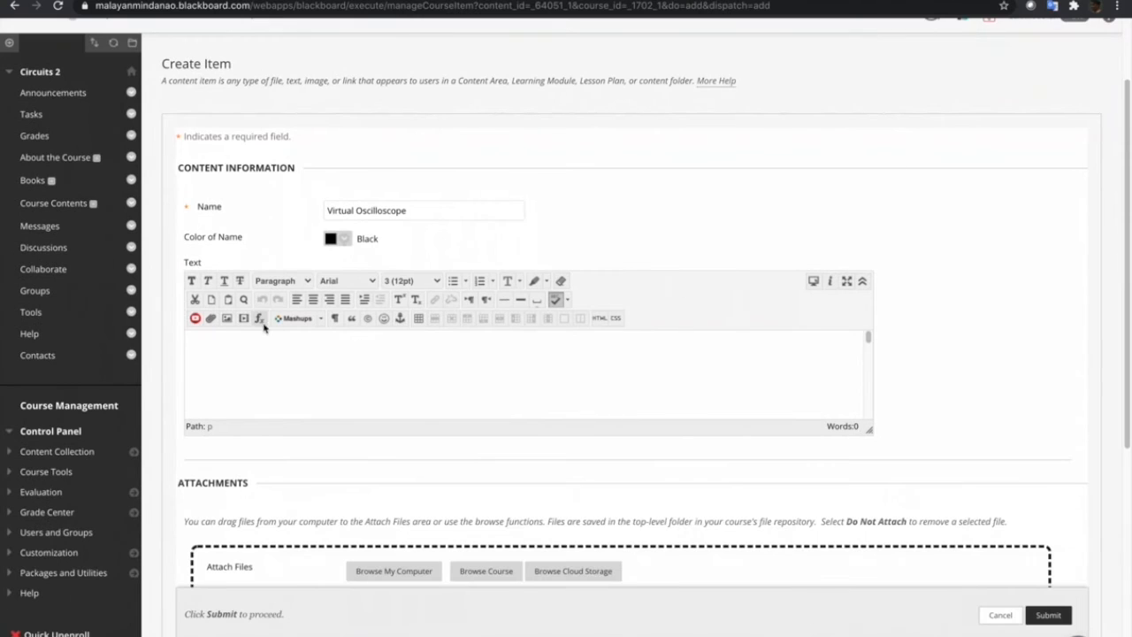
mouse_move(244, 318)
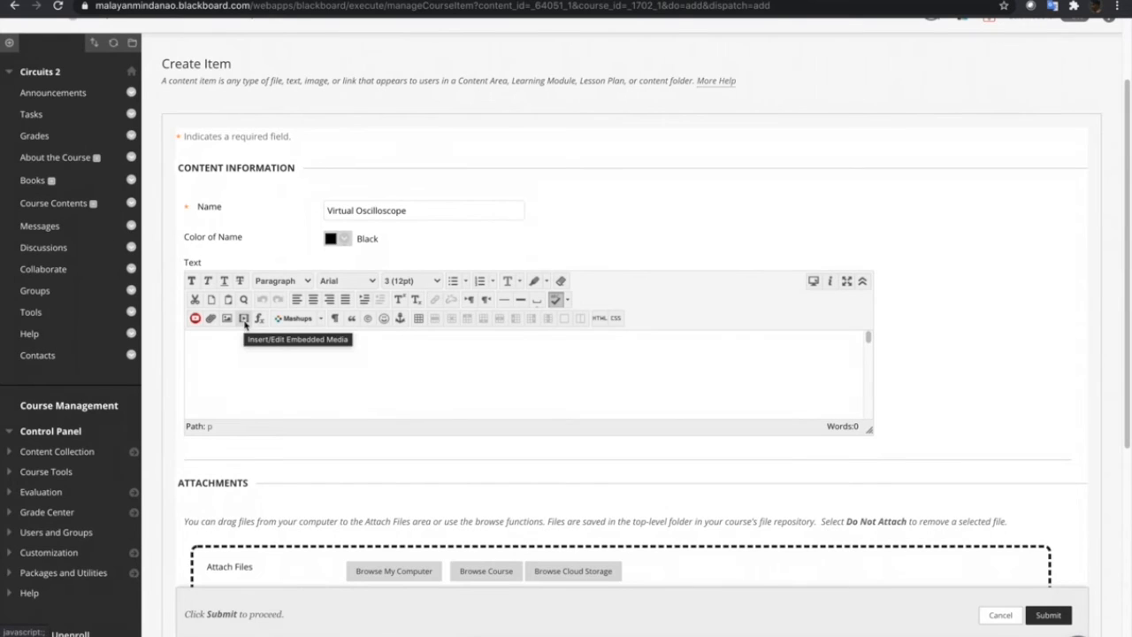
click(243, 319)
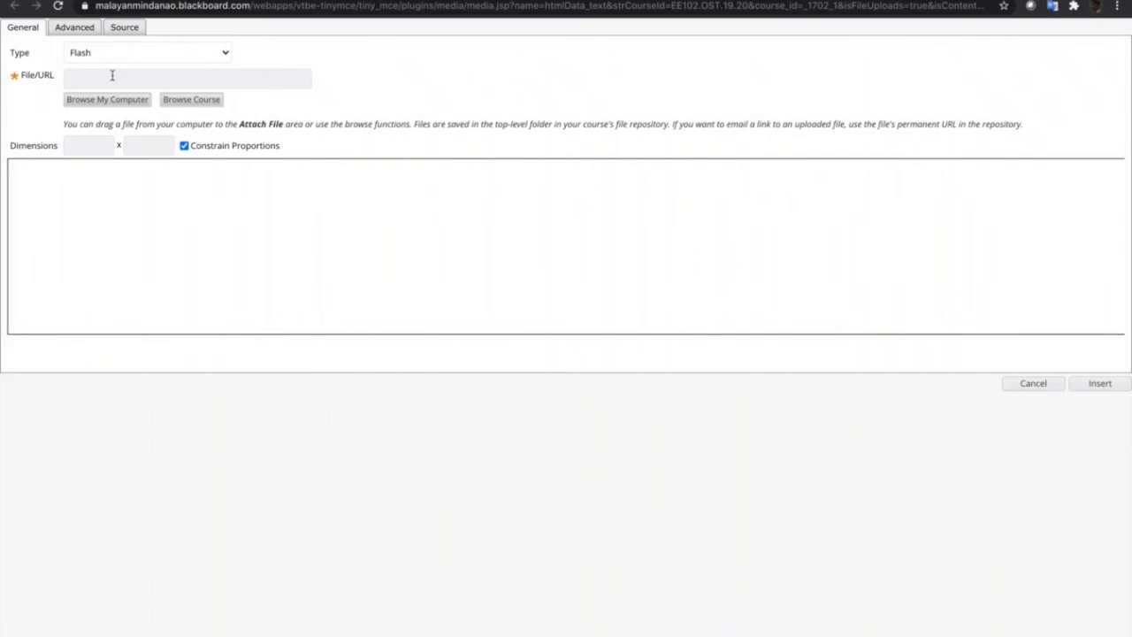
text(http://academo.org/demos/virtual-oscilloscope/)
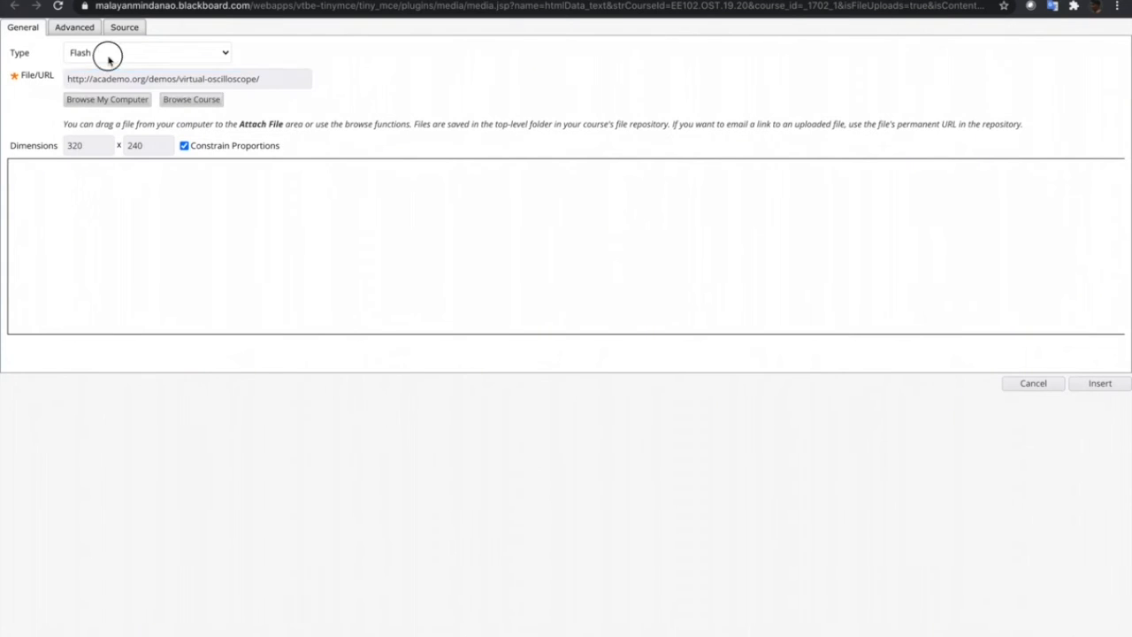
click(141, 51)
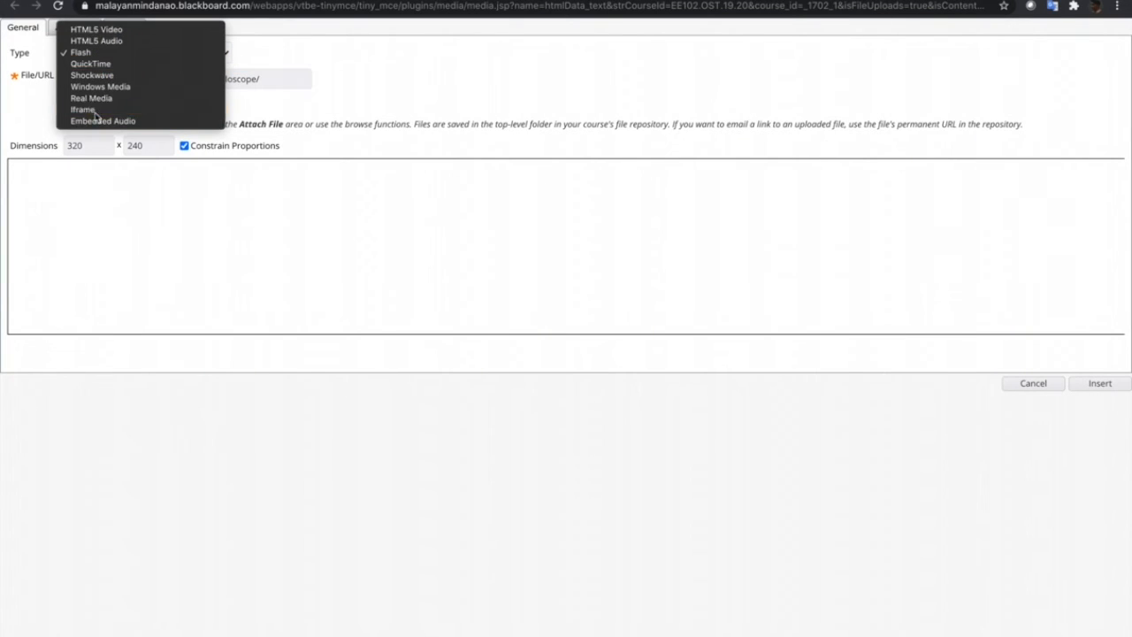
click(80, 110)
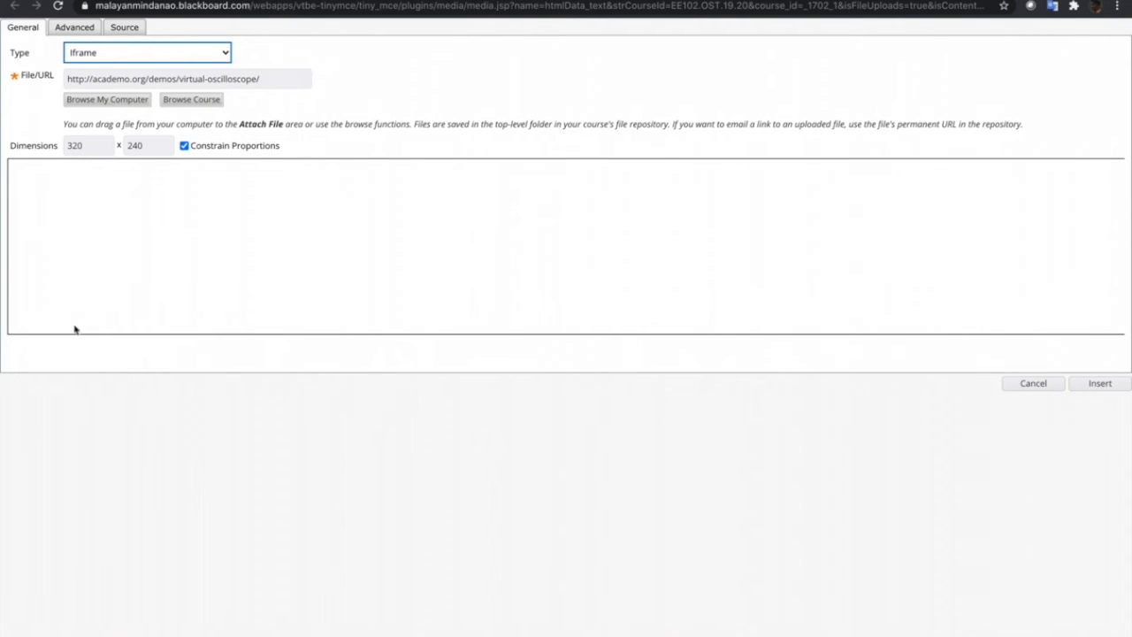
mouse_move(138, 260)
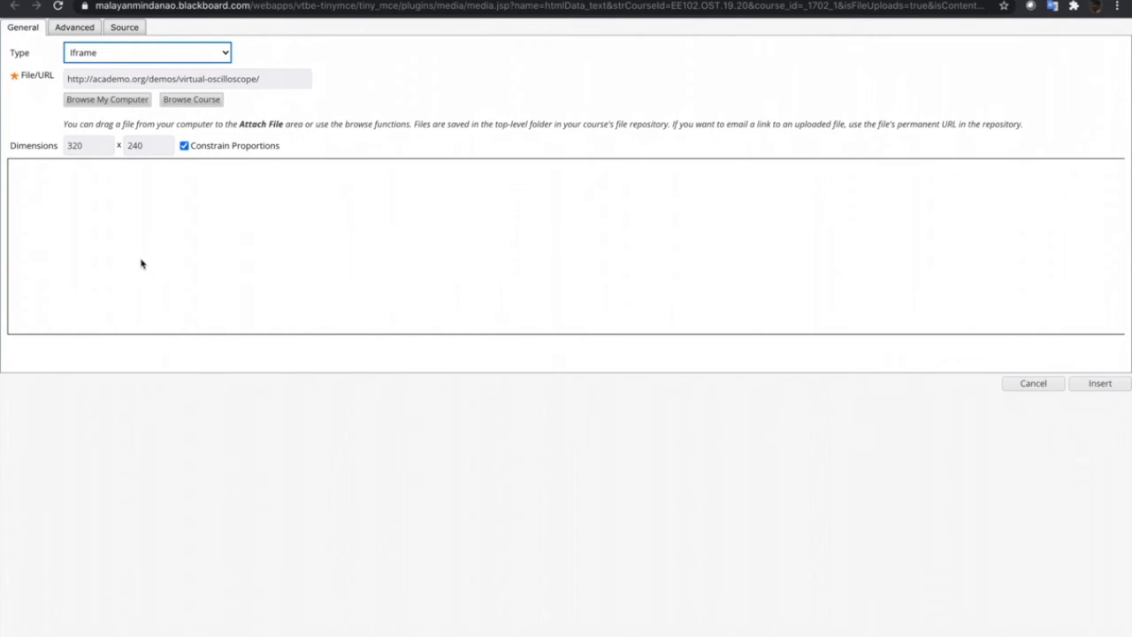
mouse_move(115, 269)
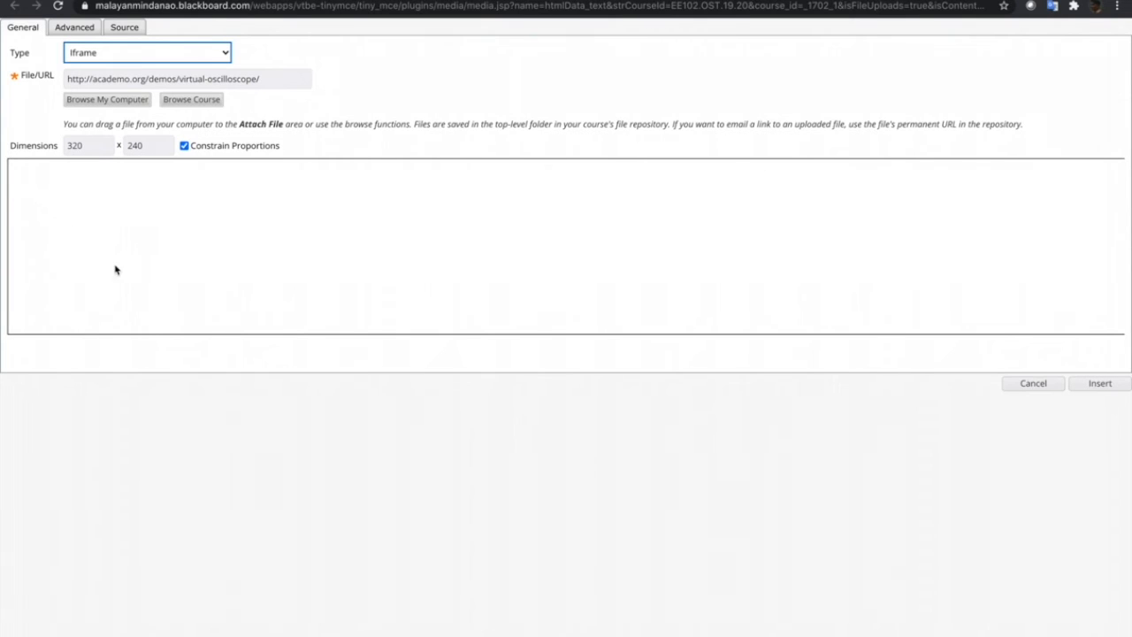
mouse_move(142, 222)
text(s)
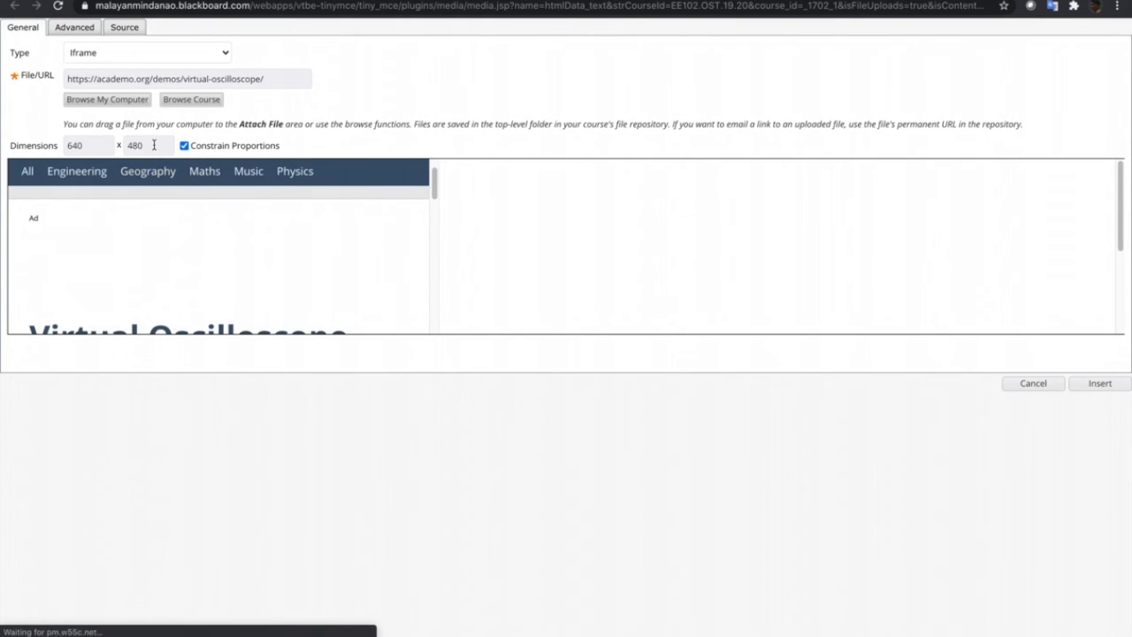
click(1100, 382)
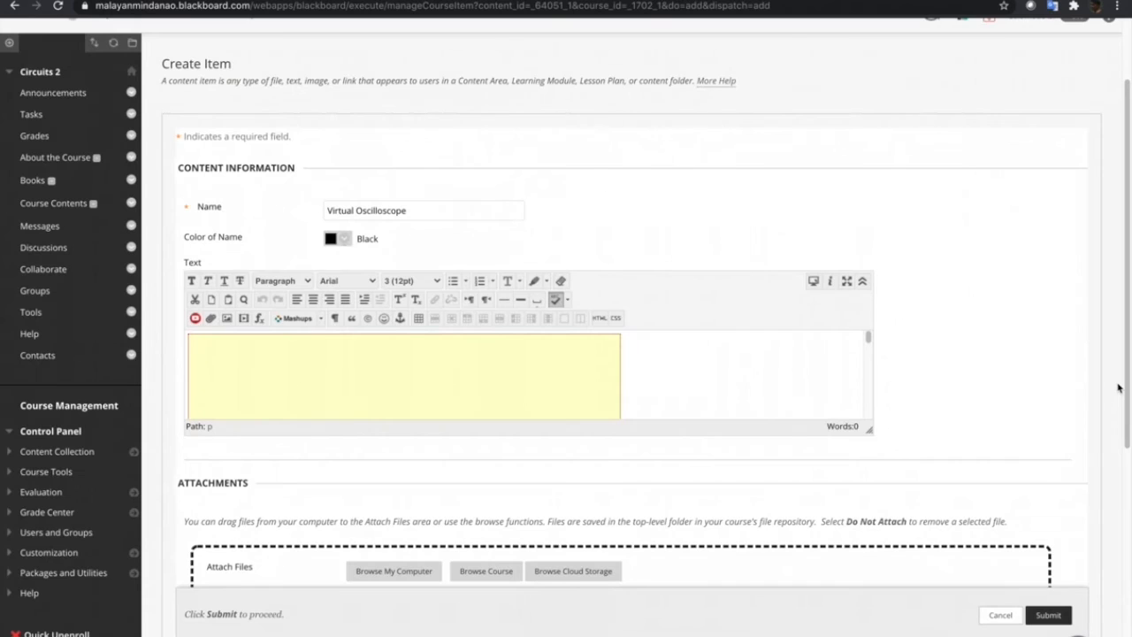
click(1047, 616)
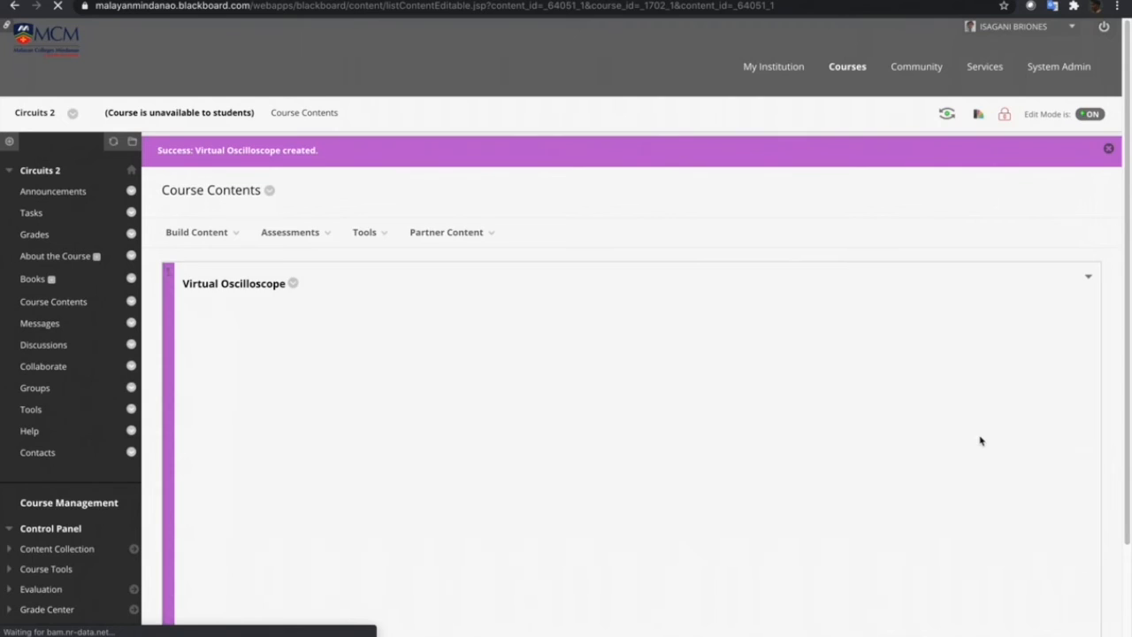
scroll(down, 3)
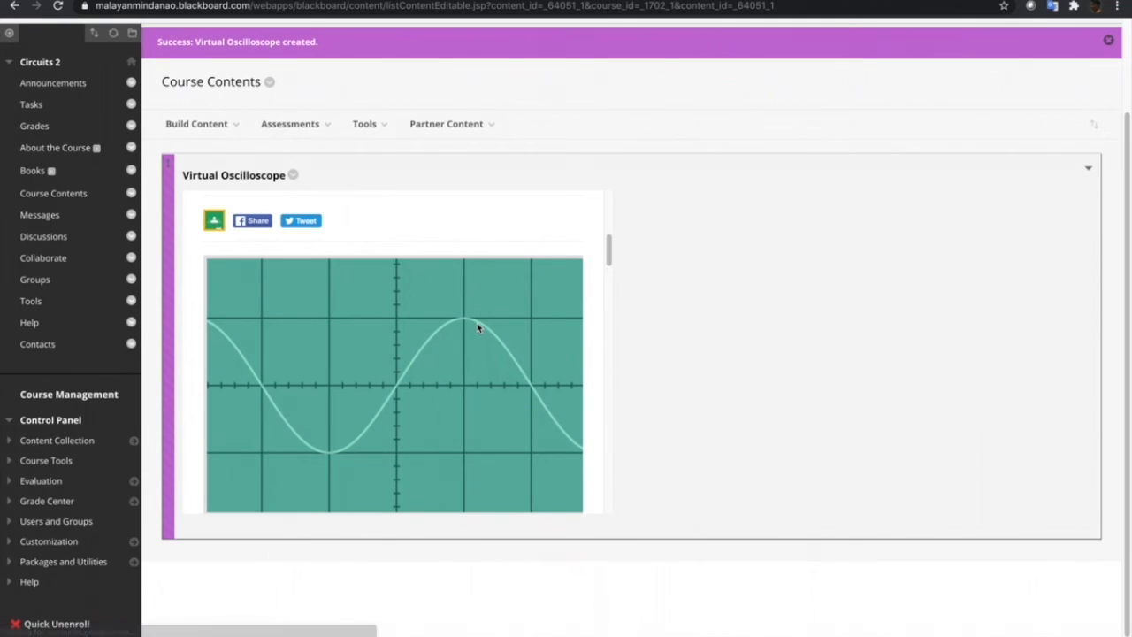
scroll(down, 3)
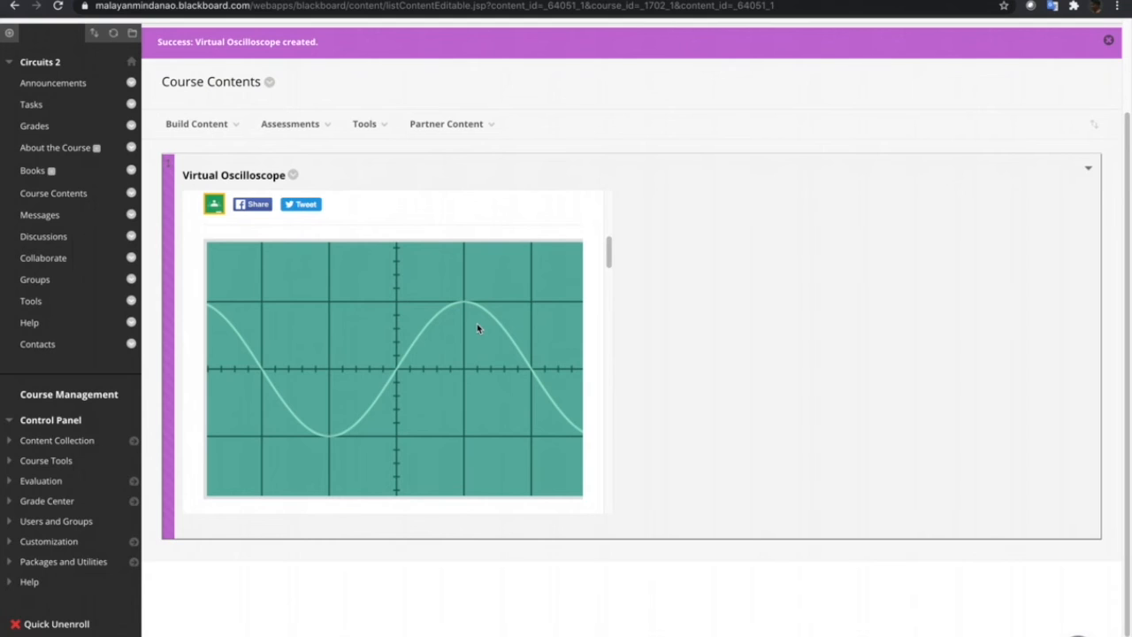
scroll(down, 3)
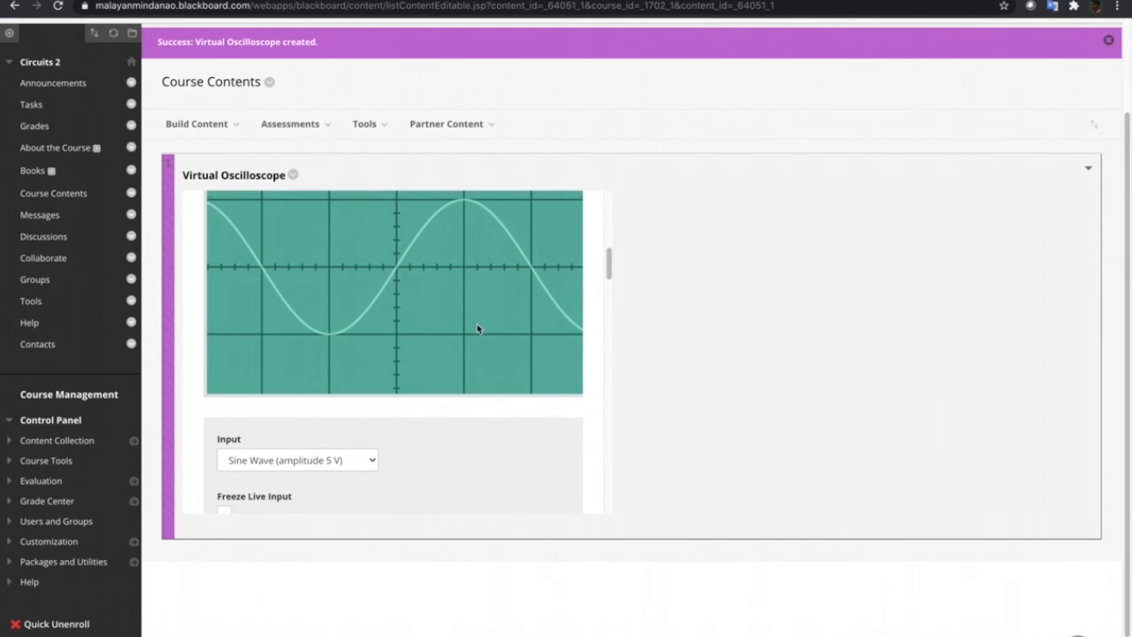
- Switch the embedded oscilloscope input to Square Wave at 695 Hz with gain 2.3
click(297, 460)
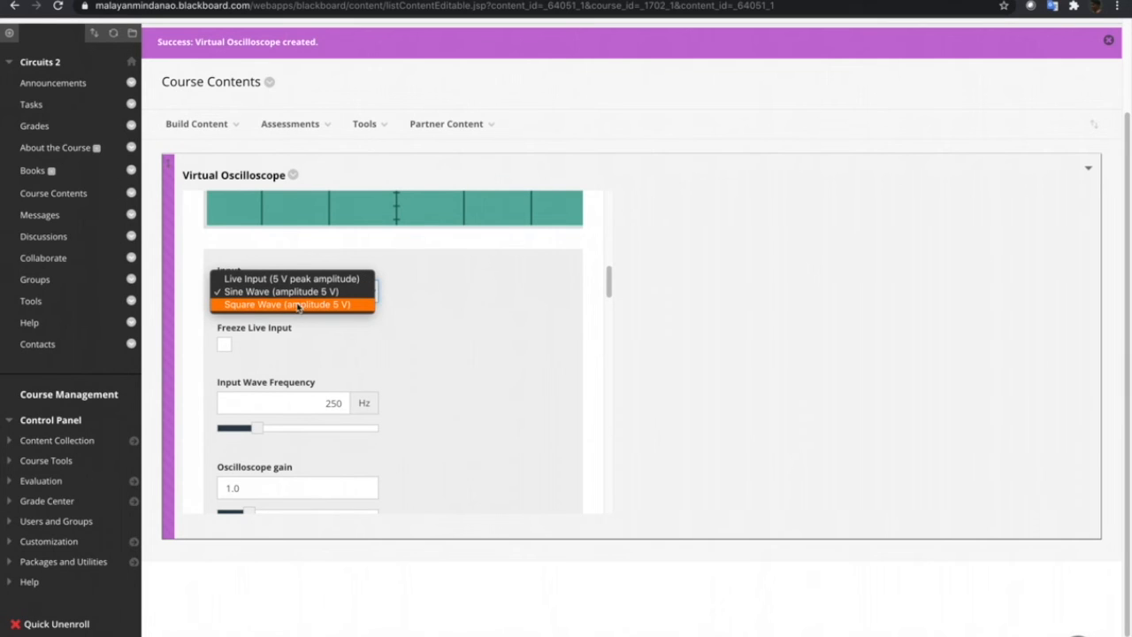
click(286, 304)
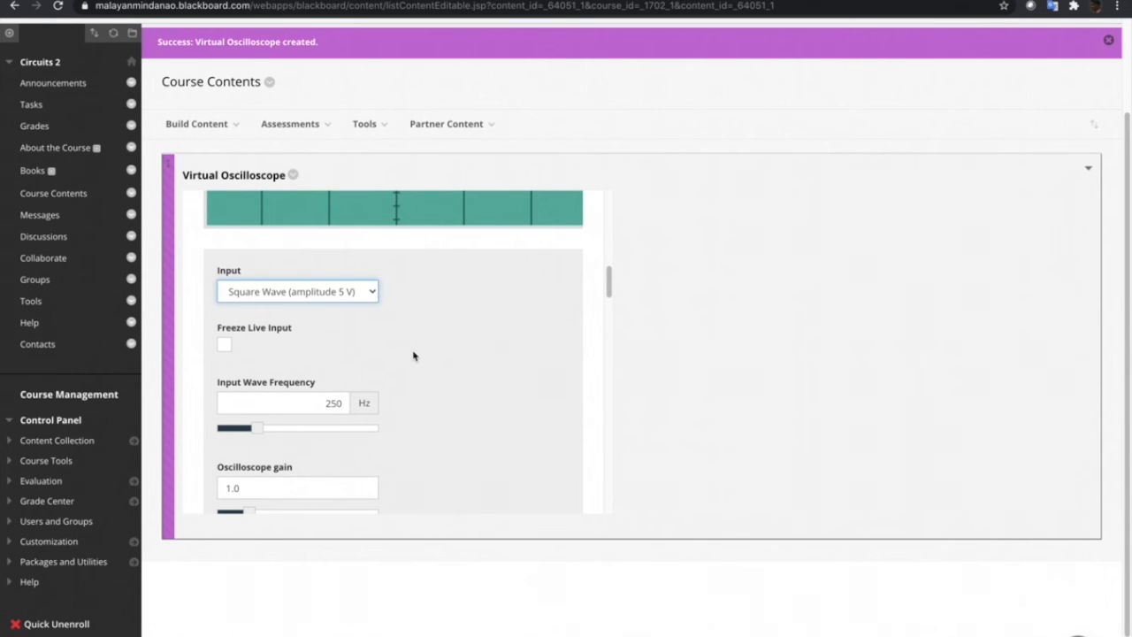
scroll(down, 3)
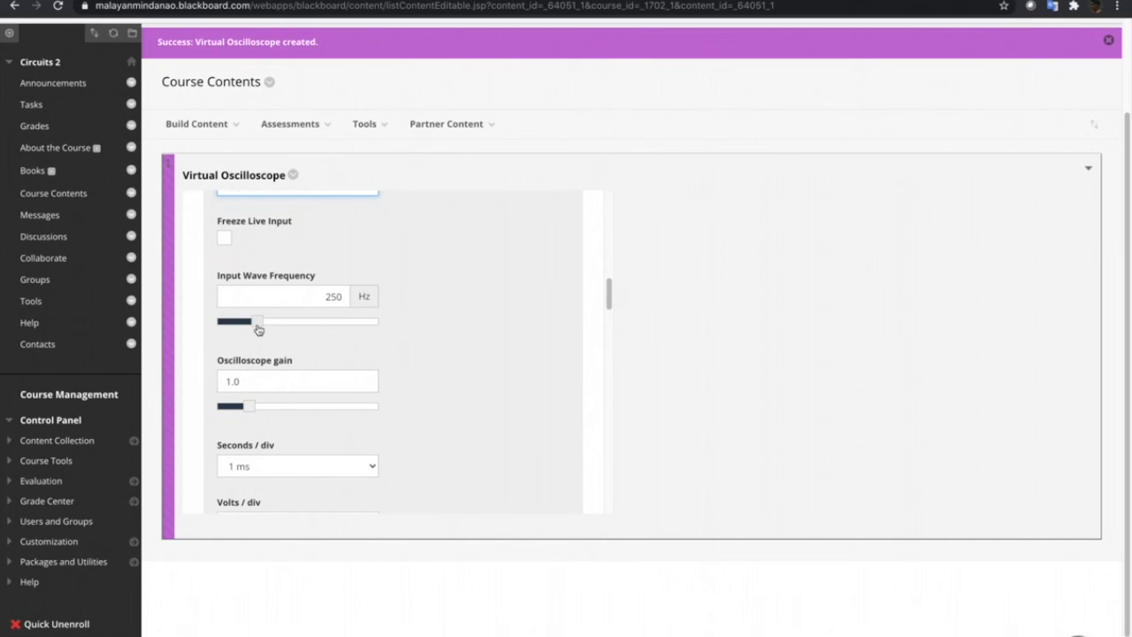
drag(258, 322, 329, 322)
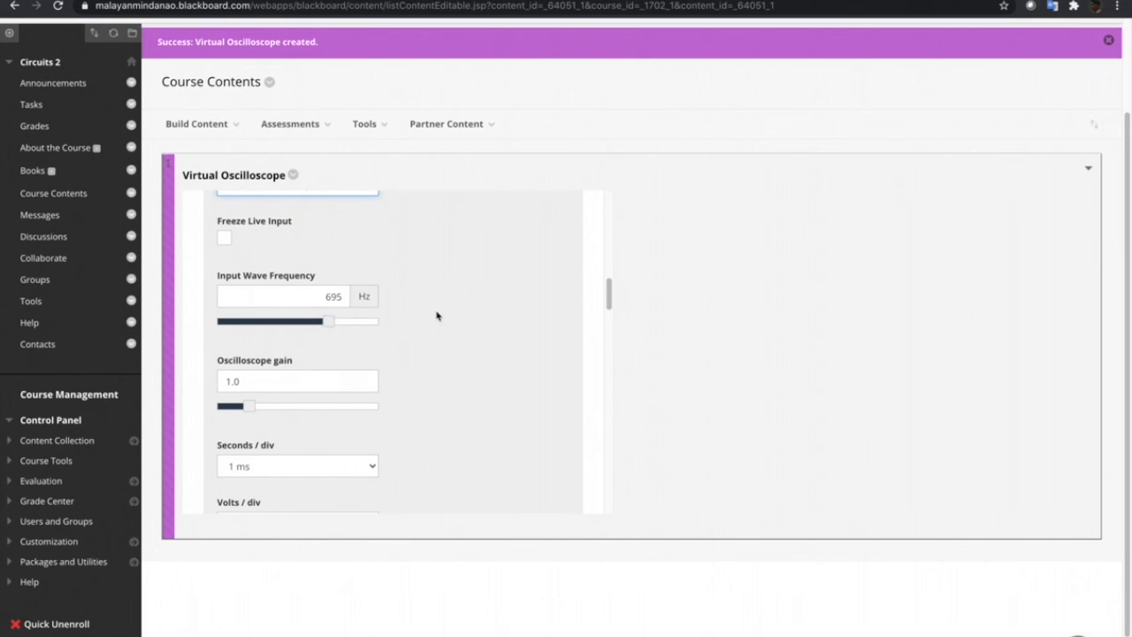
drag(251, 405, 297, 386)
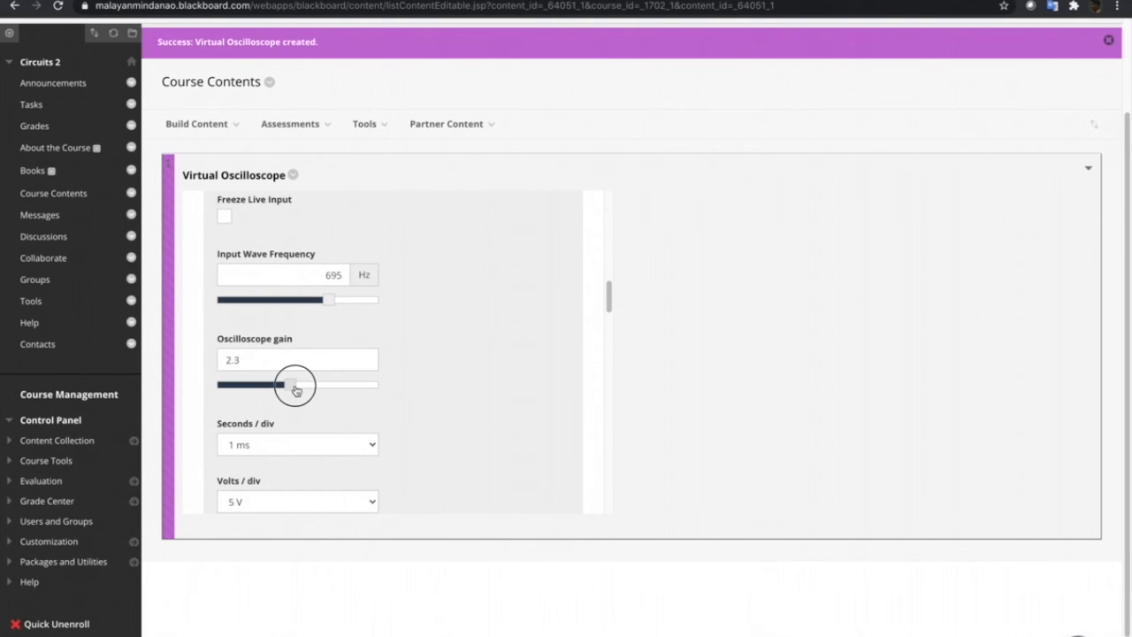
click(297, 444)
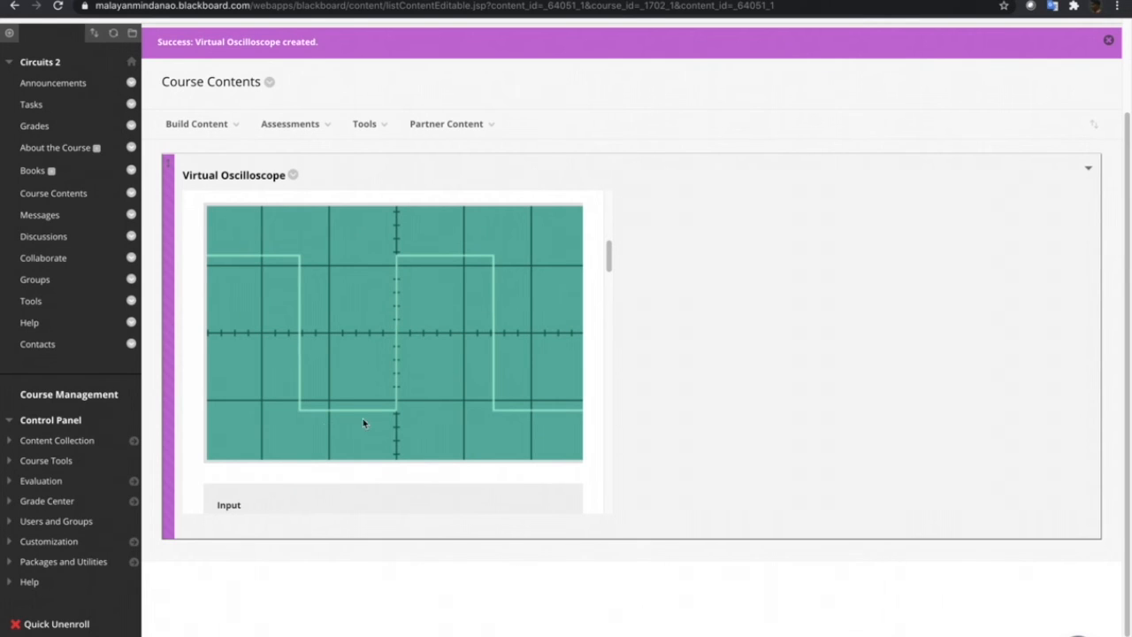
mouse_move(442, 365)
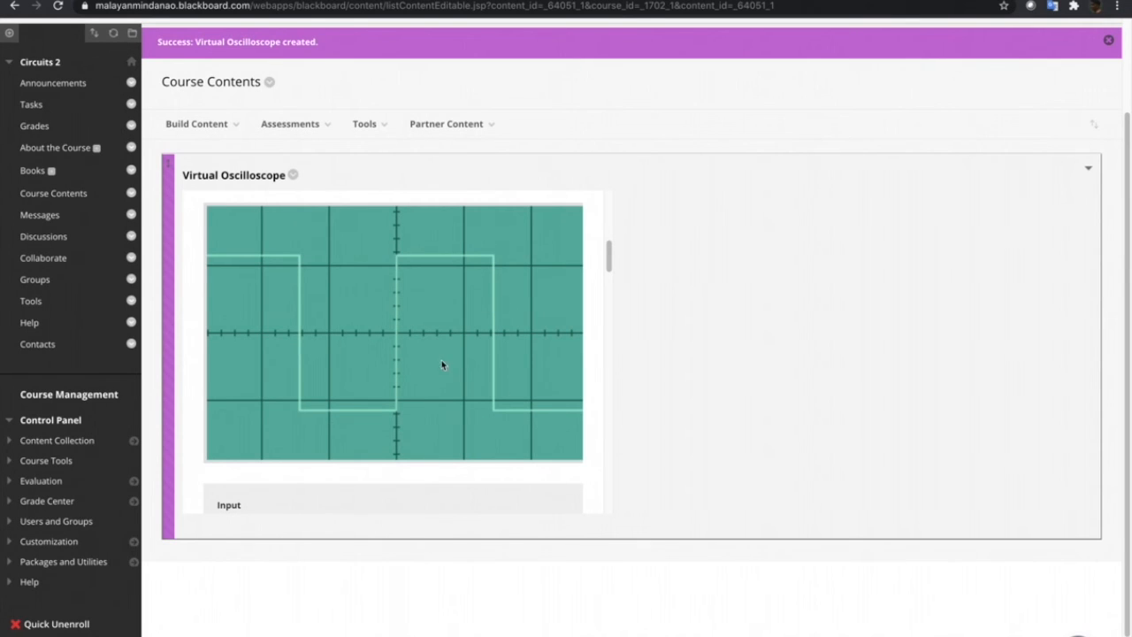
mouse_move(487, 379)
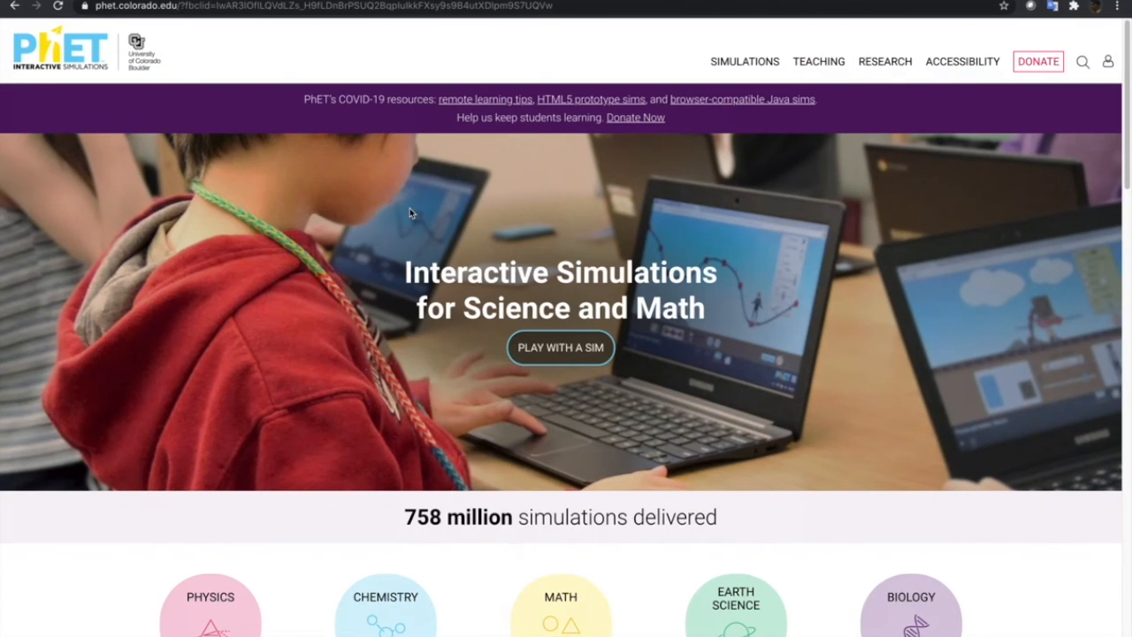
- Scroll the PhET home page to its subject categories from Physics to Biology
scroll(down, 3)
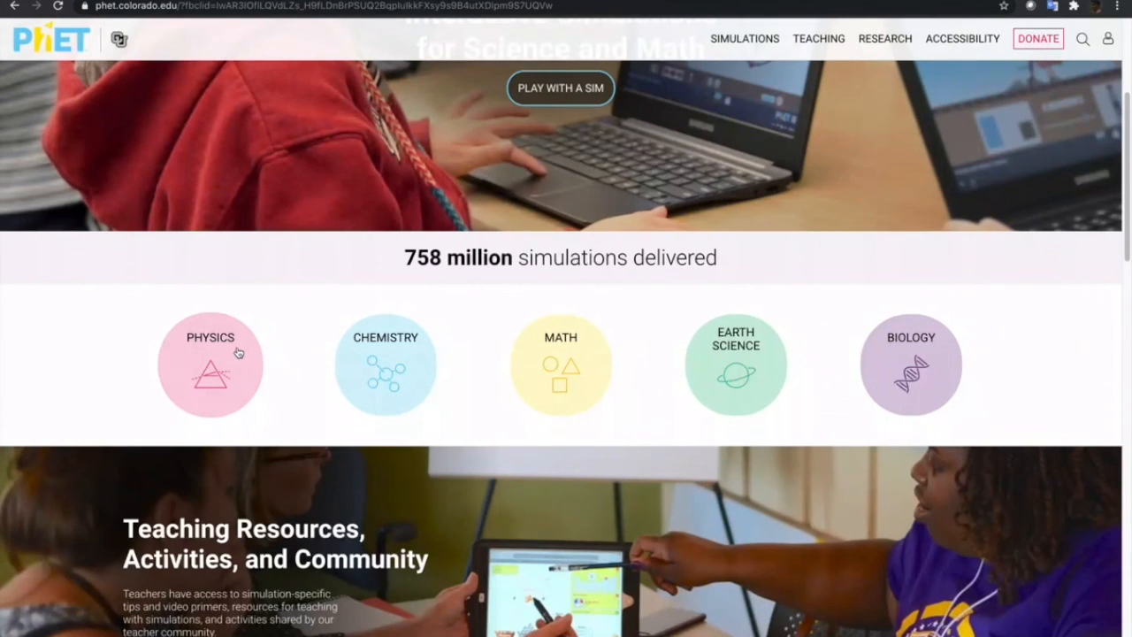
scroll(up, 3)
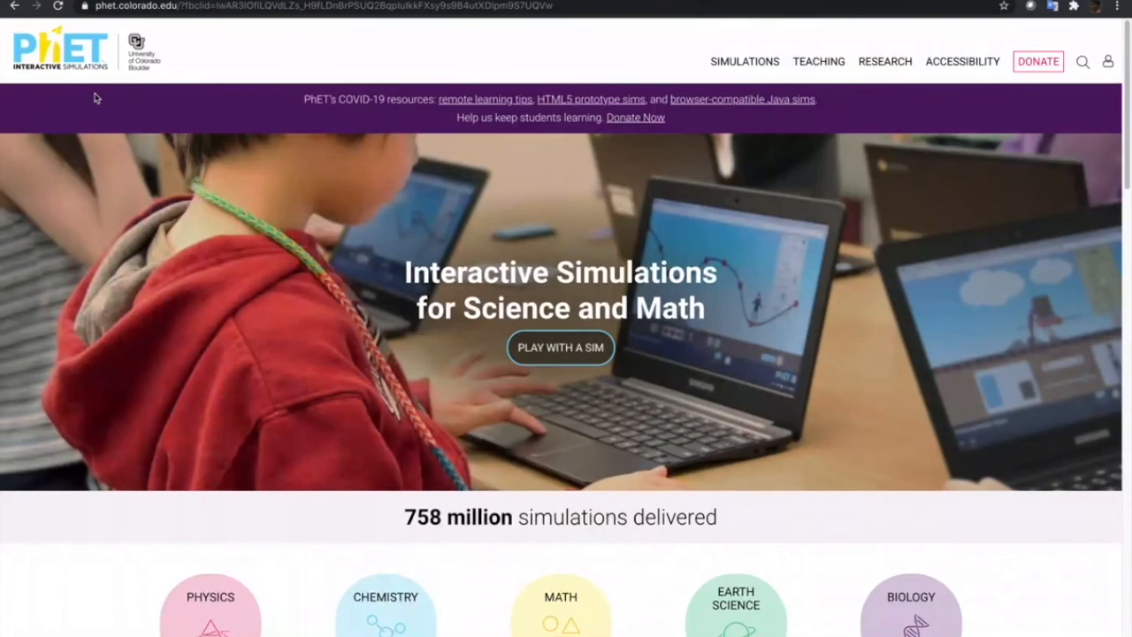
mouse_move(251, 204)
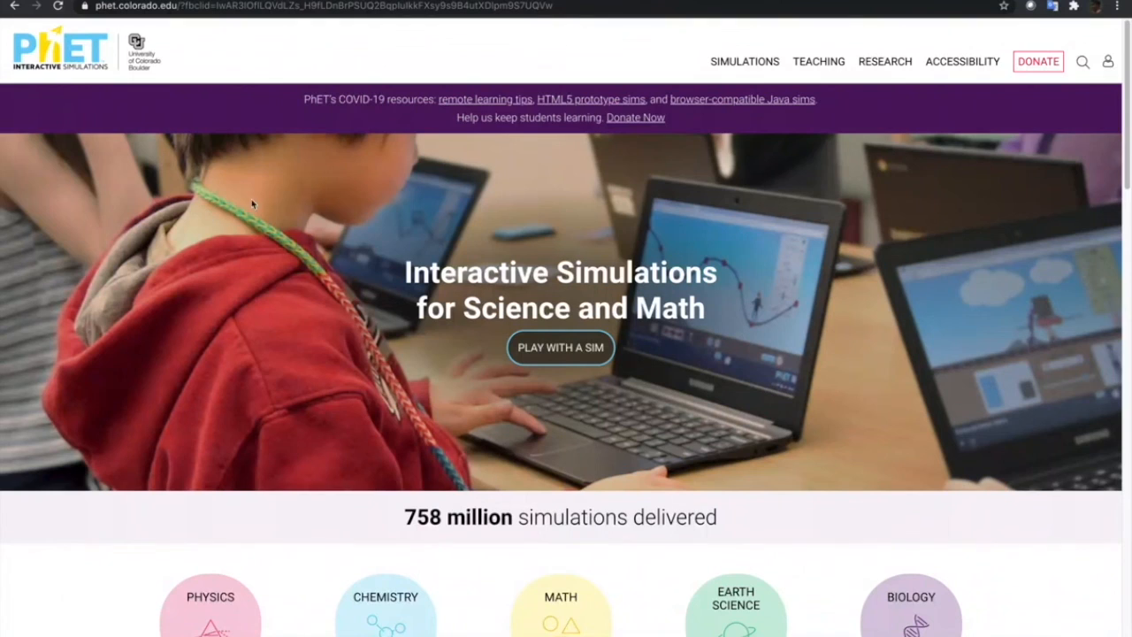
scroll(down, 3)
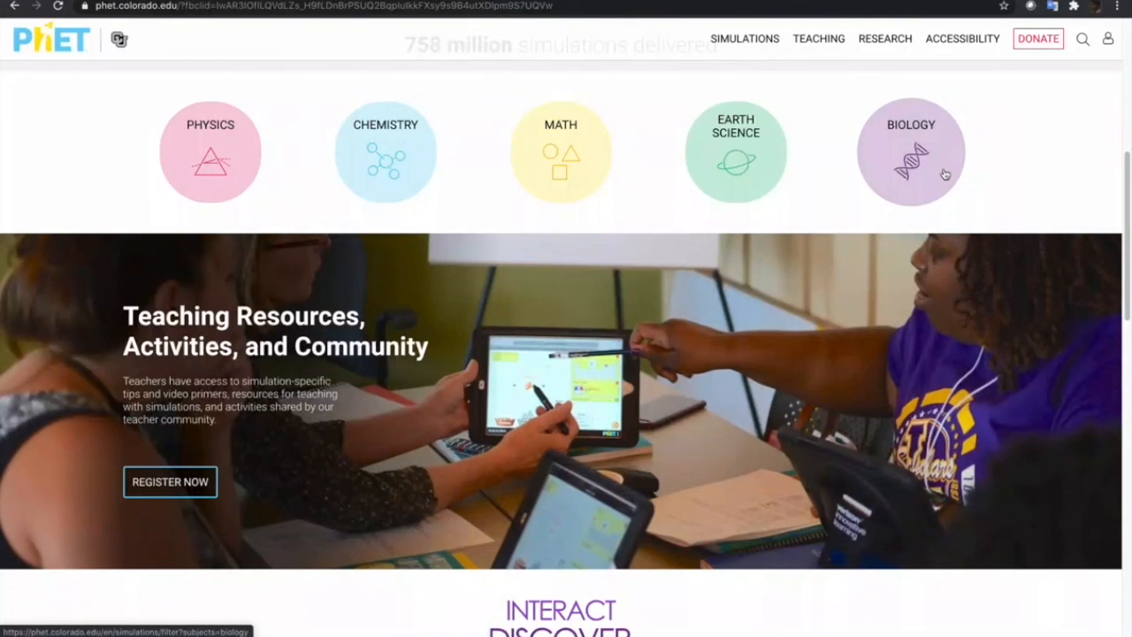
mouse_move(930, 173)
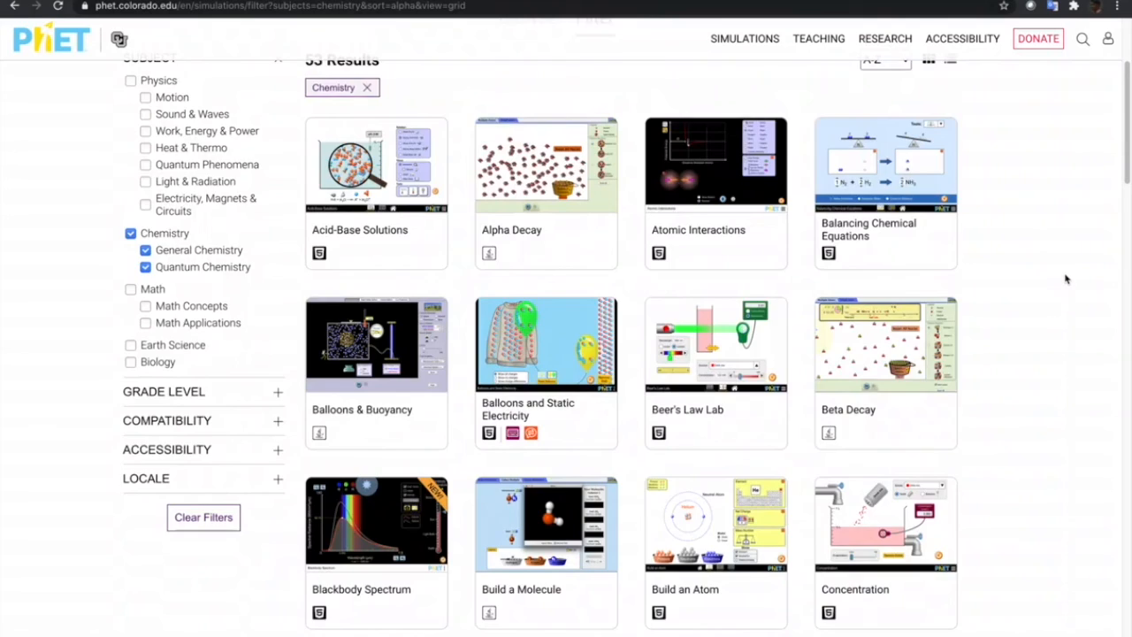
- Browse the Chemistry simulations grid and open the Molarity simulation
scroll(down, 3)
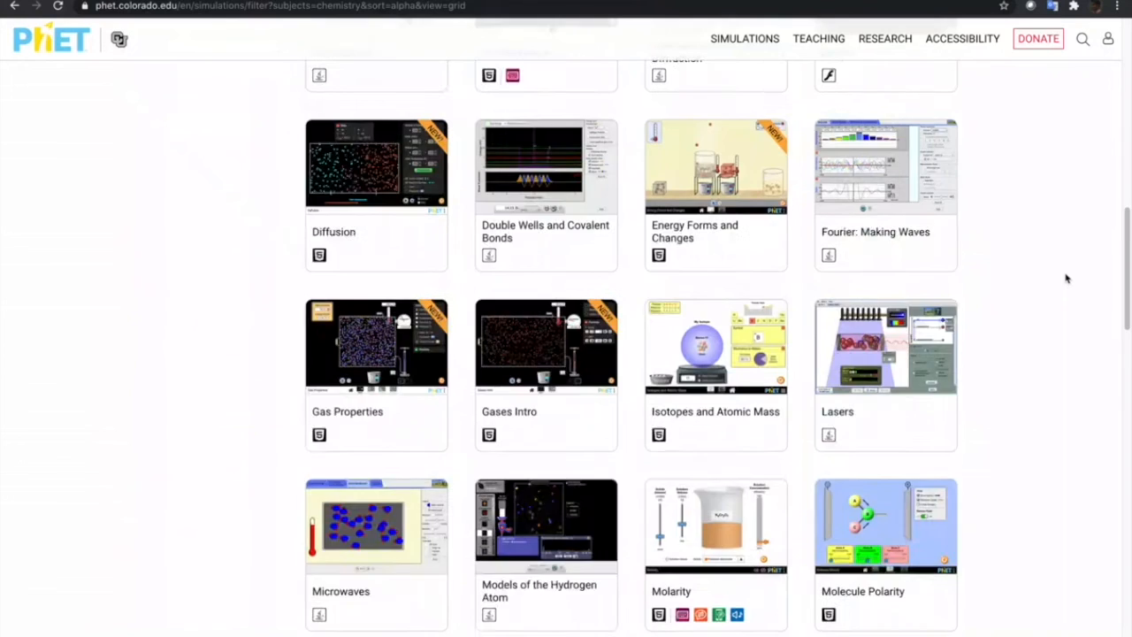
scroll(down, 3)
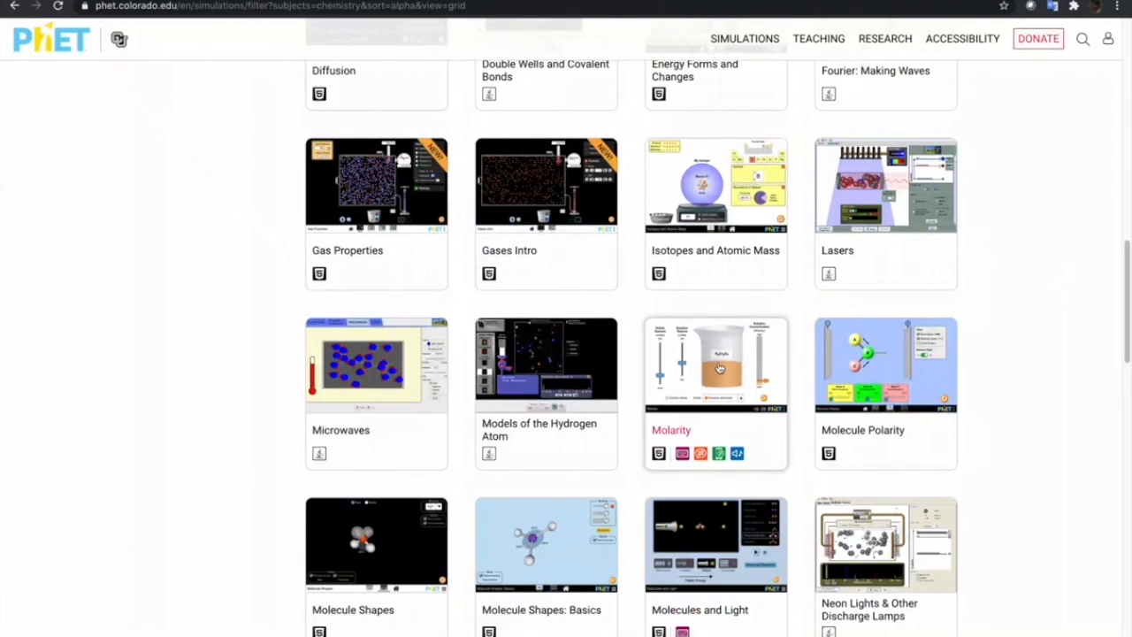
click(715, 363)
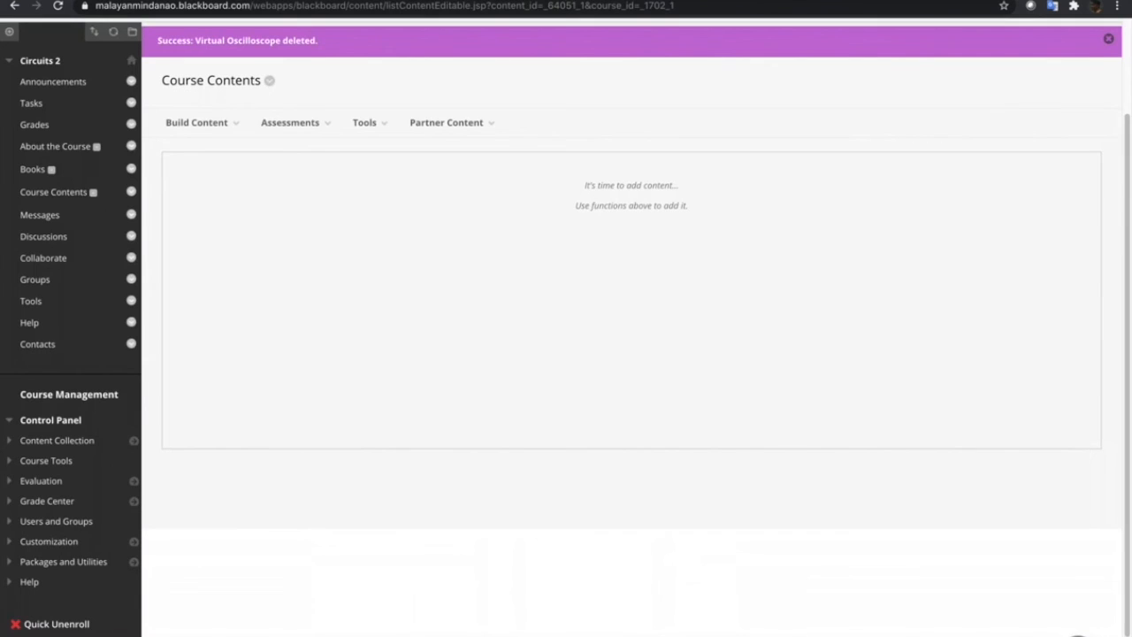
- Create a 'Molarity' content item with the PhET embed code in its HTML and submit it
click(196, 122)
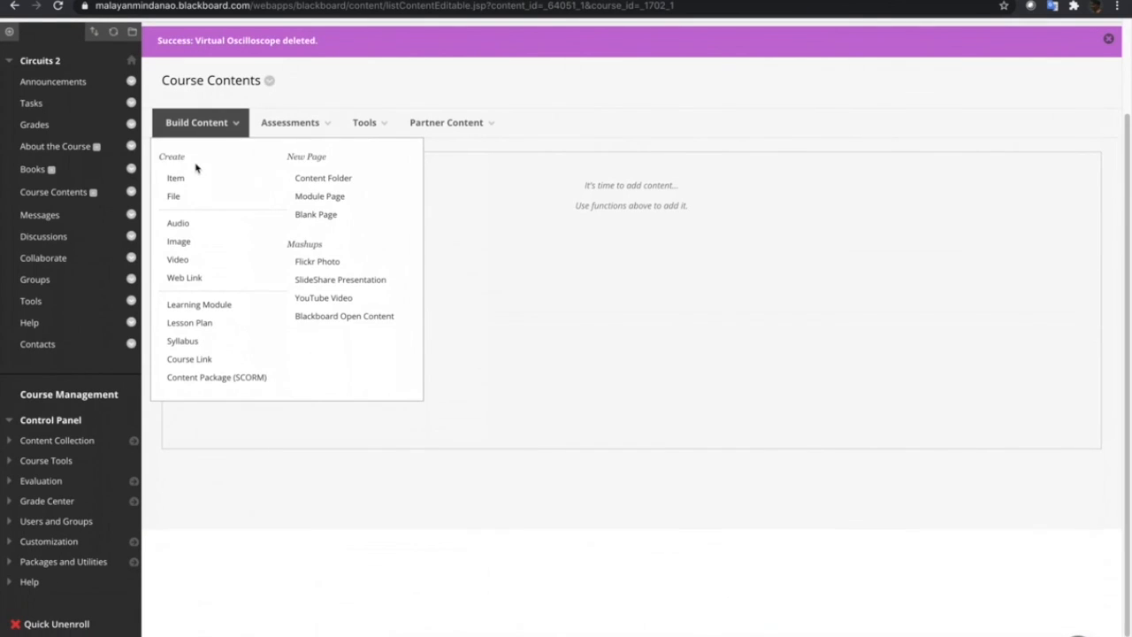
click(175, 177)
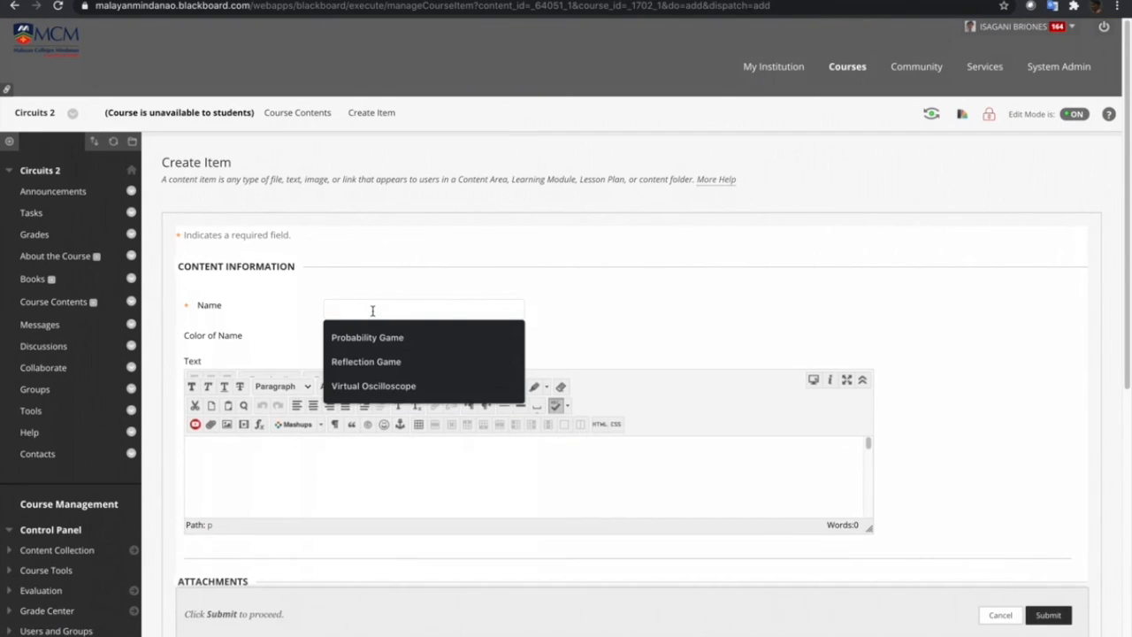
text(Molarity)
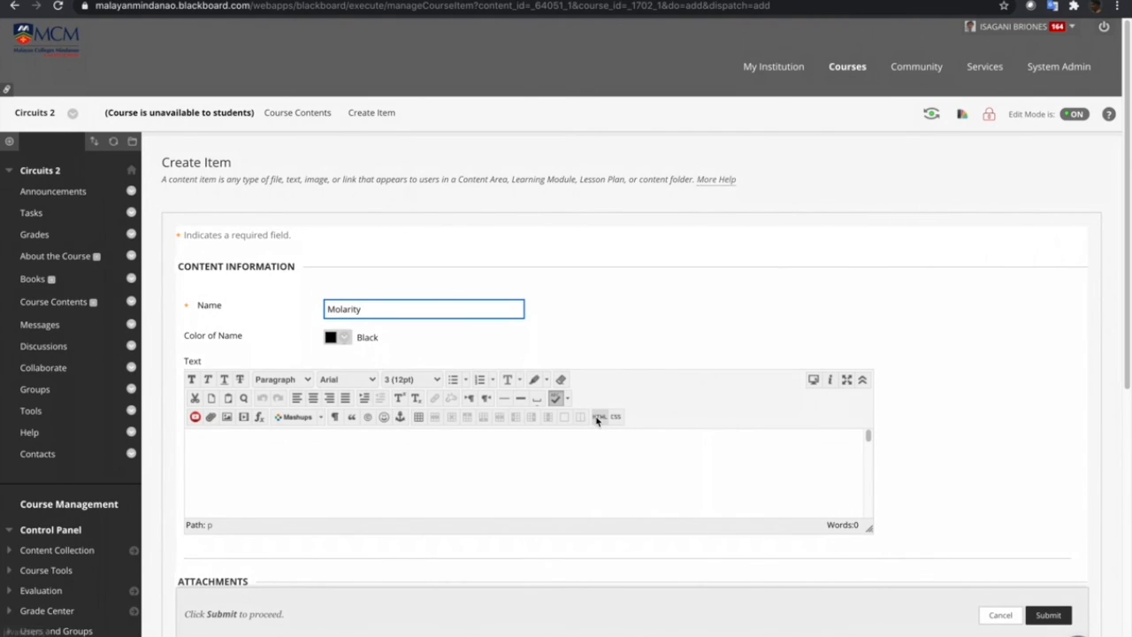
click(608, 417)
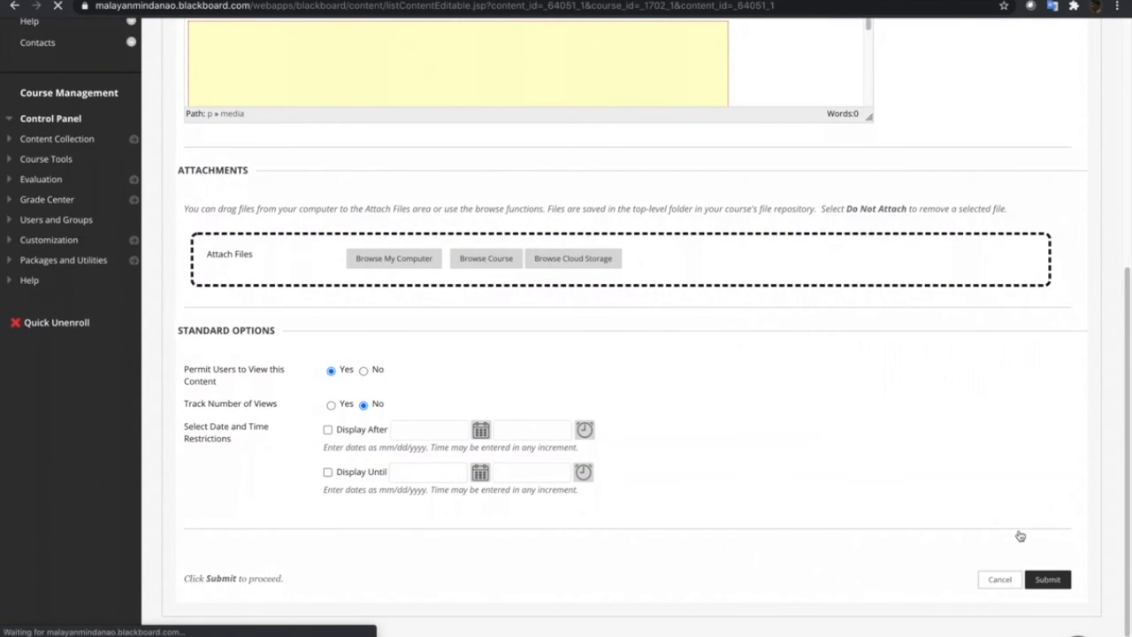
click(1047, 581)
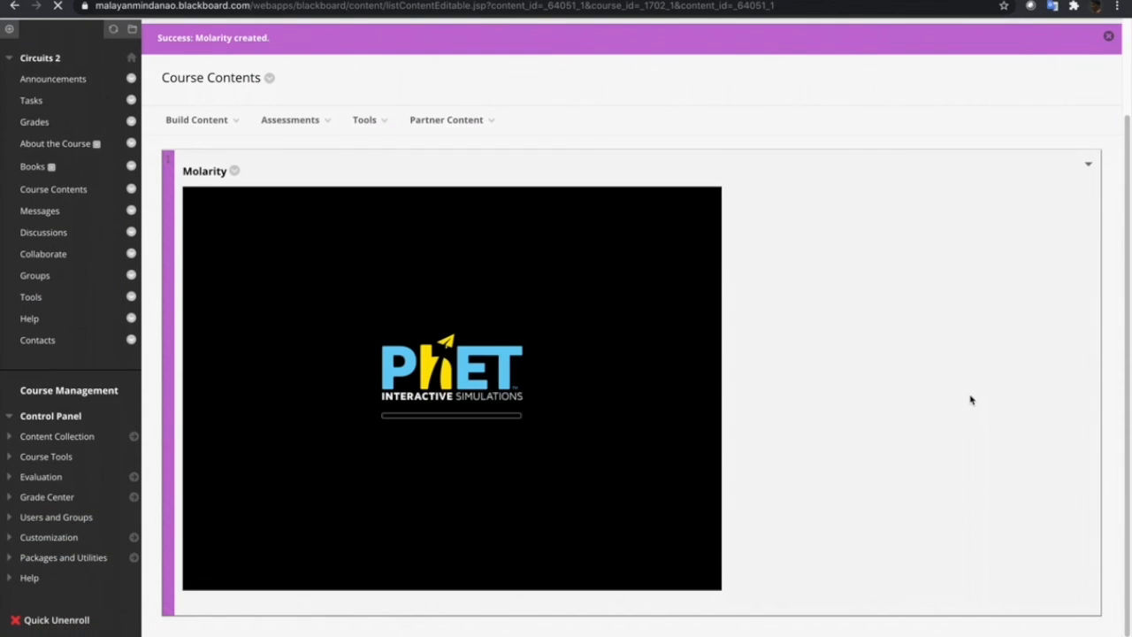
mouse_move(474, 283)
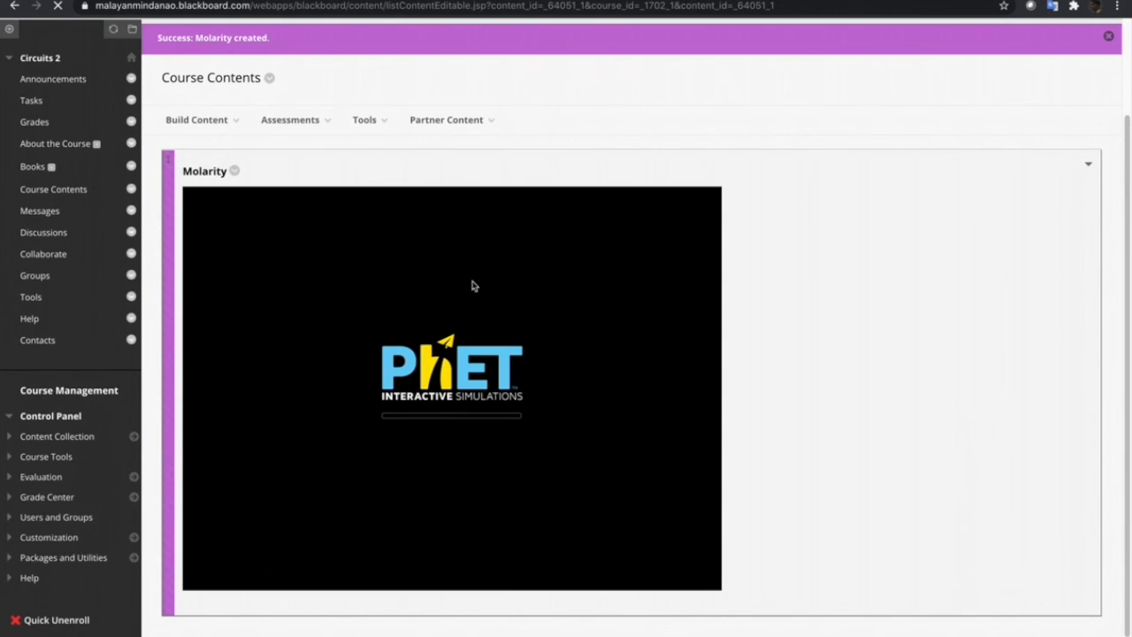